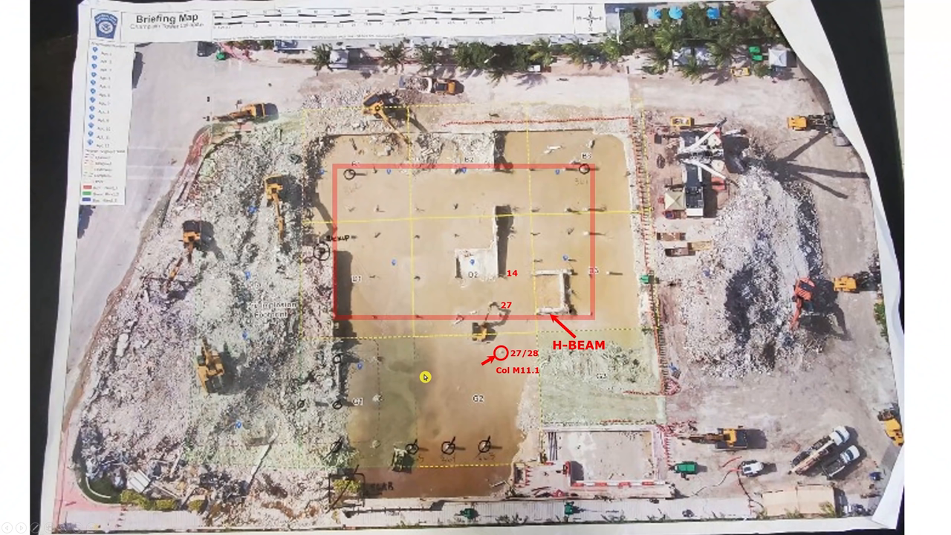
{"action": "mouse_move", "coordinate": [268, 362]}
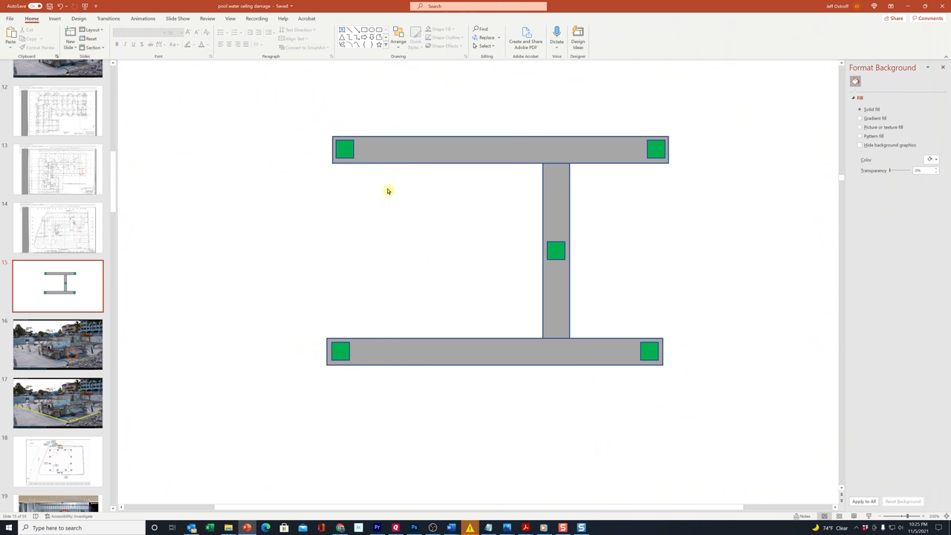
{"action": "mouse_move", "coordinate": [368, 188]}
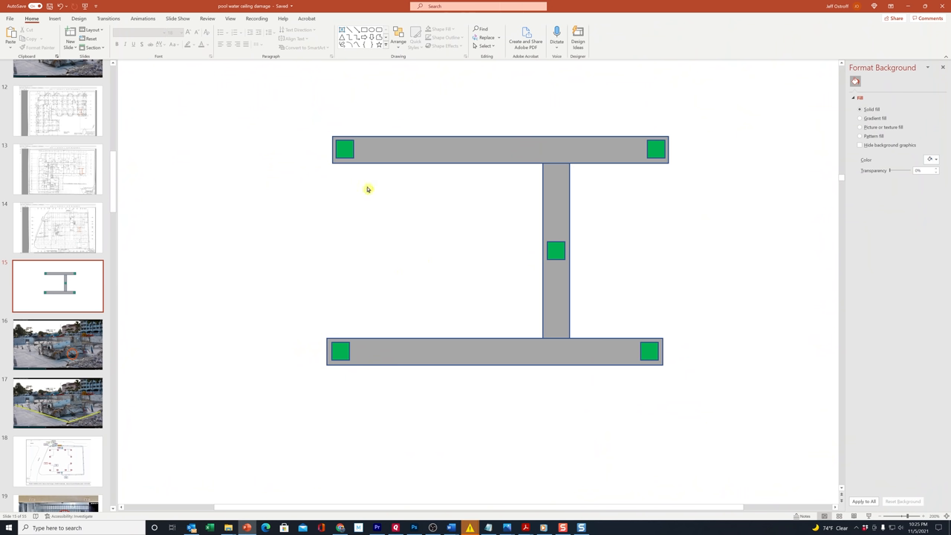
{"action": "mouse_move", "coordinate": [654, 342]}
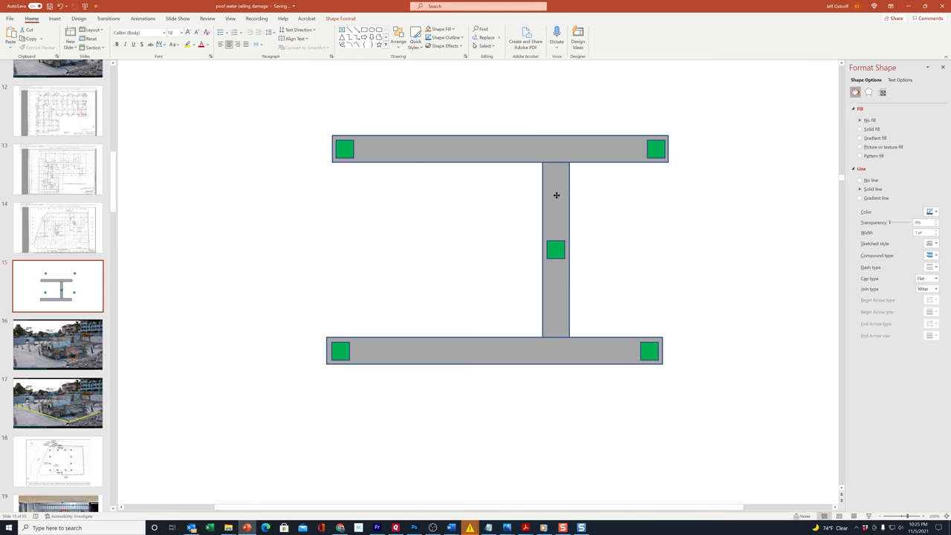
Select the I-beam diagram's corner squares and fill them yellow, keeping the middle square green
{"action": "left_click", "coordinate": [556, 249]}
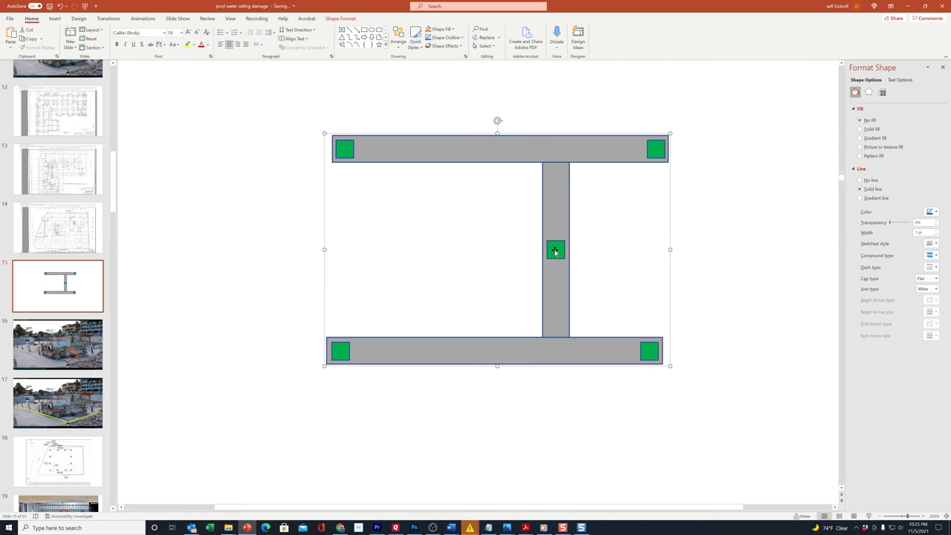
{"action": "mouse_move", "coordinate": [496, 143]}
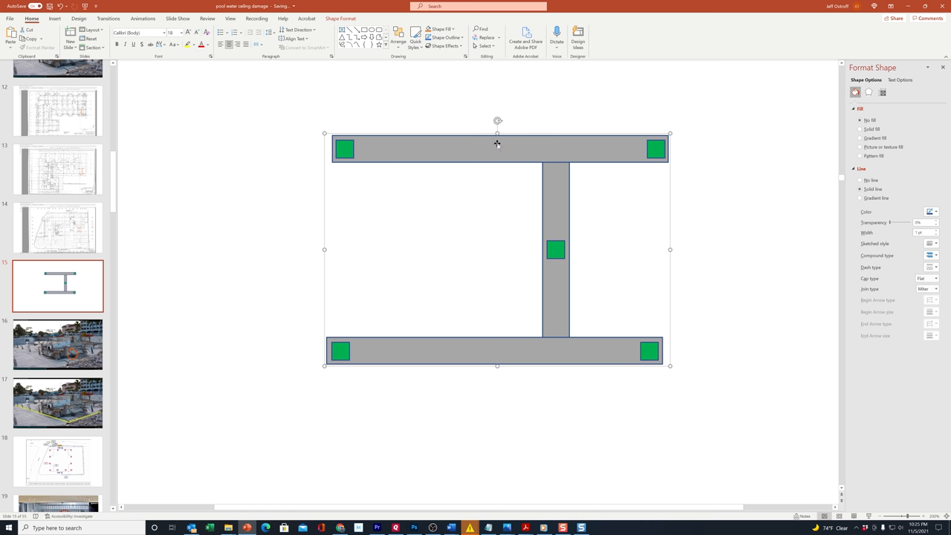
{"action": "mouse_move", "coordinate": [556, 260]}
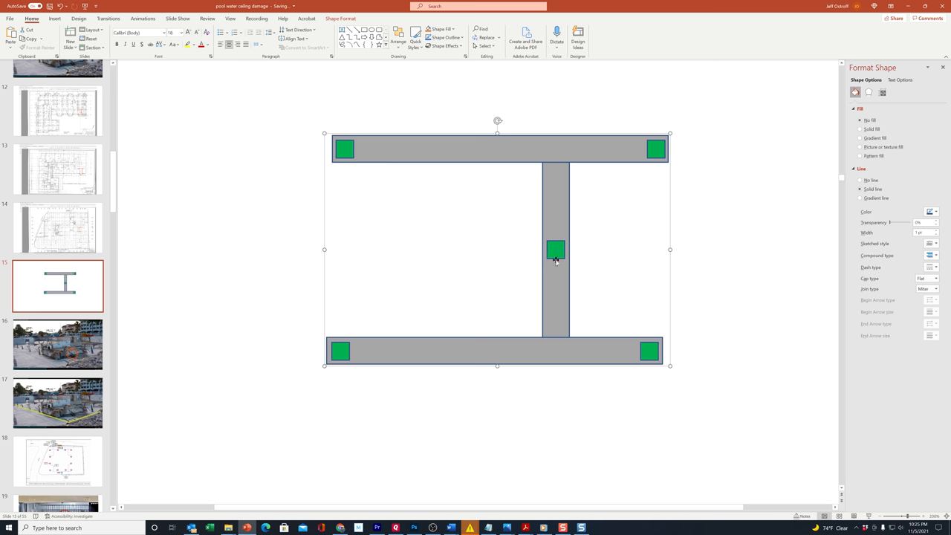
{"action": "mouse_move", "coordinate": [548, 247]}
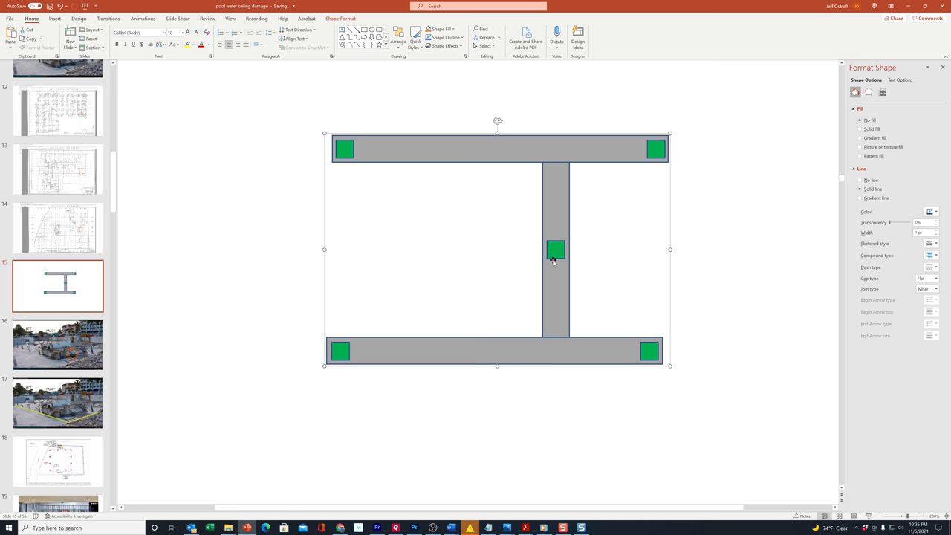
{"action": "mouse_move", "coordinate": [553, 278]}
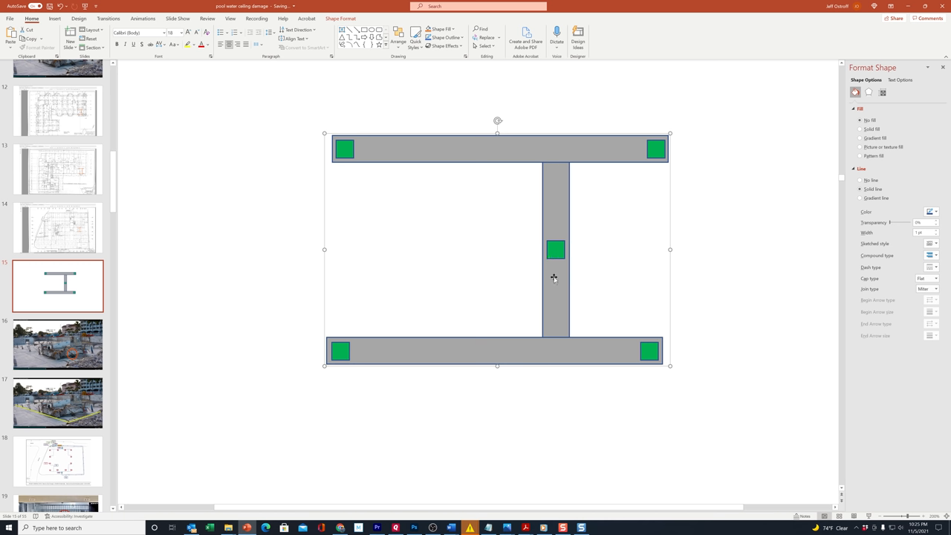
{"action": "mouse_move", "coordinate": [644, 149]}
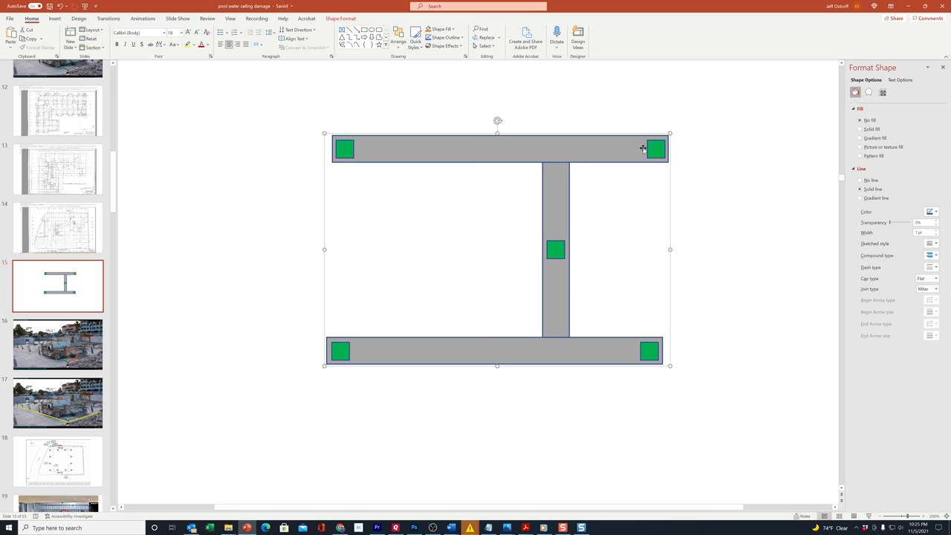
{"action": "mouse_move", "coordinate": [420, 220]}
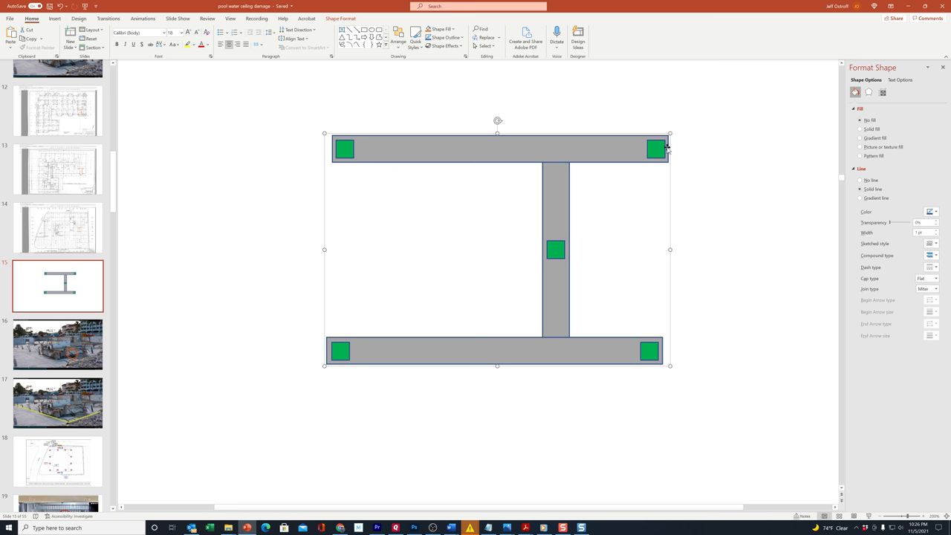
{"action": "mouse_move", "coordinate": [362, 149]}
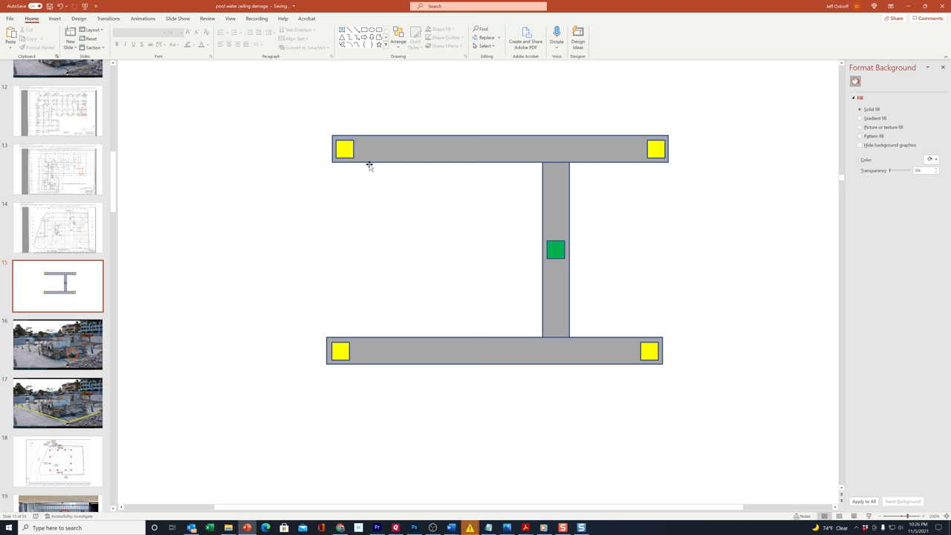
{"action": "mouse_move", "coordinate": [395, 193]}
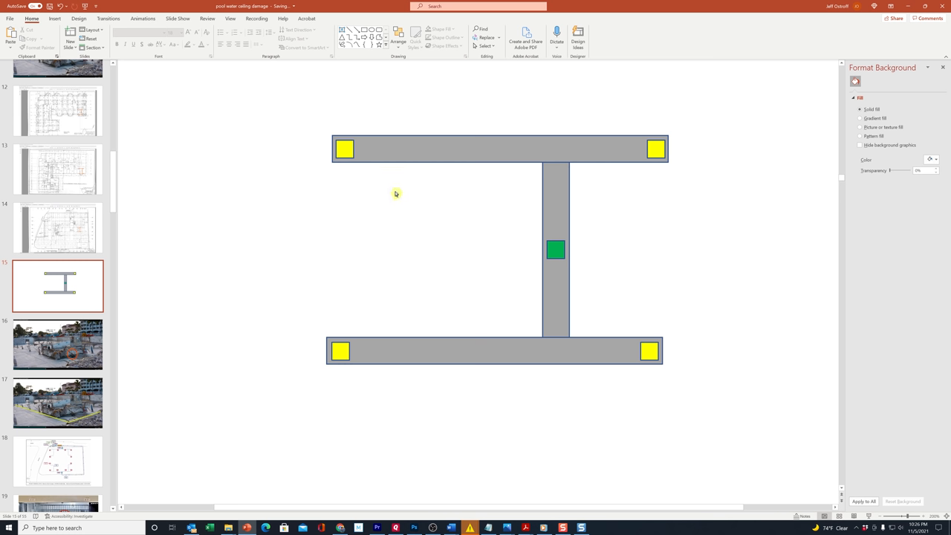
{"action": "mouse_move", "coordinate": [558, 229]}
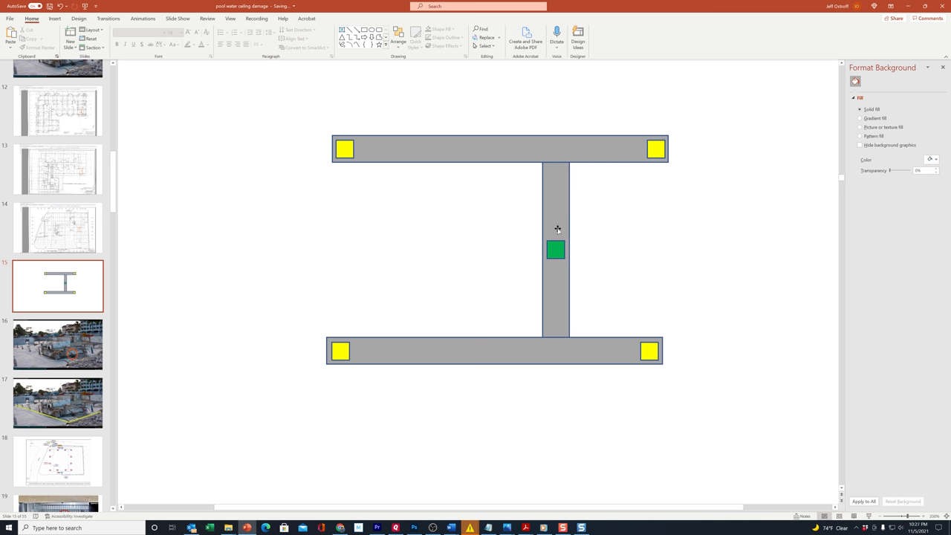
{"action": "left_click", "coordinate": [526, 528]}
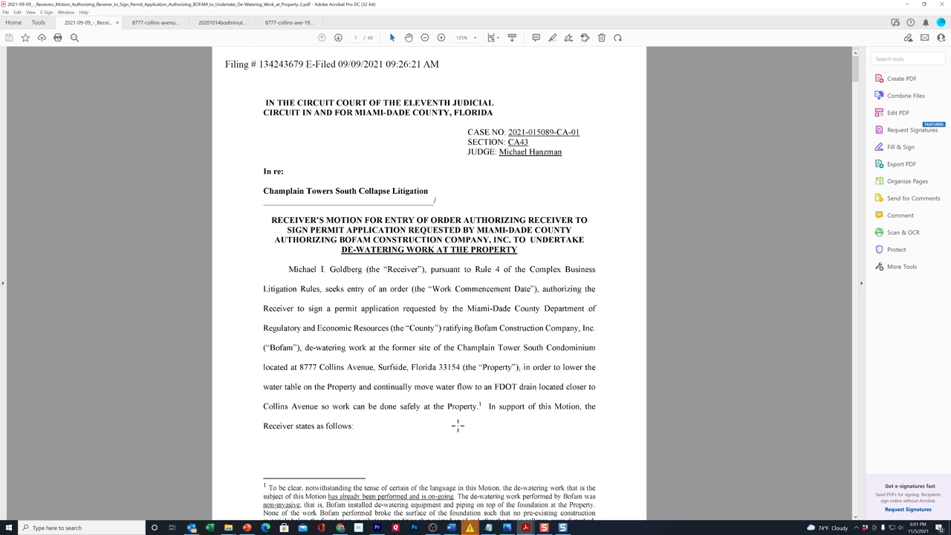
{"action": "mouse_move", "coordinate": [452, 392]}
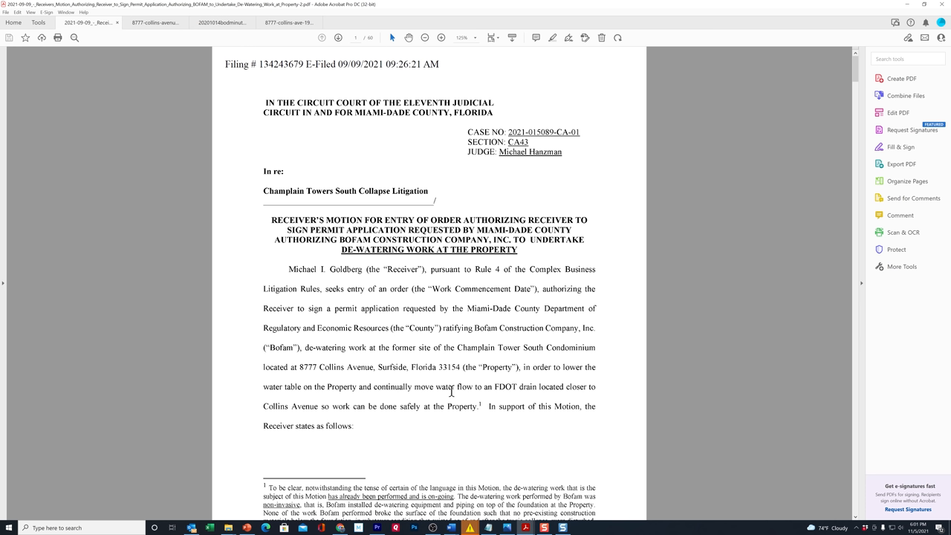
{"action": "mouse_move", "coordinate": [413, 345]}
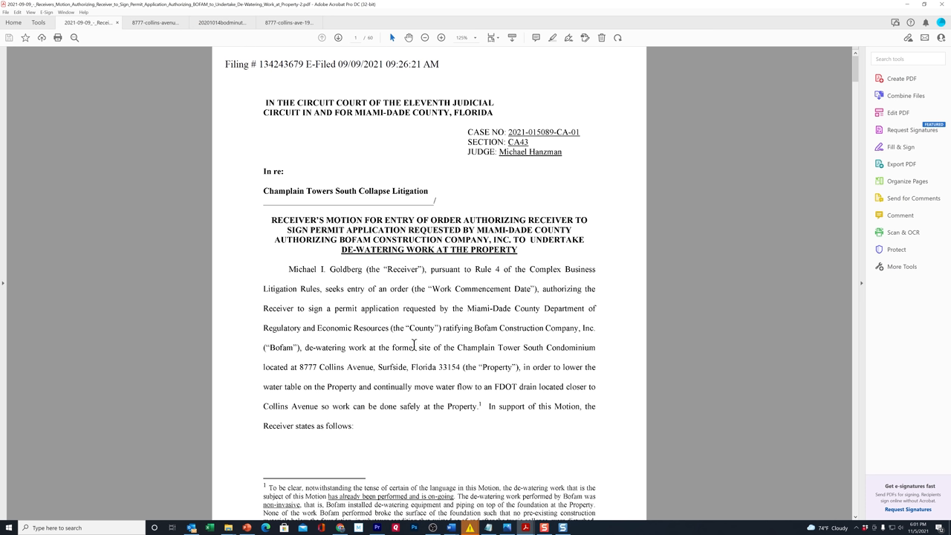
{"action": "mouse_move", "coordinate": [455, 359]}
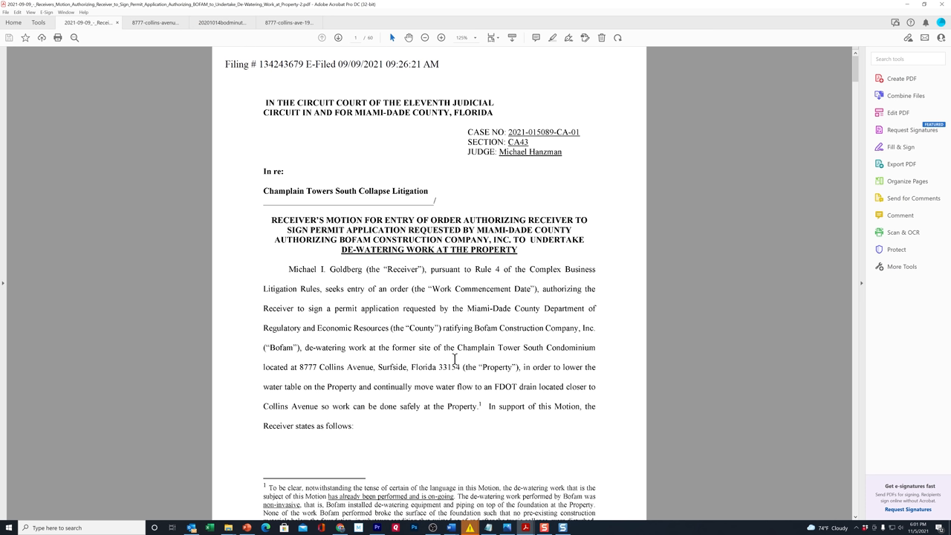
{"action": "mouse_move", "coordinate": [458, 358]}
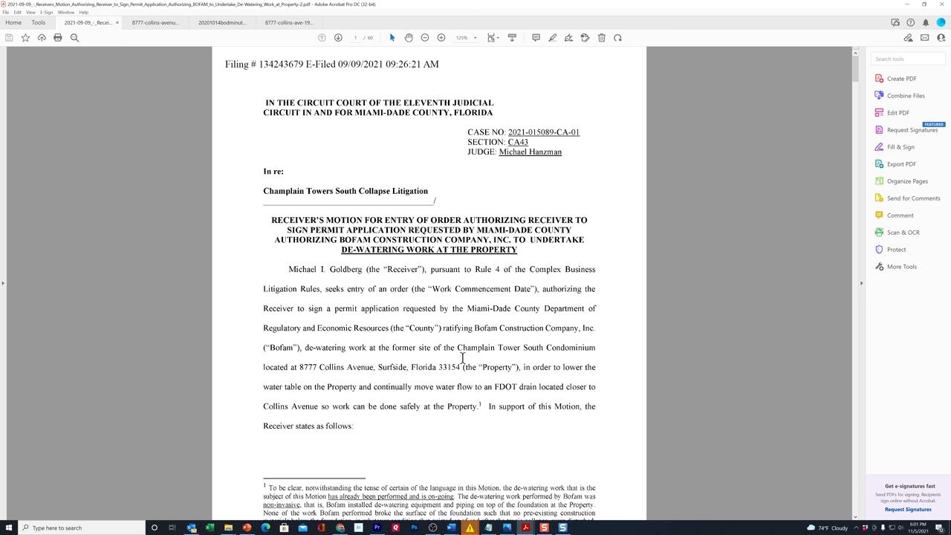
{"action": "mouse_move", "coordinate": [466, 348]}
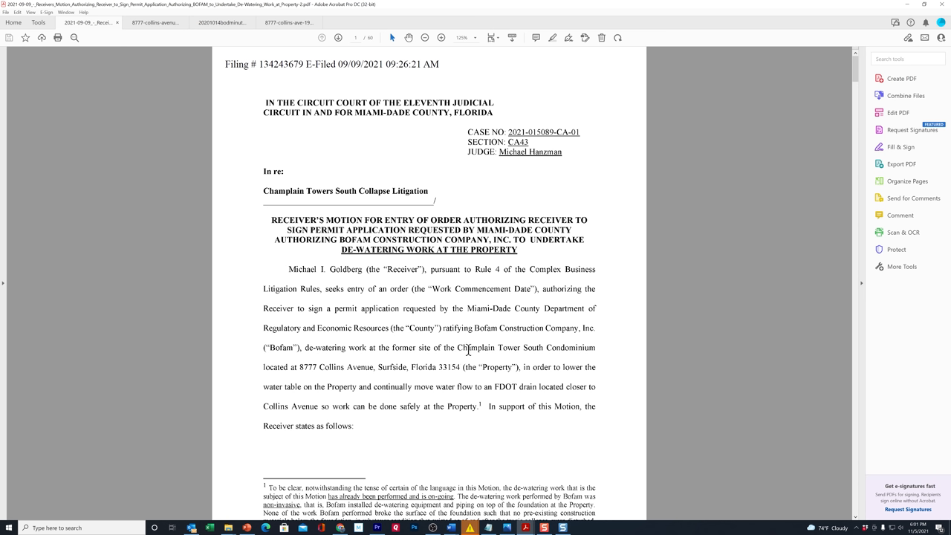
{"action": "mouse_move", "coordinate": [466, 344]}
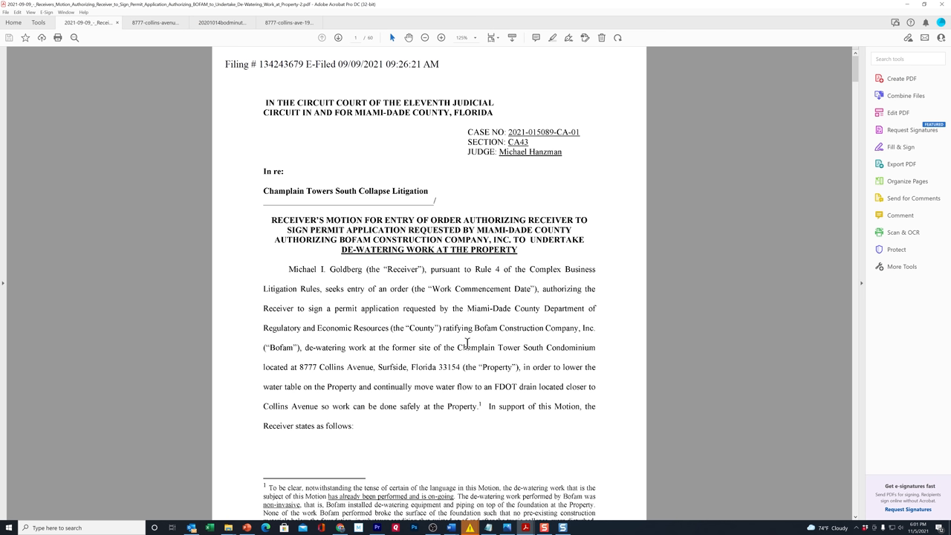
{"action": "mouse_move", "coordinate": [467, 344]}
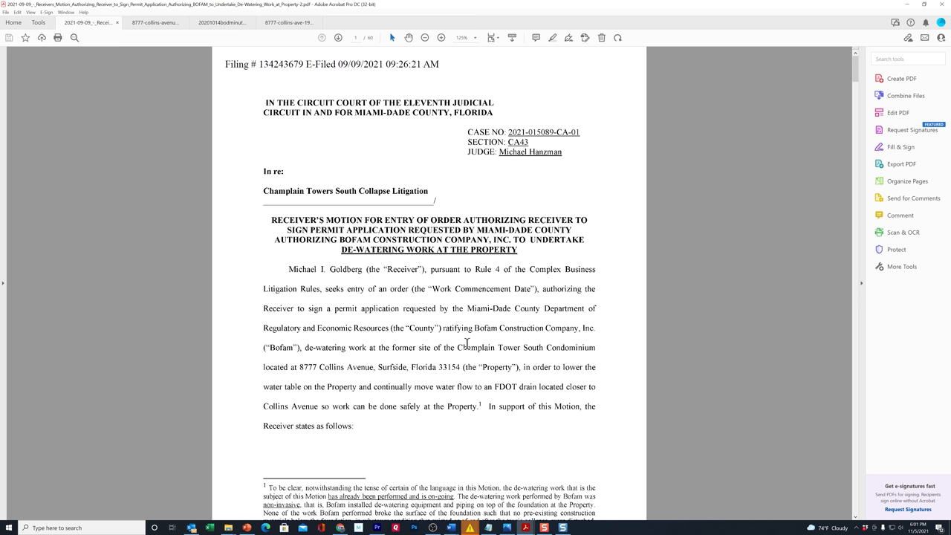
{"action": "mouse_move", "coordinate": [488, 265]}
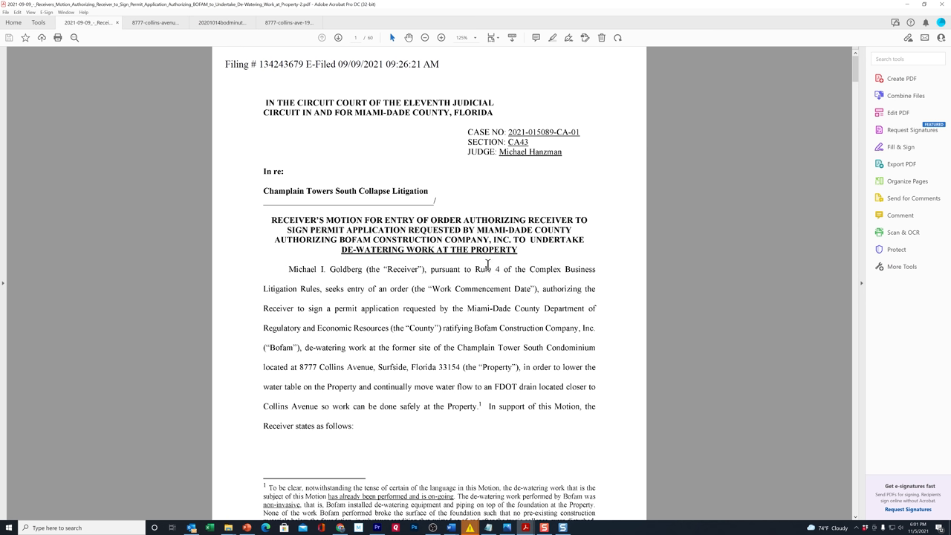
{"action": "mouse_move", "coordinate": [329, 406]}
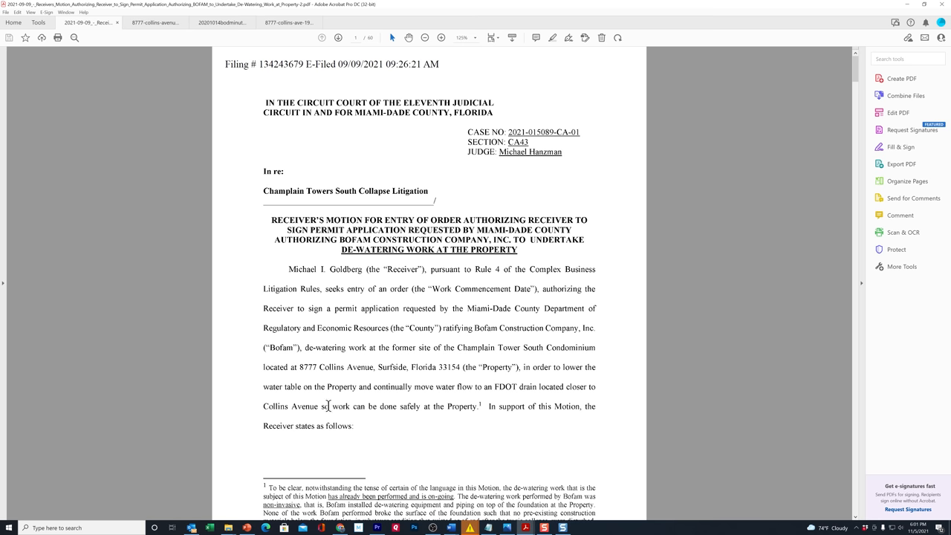
{"action": "mouse_move", "coordinate": [574, 369]}
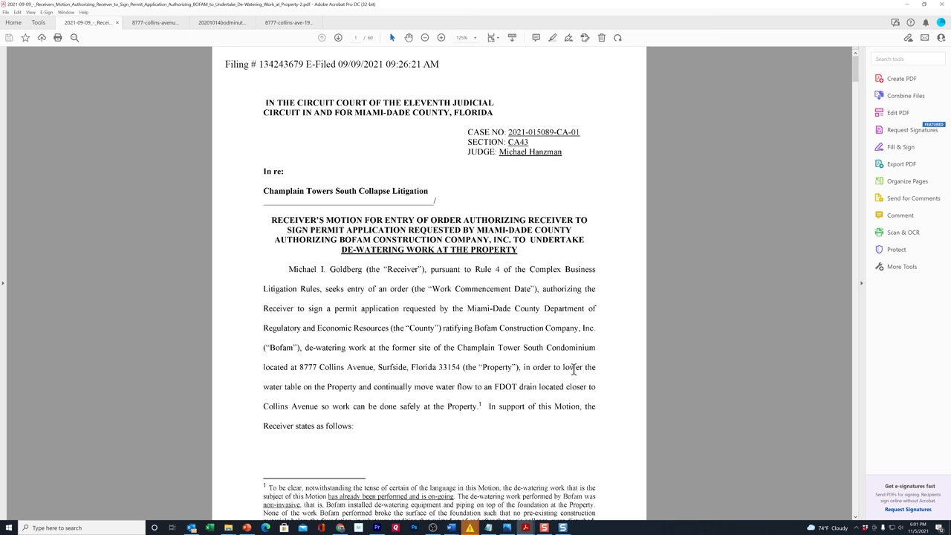
{"action": "mouse_move", "coordinate": [572, 369]}
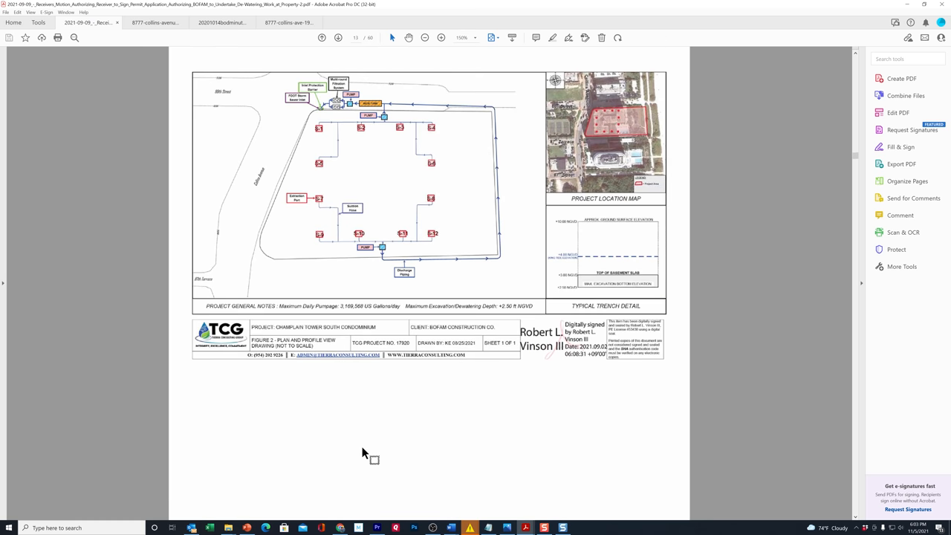
{"action": "mouse_move", "coordinate": [381, 461]}
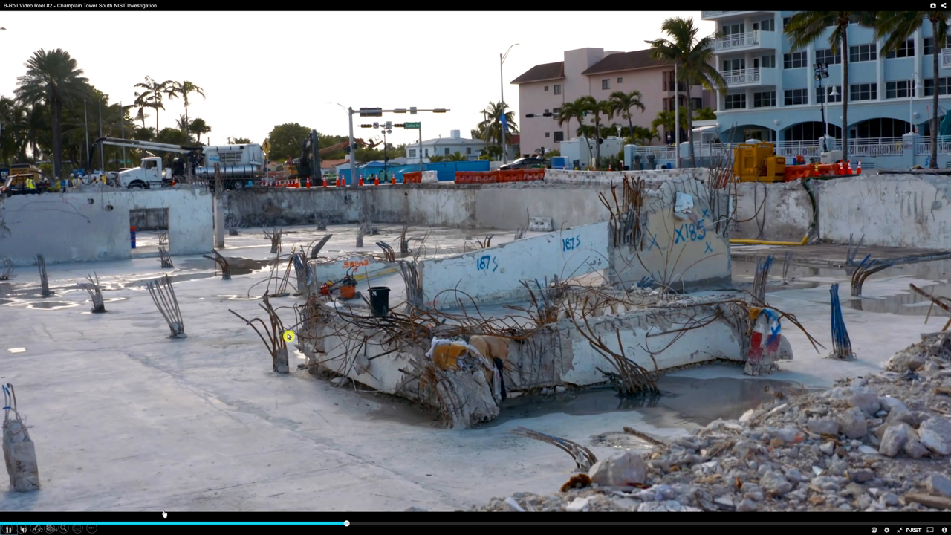
{"action": "mouse_move", "coordinate": [226, 444]}
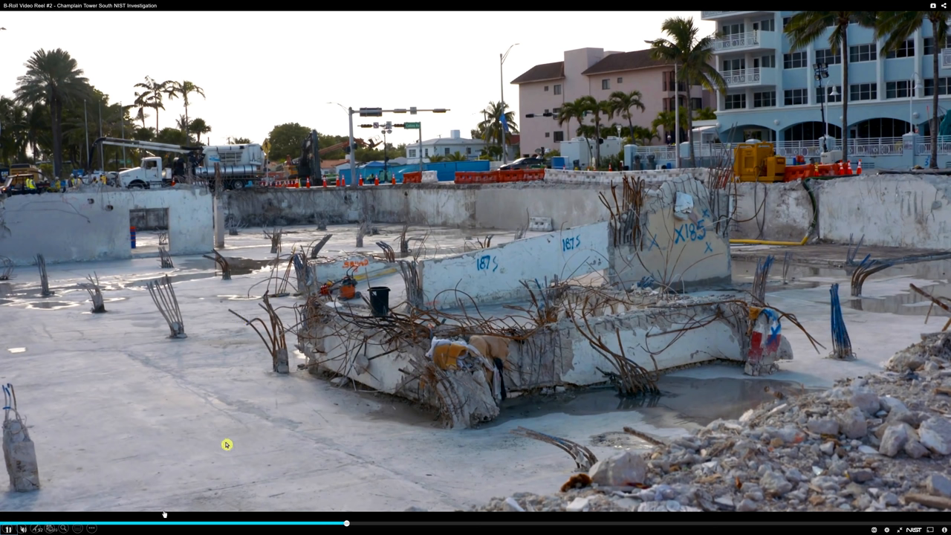
{"action": "mouse_move", "coordinate": [490, 434]}
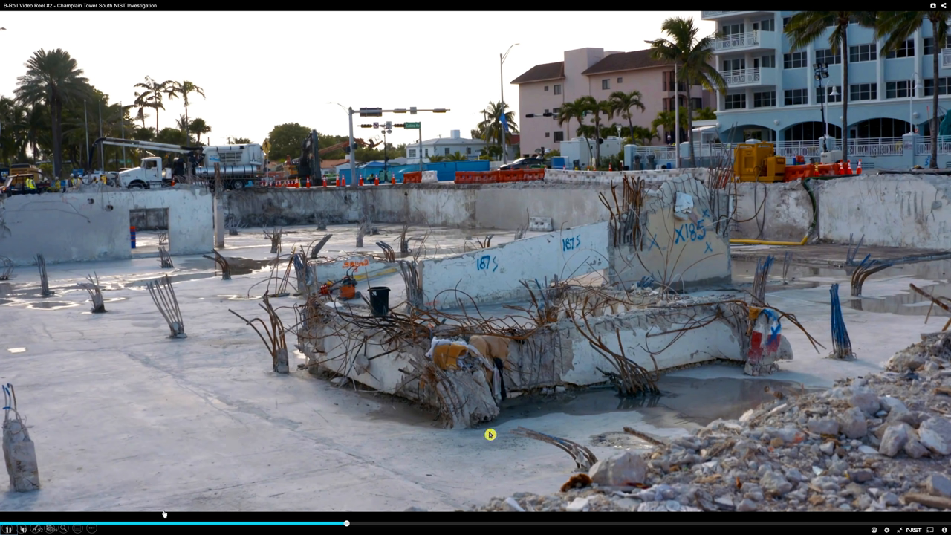
{"action": "mouse_move", "coordinate": [585, 422]}
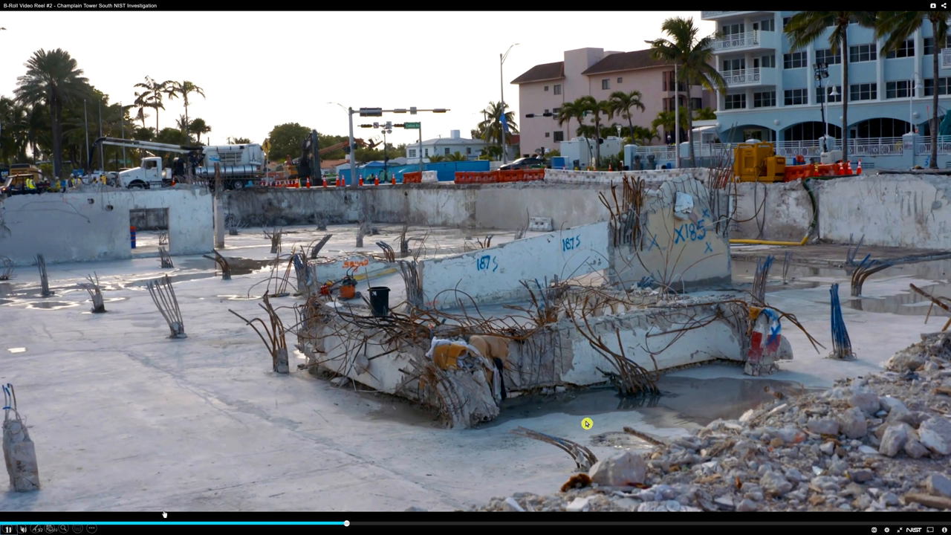
{"action": "mouse_move", "coordinate": [561, 416]}
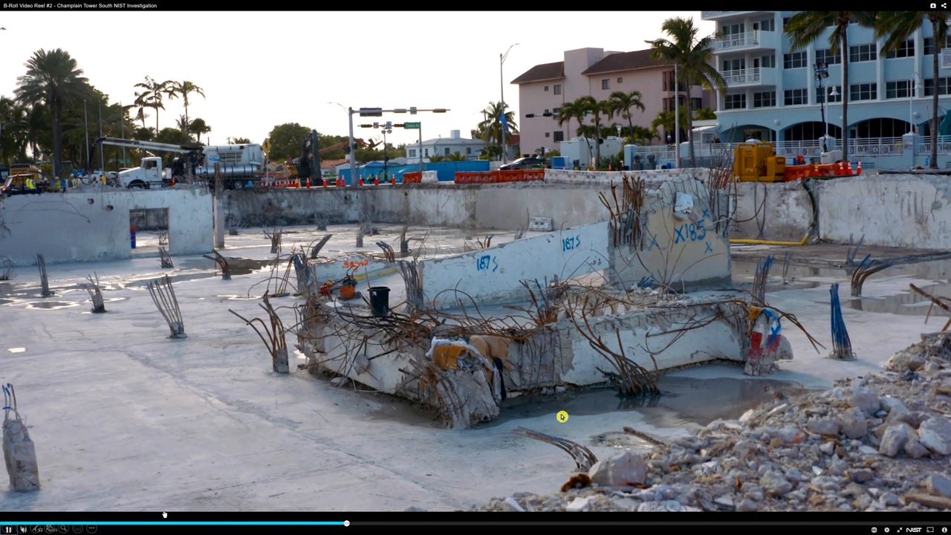
{"action": "mouse_move", "coordinate": [722, 398]}
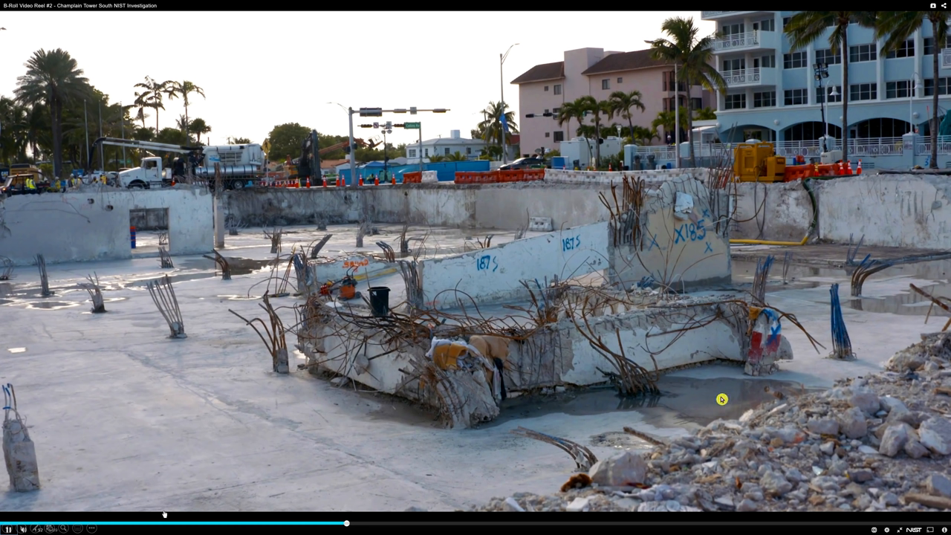
{"action": "mouse_move", "coordinate": [353, 319]}
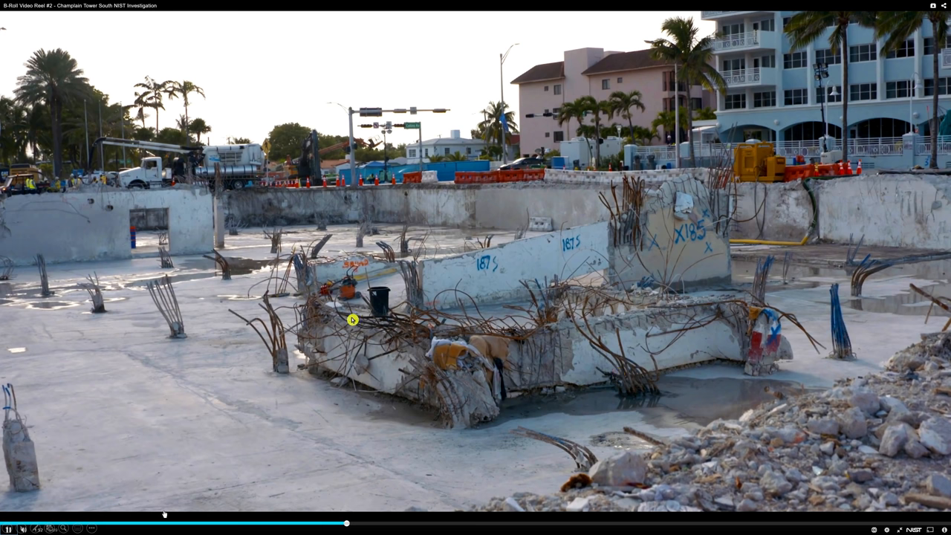
{"action": "mouse_move", "coordinate": [81, 260]}
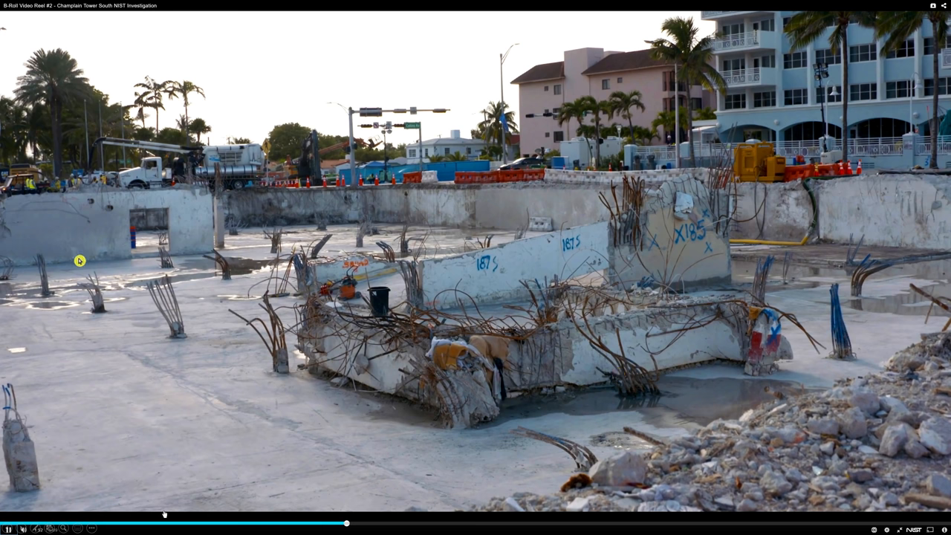
{"action": "mouse_move", "coordinate": [152, 275]}
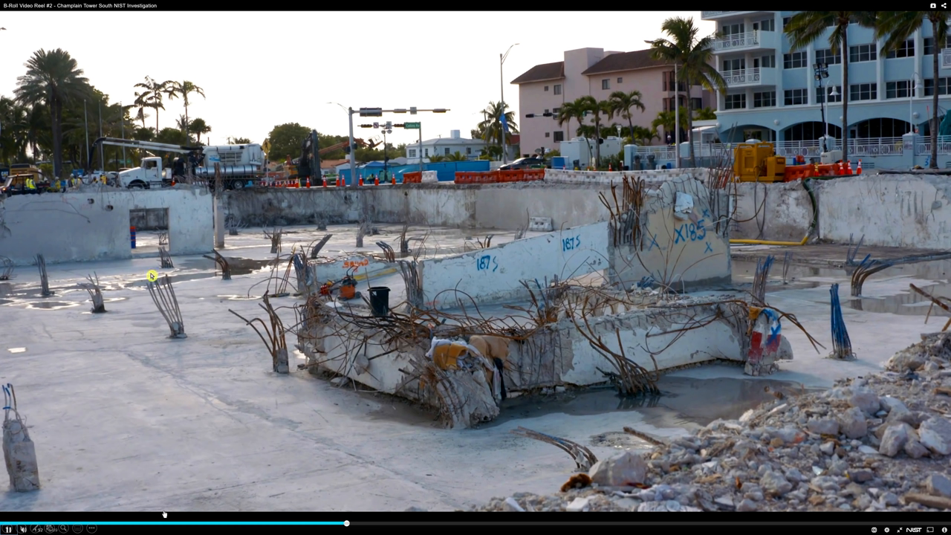
{"action": "mouse_move", "coordinate": [146, 217]}
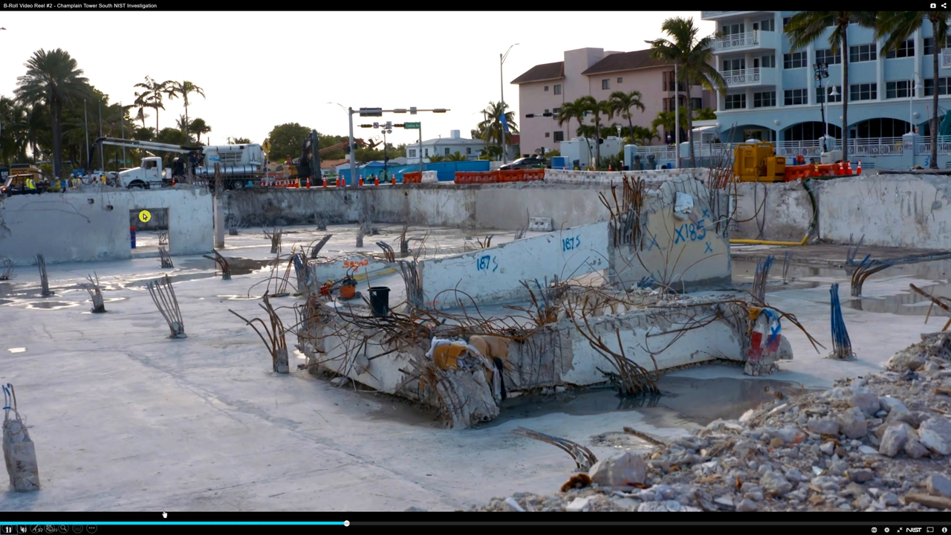
{"action": "mouse_move", "coordinate": [598, 347]}
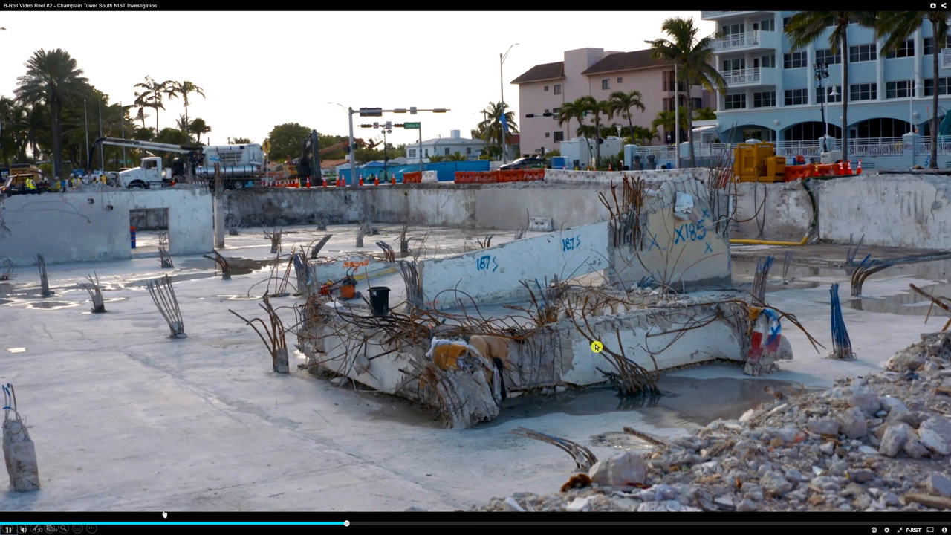
{"action": "mouse_move", "coordinate": [285, 306]}
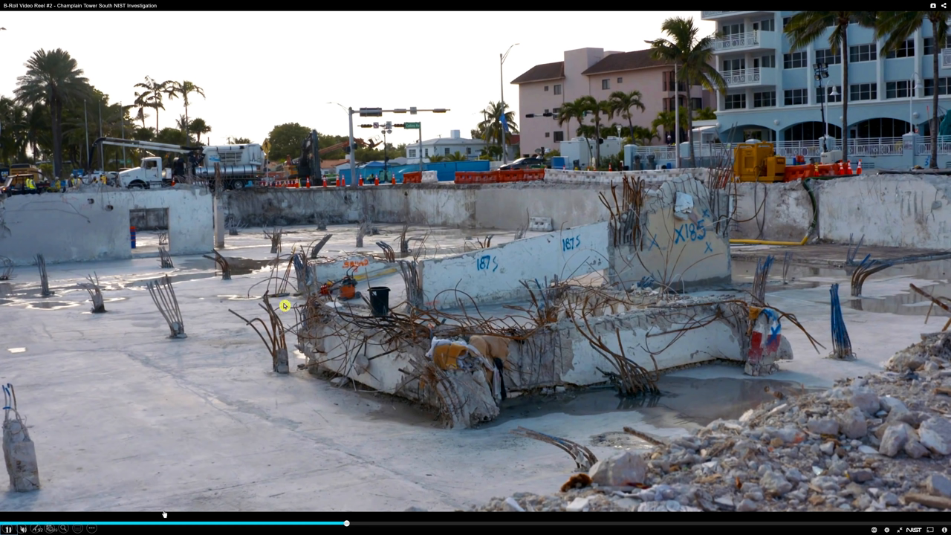
{"action": "mouse_move", "coordinate": [473, 387]}
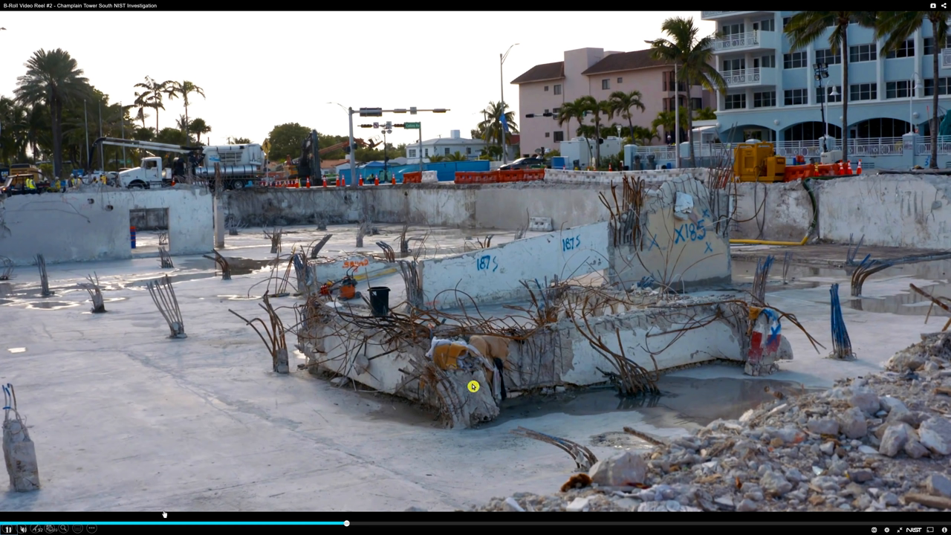
{"action": "mouse_move", "coordinate": [755, 348]}
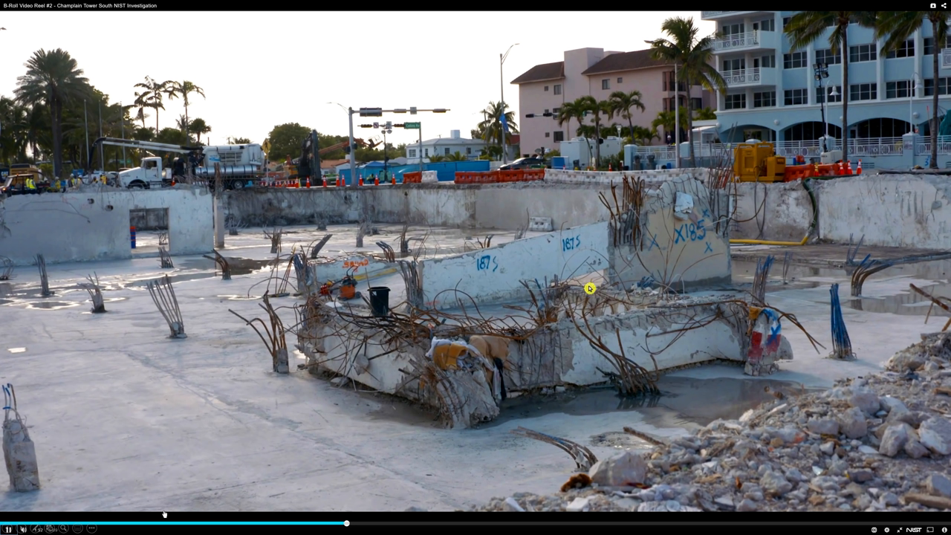
{"action": "mouse_move", "coordinate": [564, 294]}
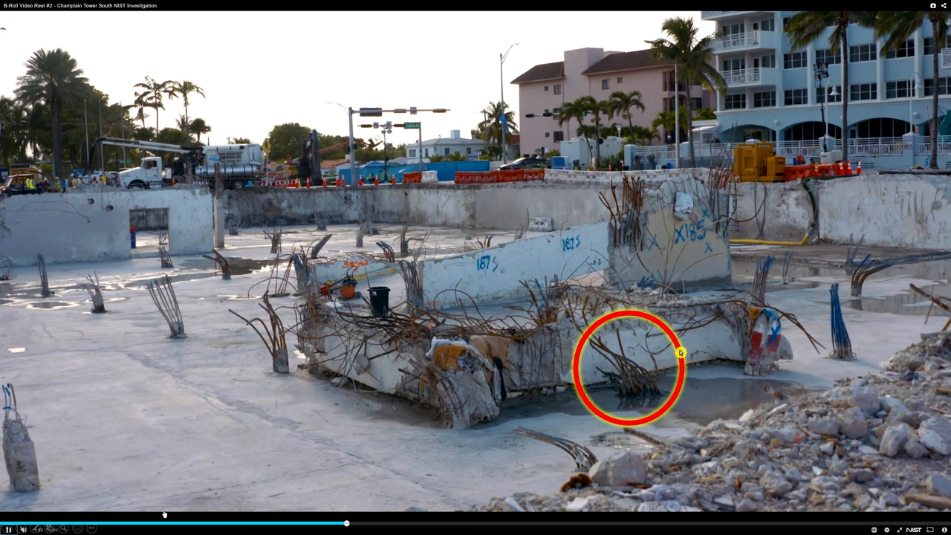
{"action": "mouse_move", "coordinate": [652, 385]}
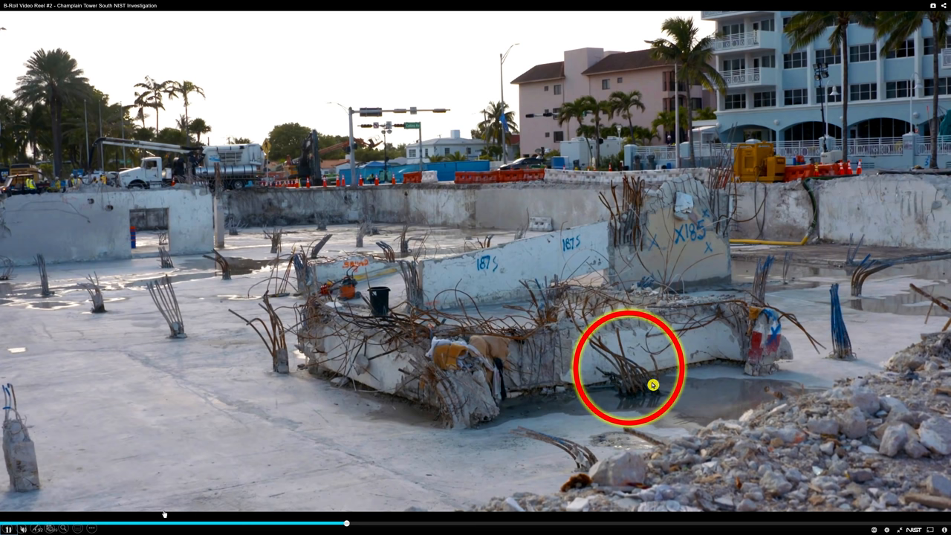
{"action": "mouse_move", "coordinate": [623, 401]}
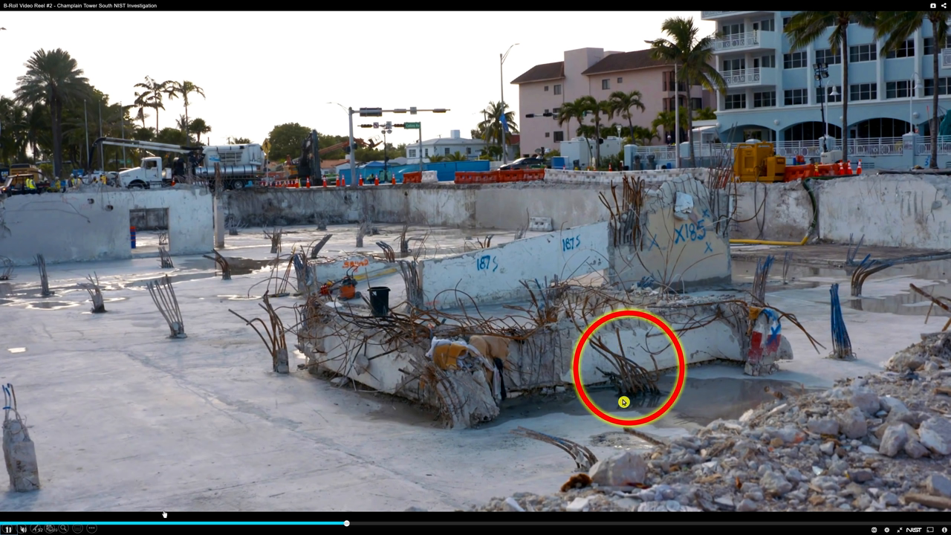
{"action": "mouse_move", "coordinate": [647, 401]}
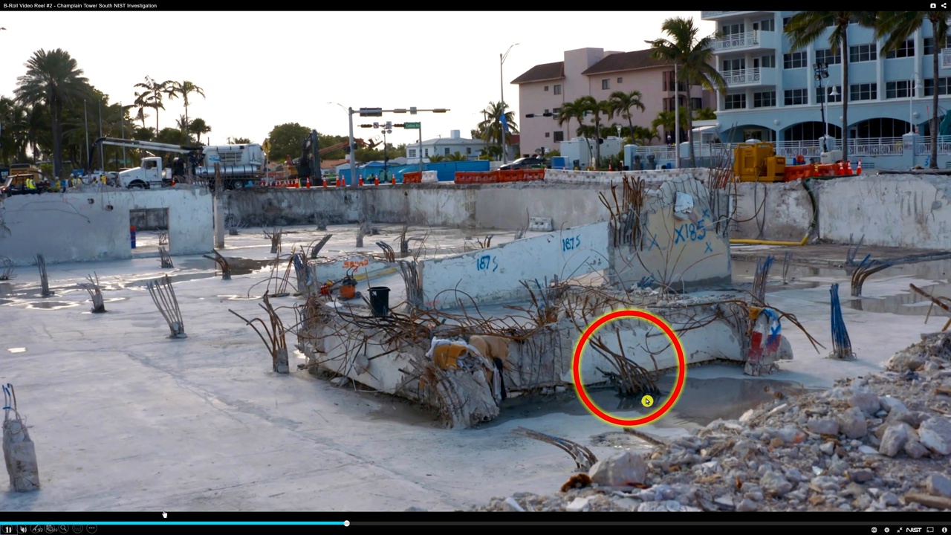
{"action": "mouse_move", "coordinate": [636, 402]}
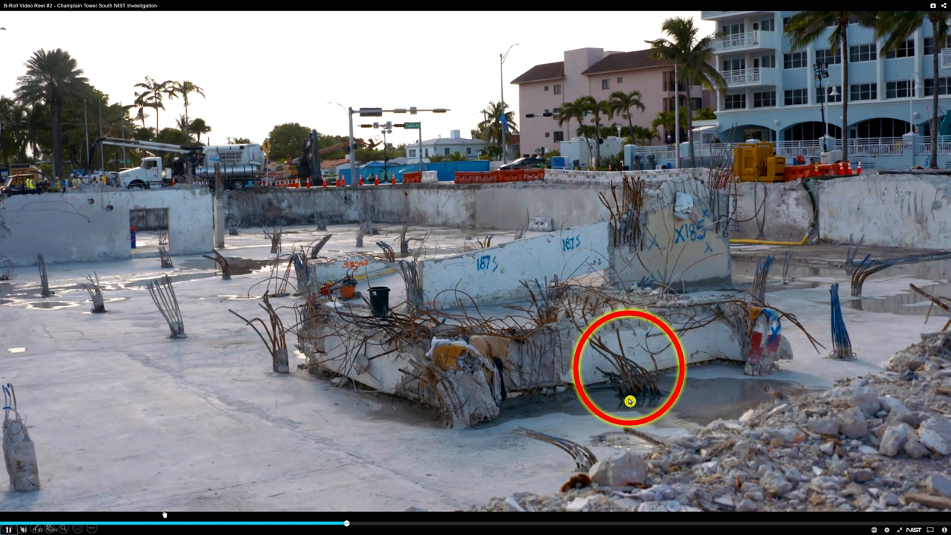
{"action": "mouse_move", "coordinate": [615, 395]}
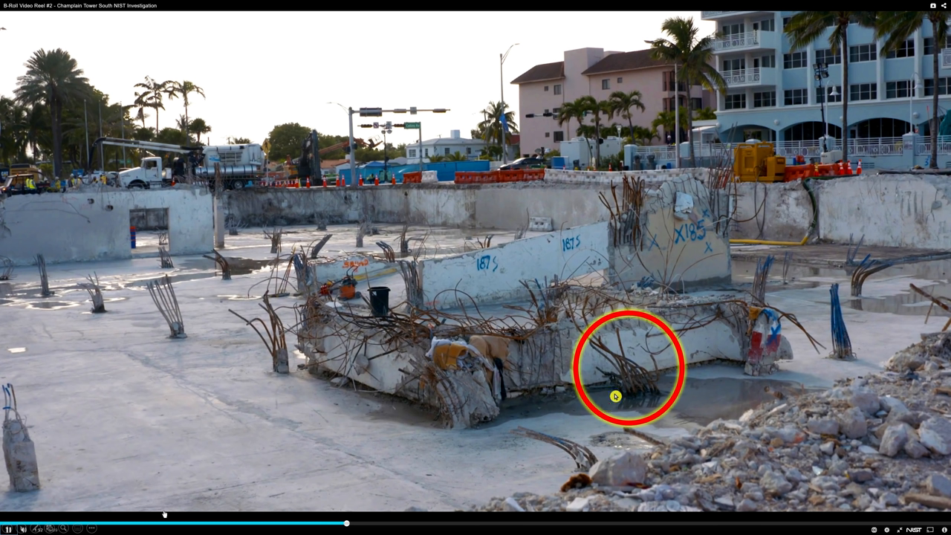
{"action": "mouse_move", "coordinate": [629, 379]}
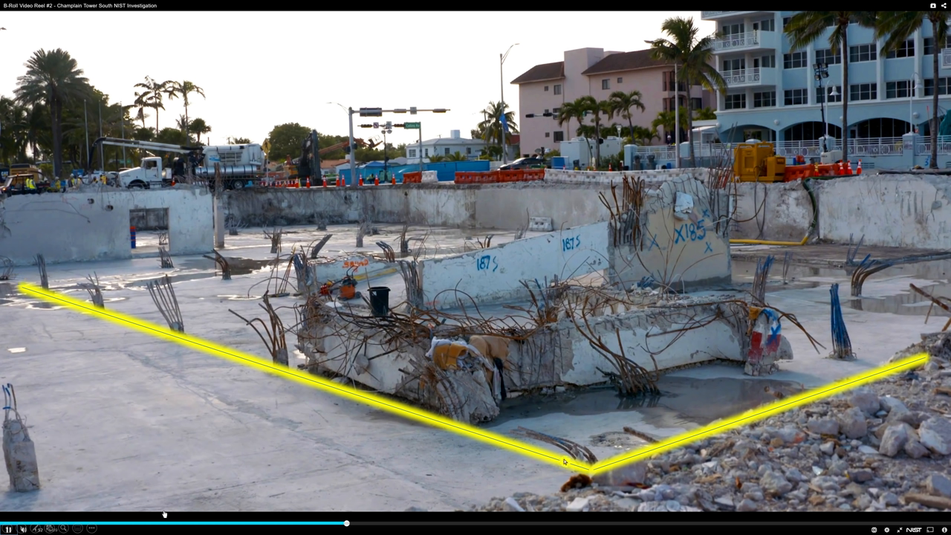
{"action": "mouse_move", "coordinate": [488, 434]}
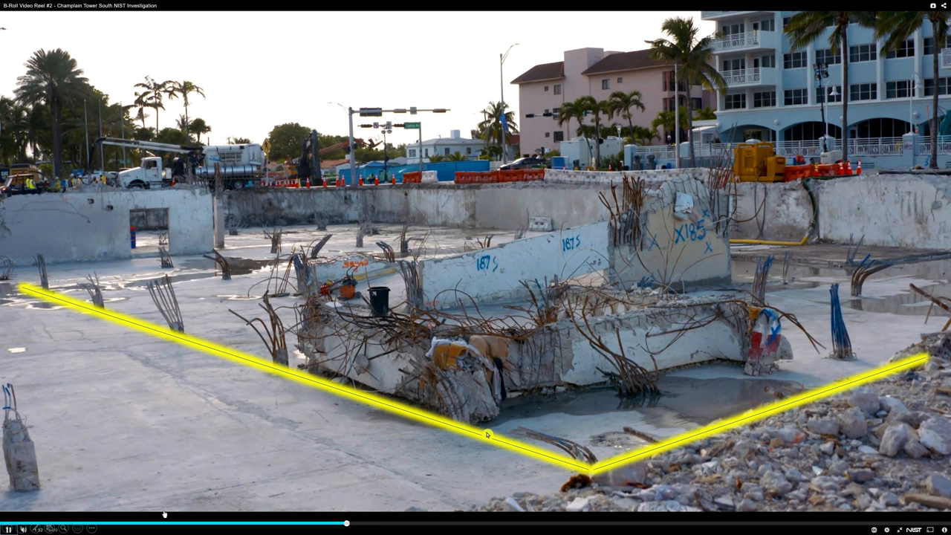
{"action": "mouse_move", "coordinate": [762, 472]}
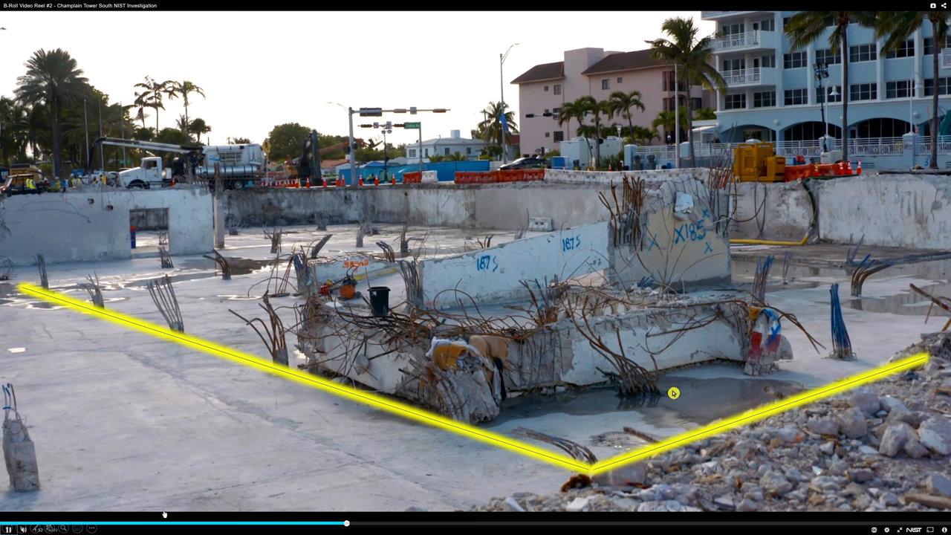
{"action": "mouse_move", "coordinate": [561, 404]}
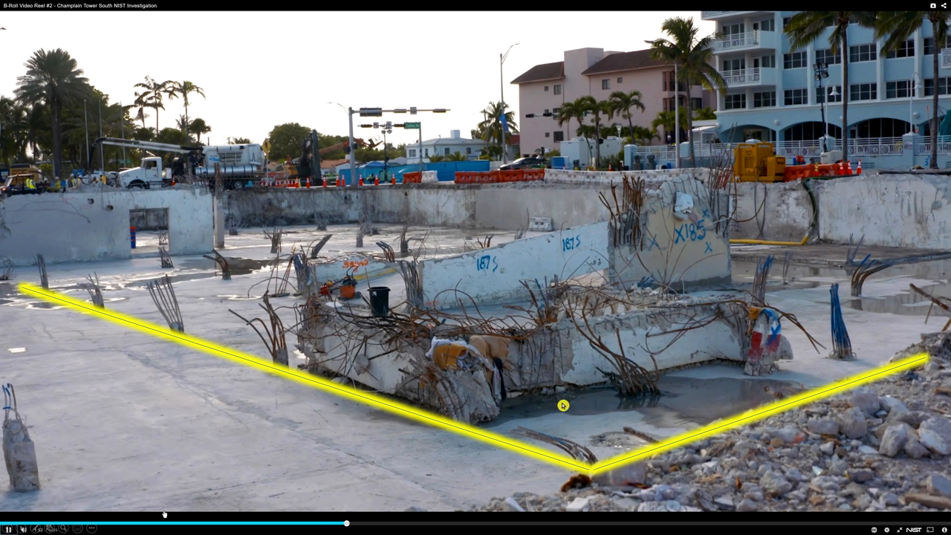
{"action": "mouse_move", "coordinate": [648, 408]}
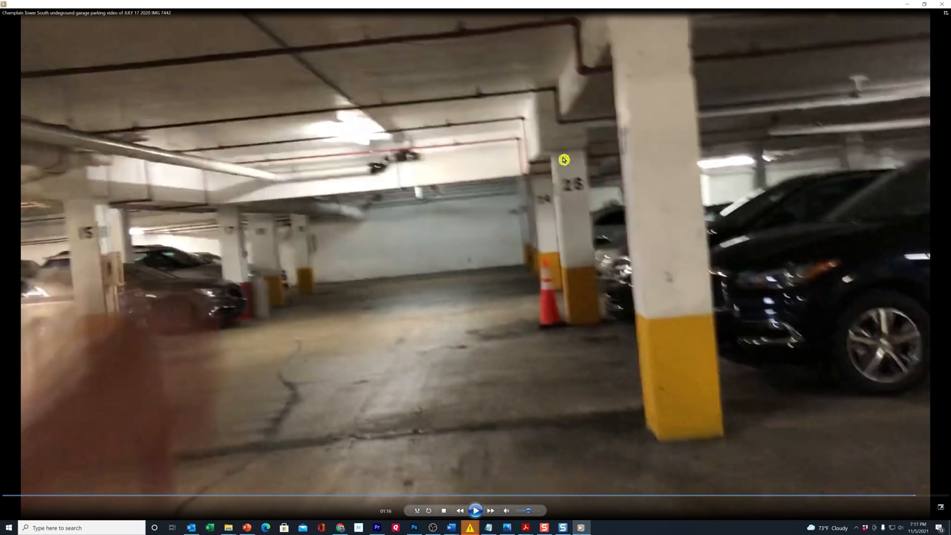
{"action": "mouse_move", "coordinate": [95, 244]}
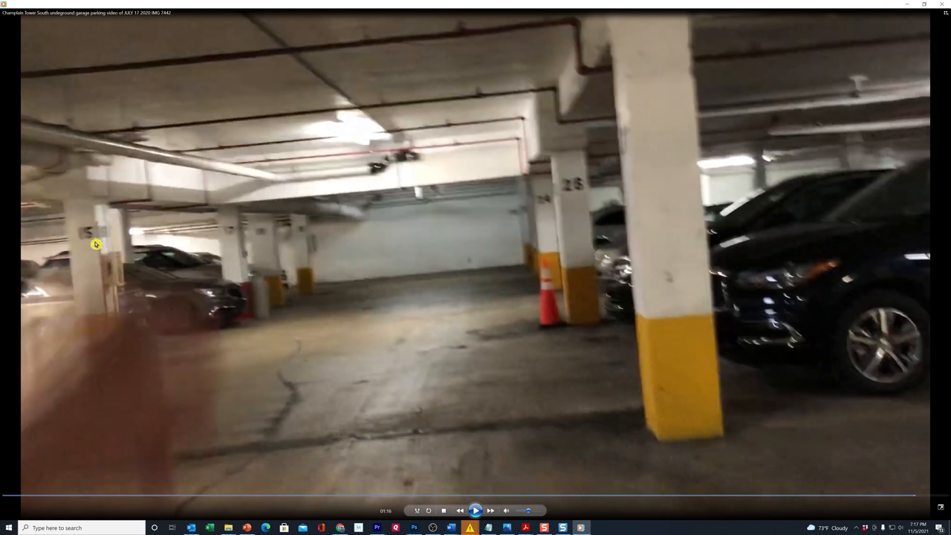
{"action": "mouse_move", "coordinate": [205, 187]}
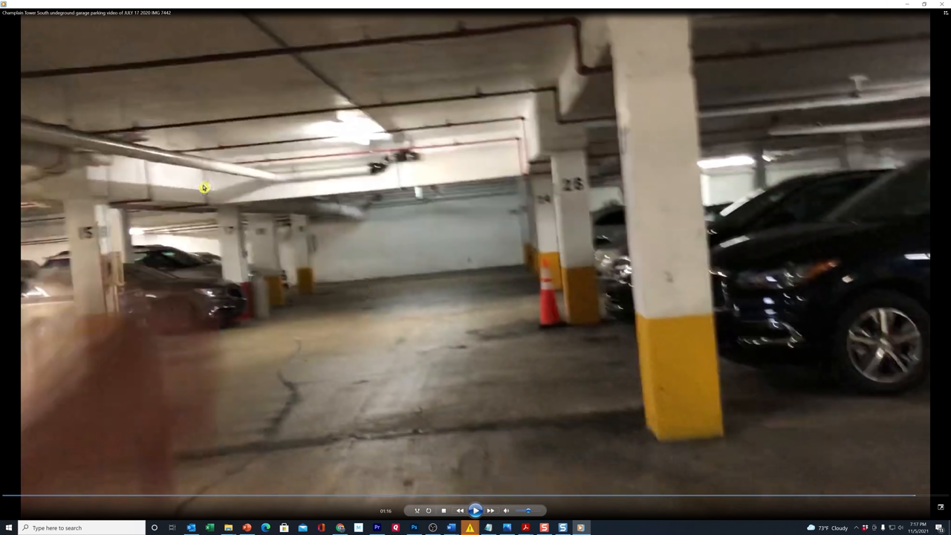
{"action": "mouse_move", "coordinate": [264, 190]}
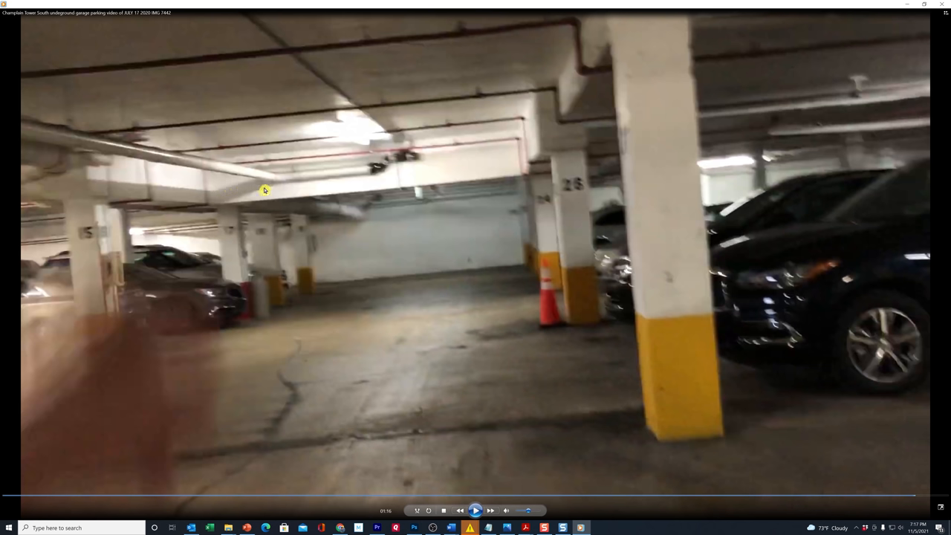
{"action": "mouse_move", "coordinate": [520, 157]}
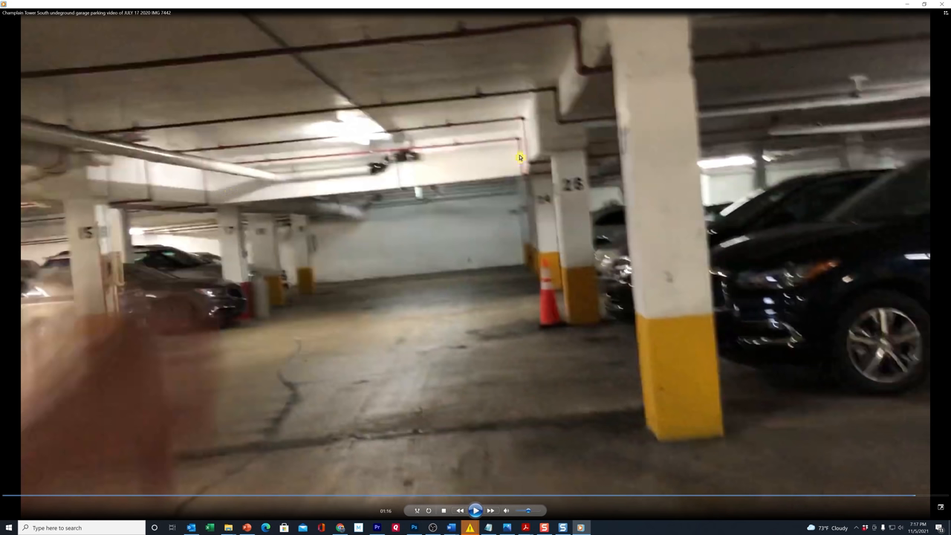
{"action": "mouse_move", "coordinate": [558, 147]}
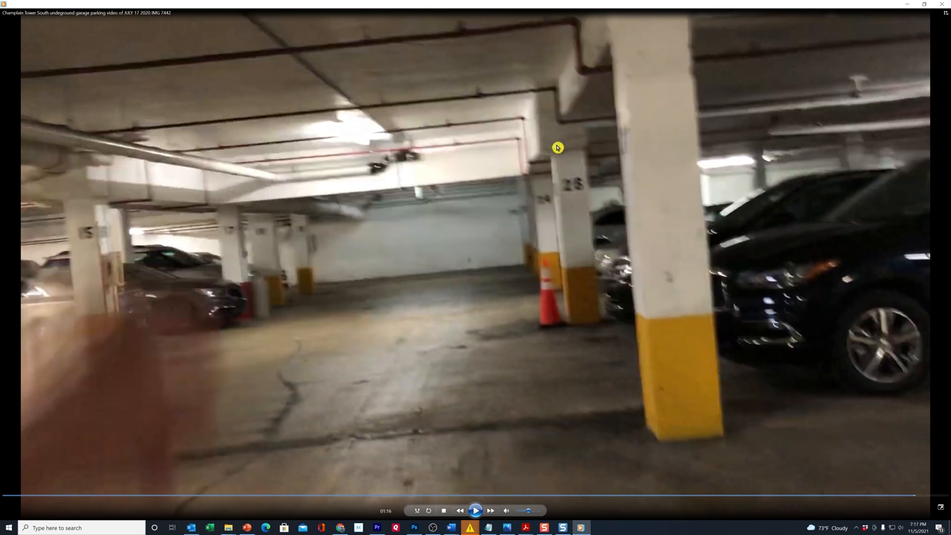
{"action": "mouse_move", "coordinate": [548, 104]}
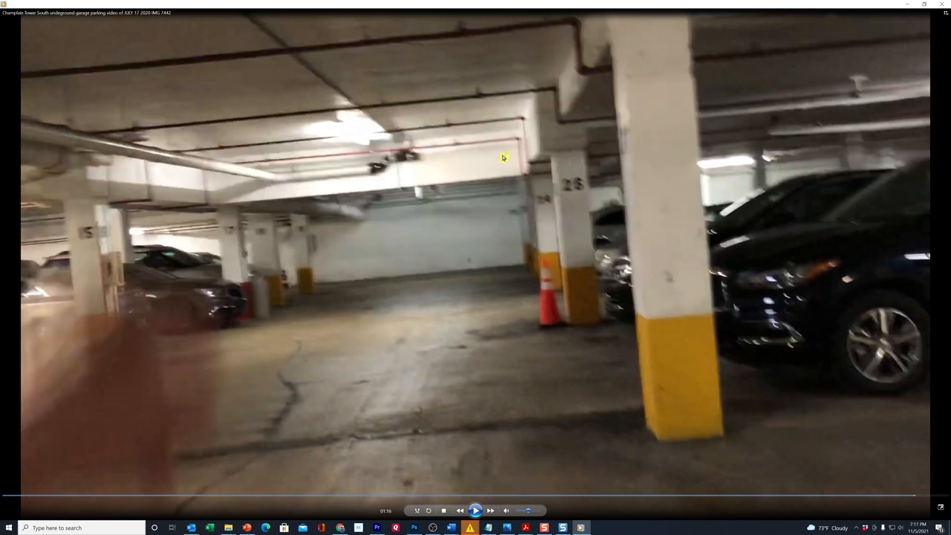
{"action": "mouse_move", "coordinate": [413, 313]}
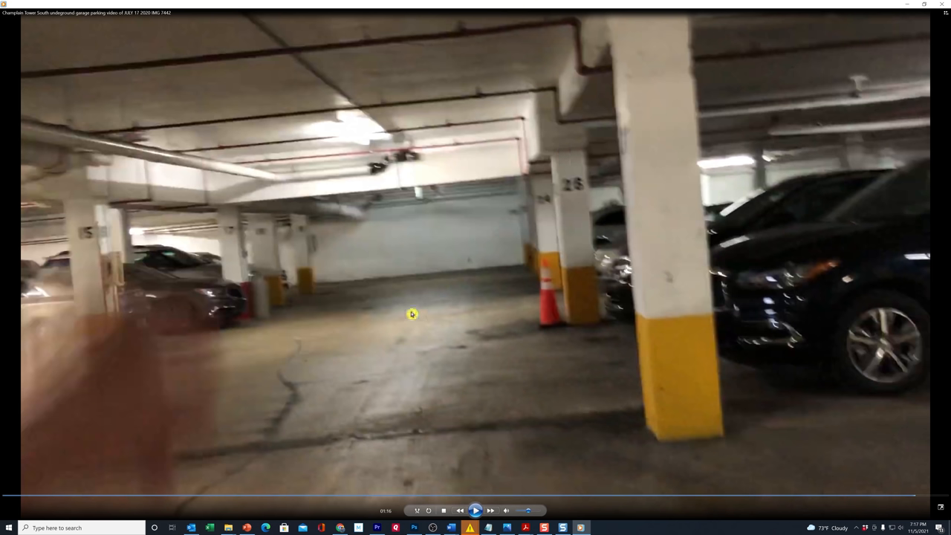
{"action": "mouse_move", "coordinate": [449, 296]}
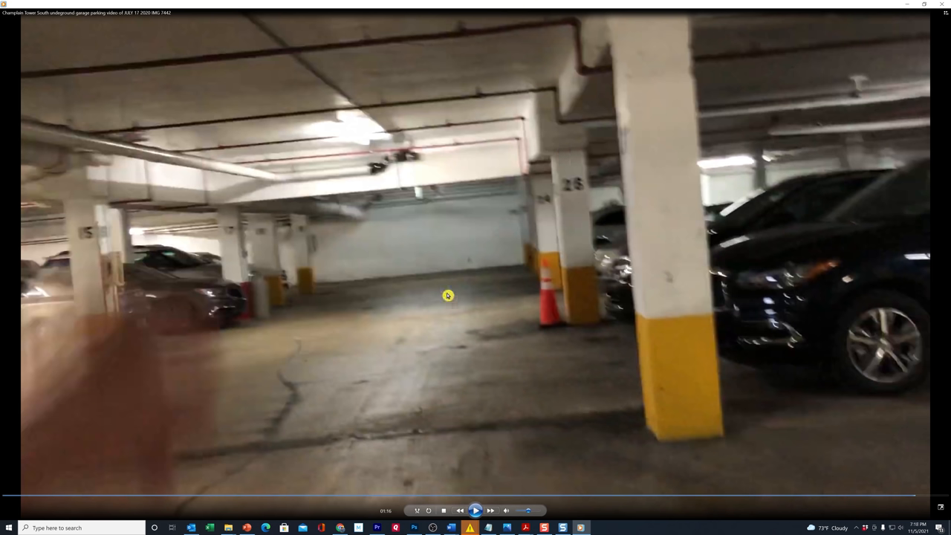
{"action": "mouse_move", "coordinate": [351, 278]}
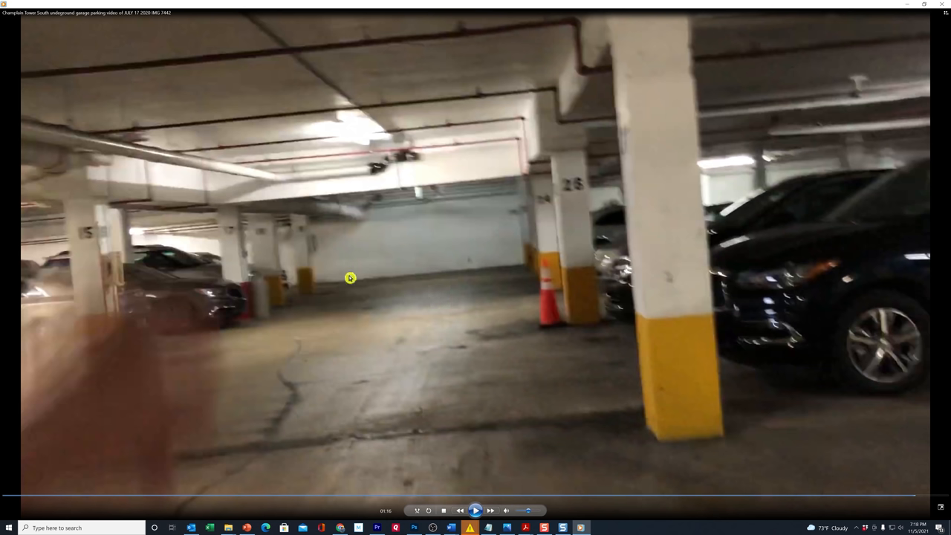
{"action": "mouse_move", "coordinate": [244, 302]}
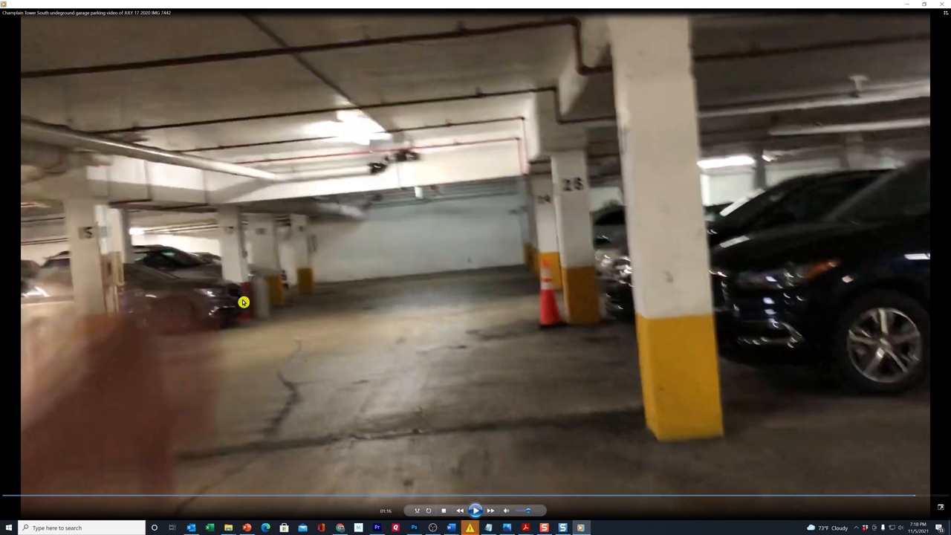
{"action": "mouse_move", "coordinate": [234, 259]}
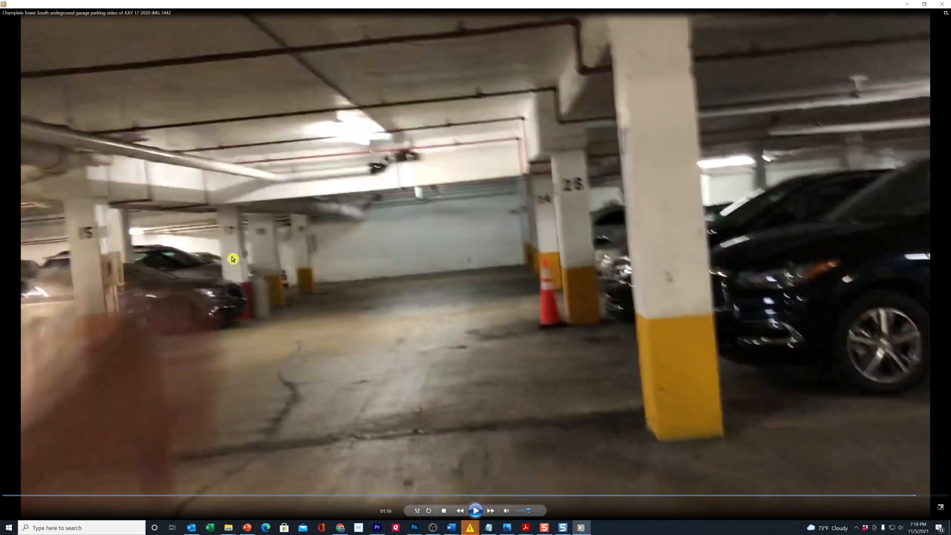
{"action": "mouse_move", "coordinate": [269, 315]}
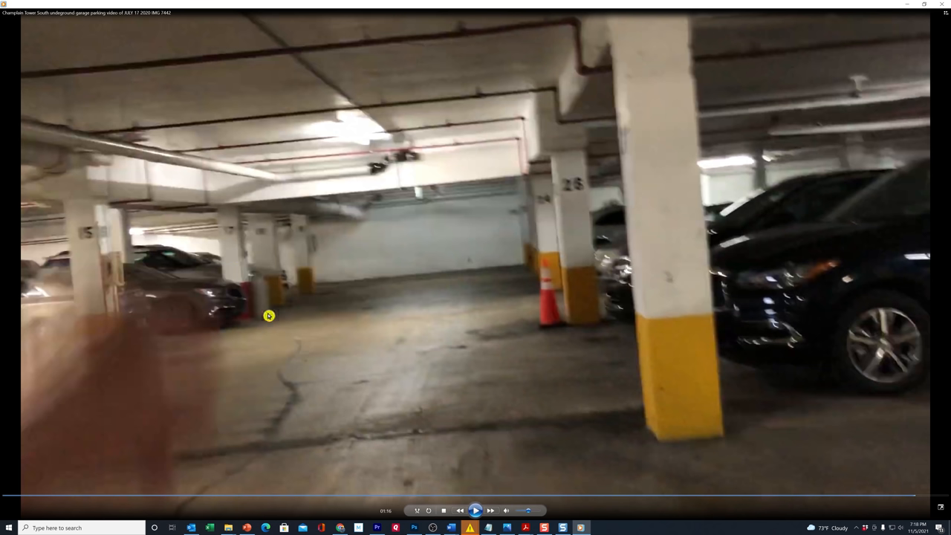
{"action": "mouse_move", "coordinate": [324, 161]}
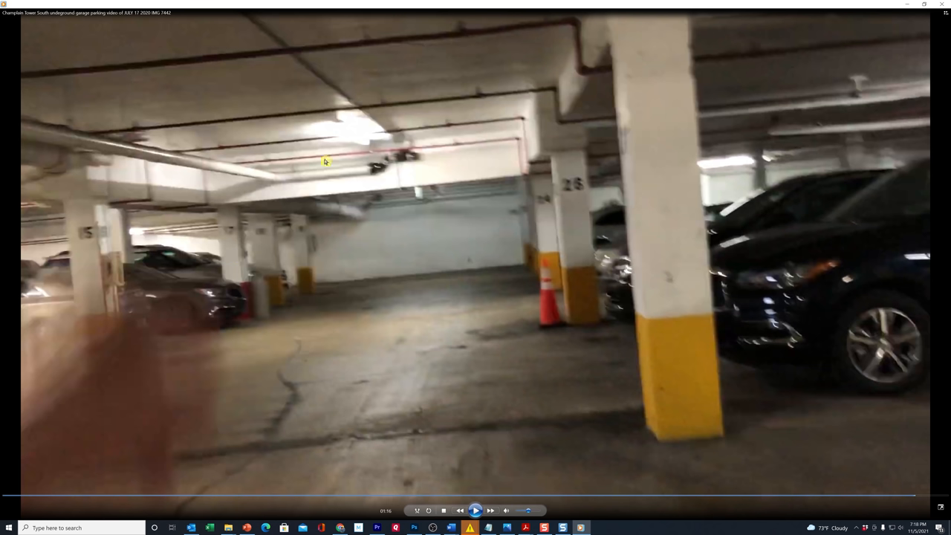
{"action": "mouse_move", "coordinate": [109, 161]}
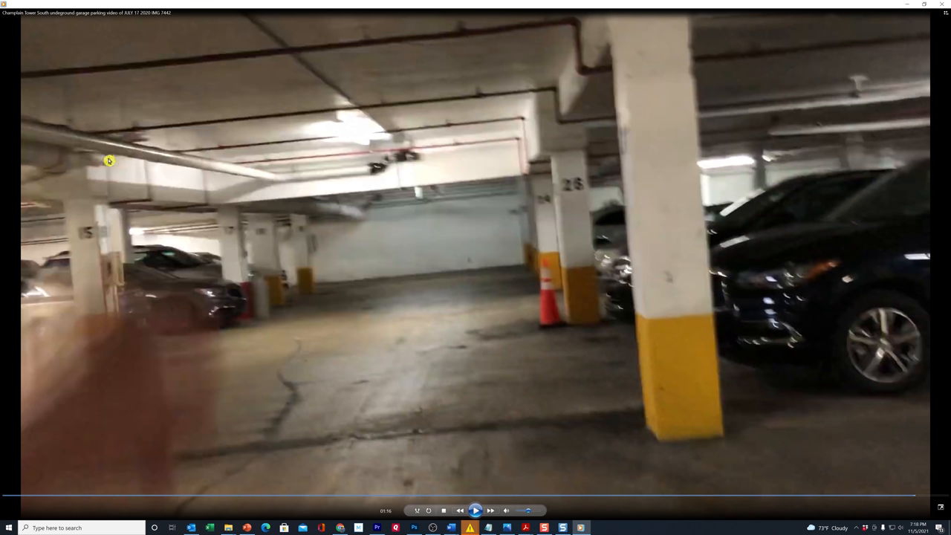
{"action": "mouse_move", "coordinate": [431, 312]}
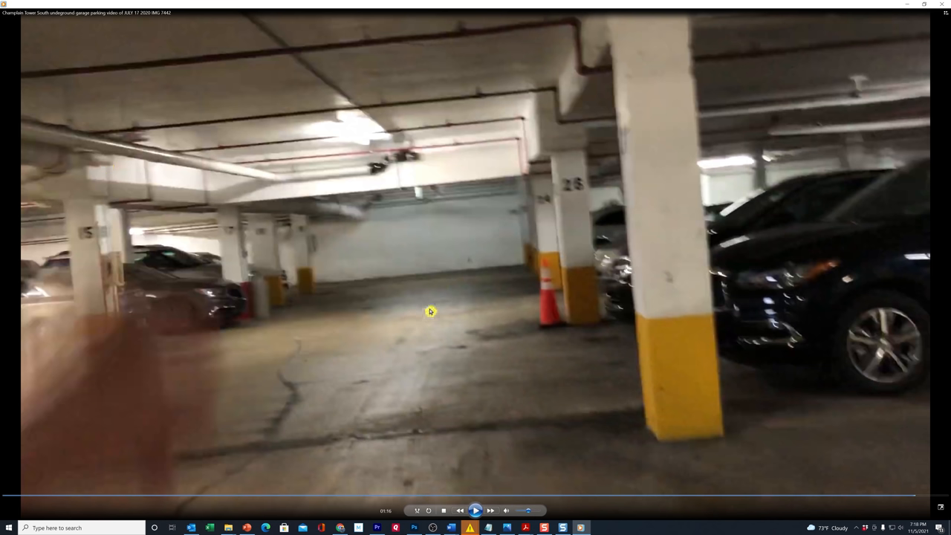
{"action": "mouse_move", "coordinate": [434, 285]}
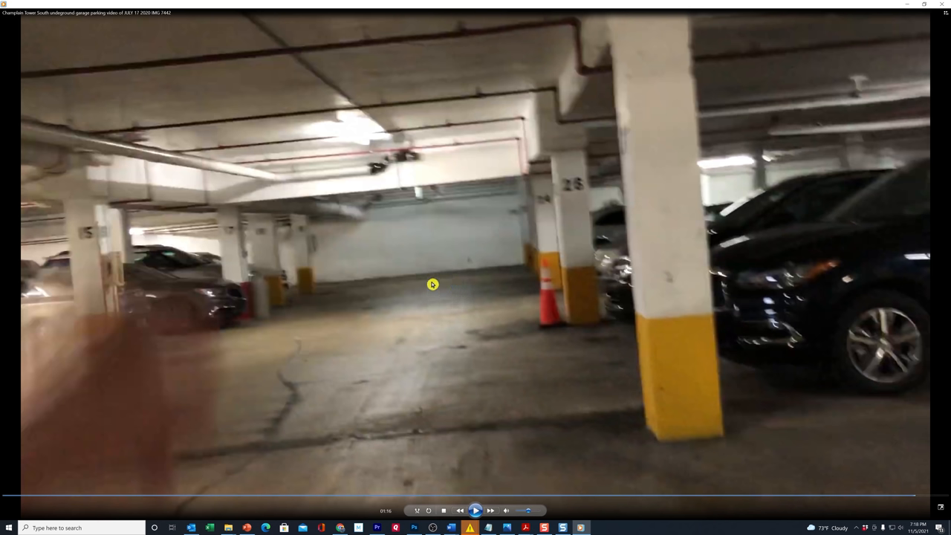
{"action": "mouse_move", "coordinate": [404, 289]}
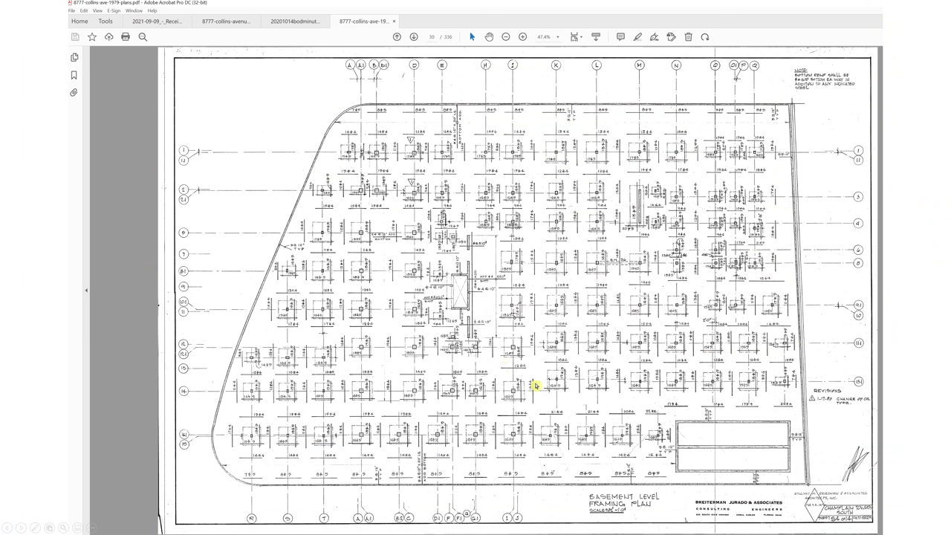
{"action": "mouse_move", "coordinate": [735, 268]}
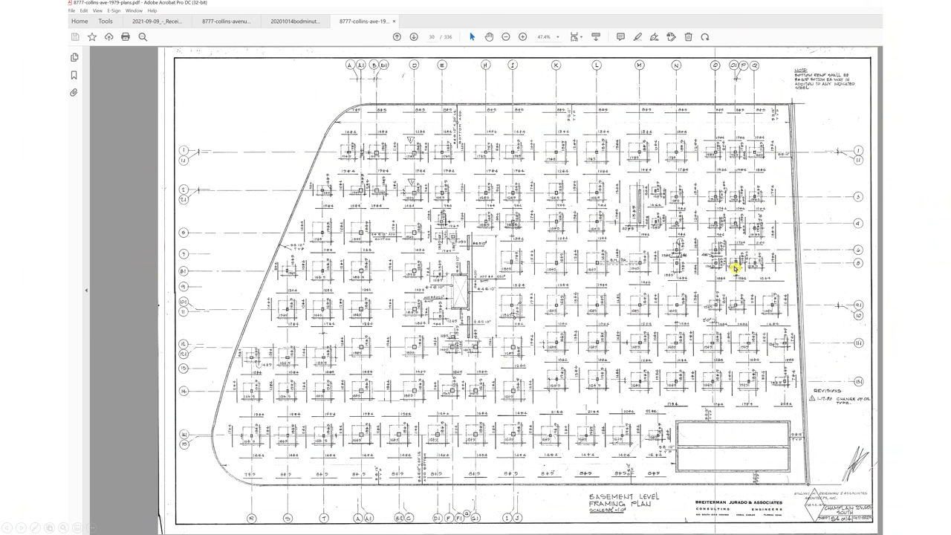
{"action": "mouse_move", "coordinate": [695, 260]}
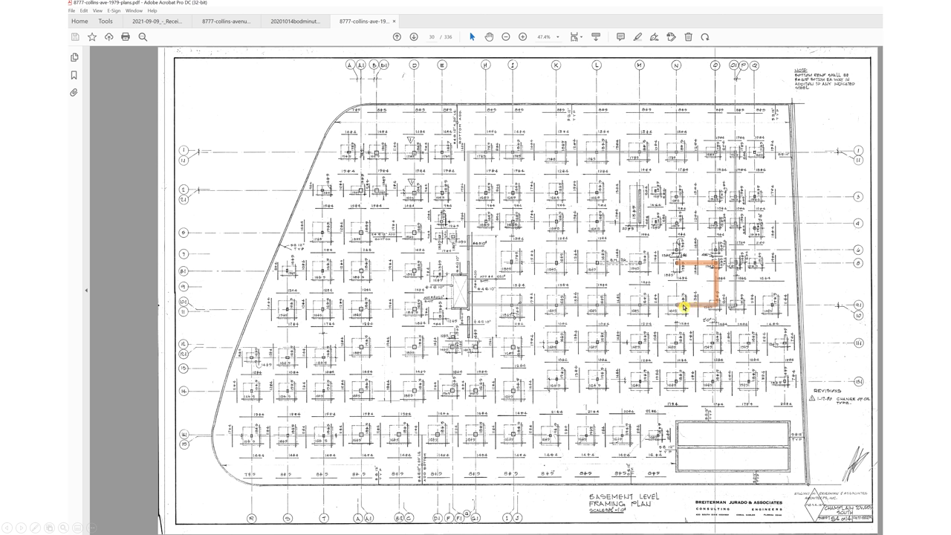
{"action": "mouse_move", "coordinate": [706, 311]}
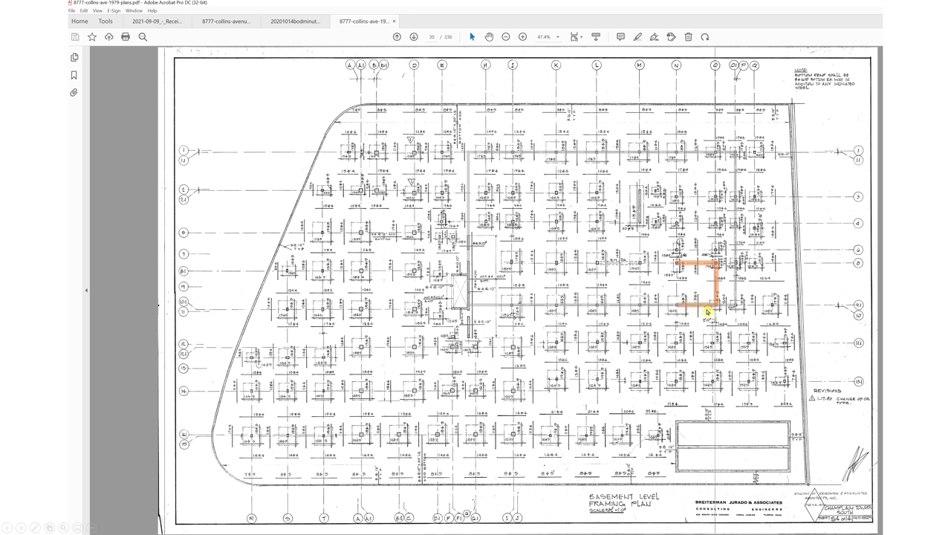
{"action": "mouse_move", "coordinate": [553, 153]}
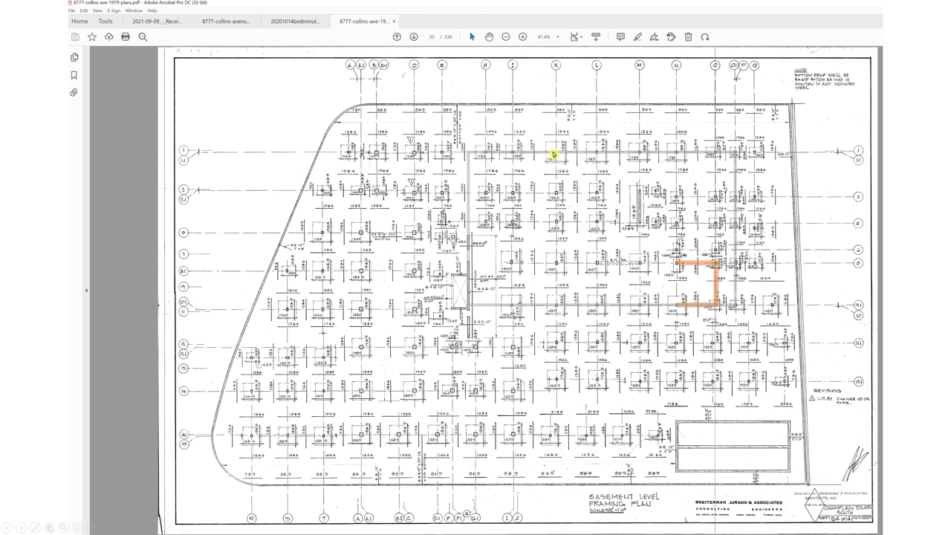
{"action": "mouse_move", "coordinate": [736, 244]}
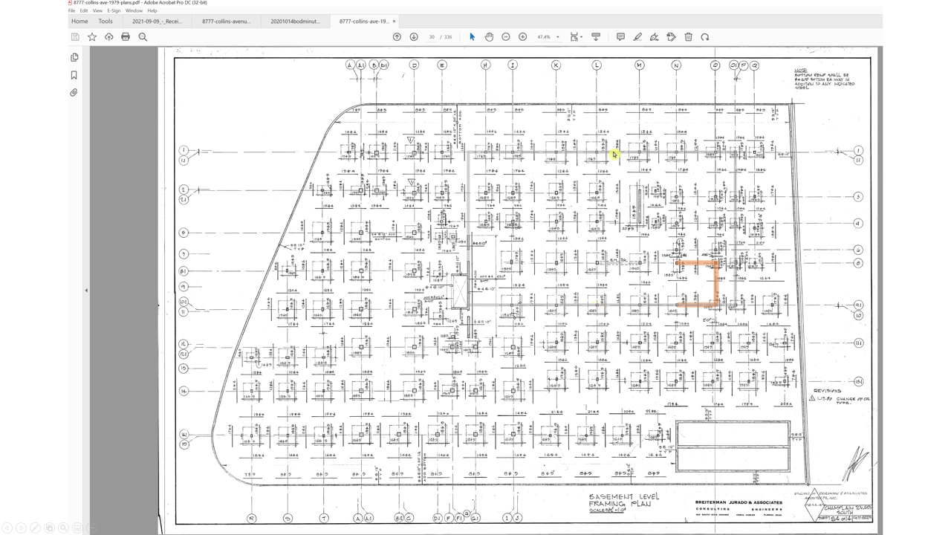
{"action": "mouse_move", "coordinate": [683, 262]}
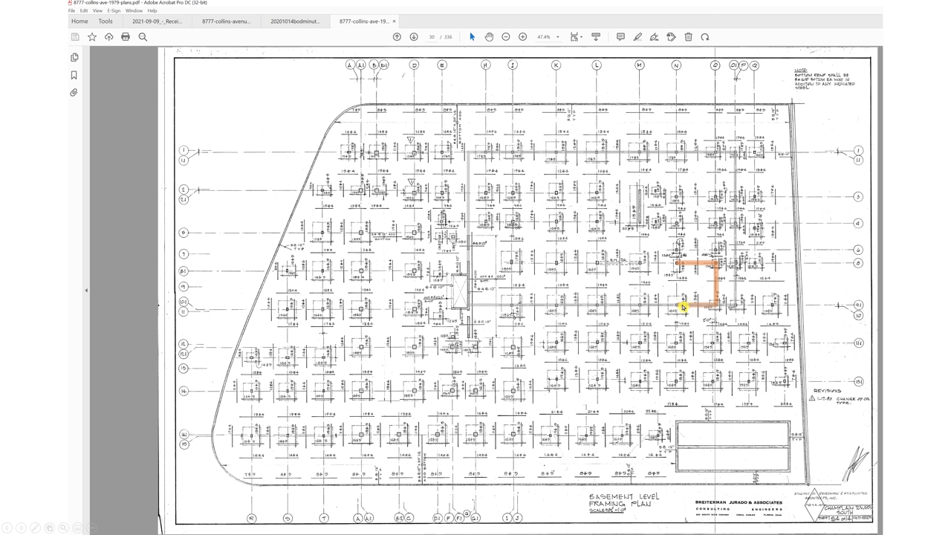
{"action": "mouse_move", "coordinate": [715, 283]}
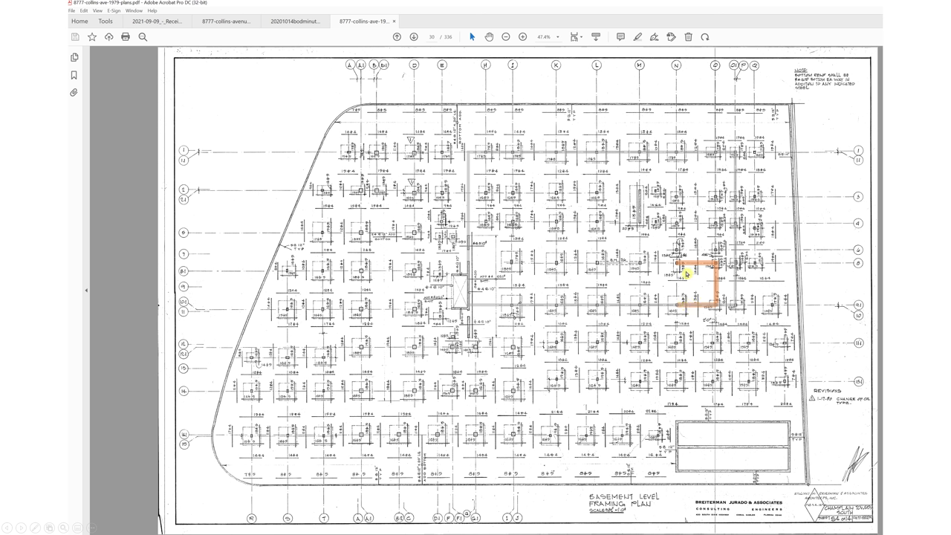
{"action": "mouse_move", "coordinate": [721, 283]}
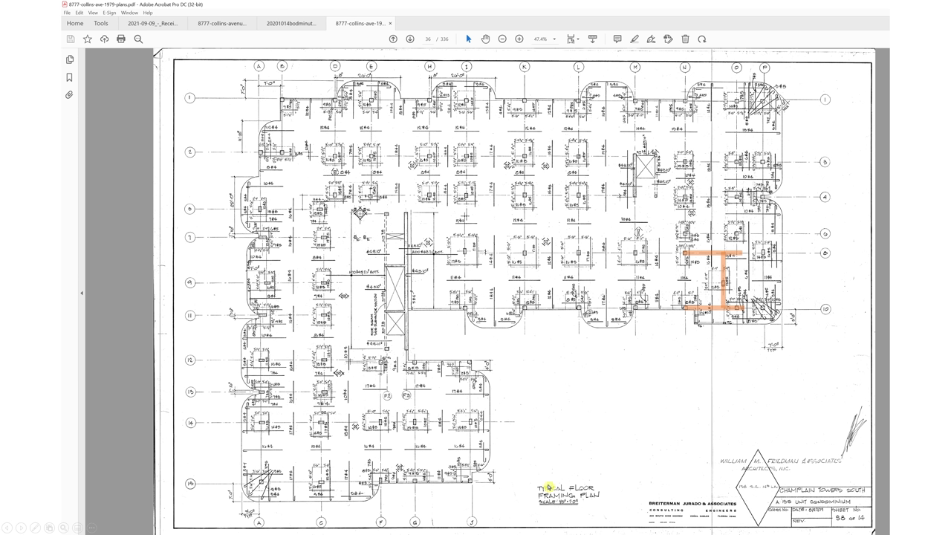
{"action": "mouse_move", "coordinate": [686, 312]}
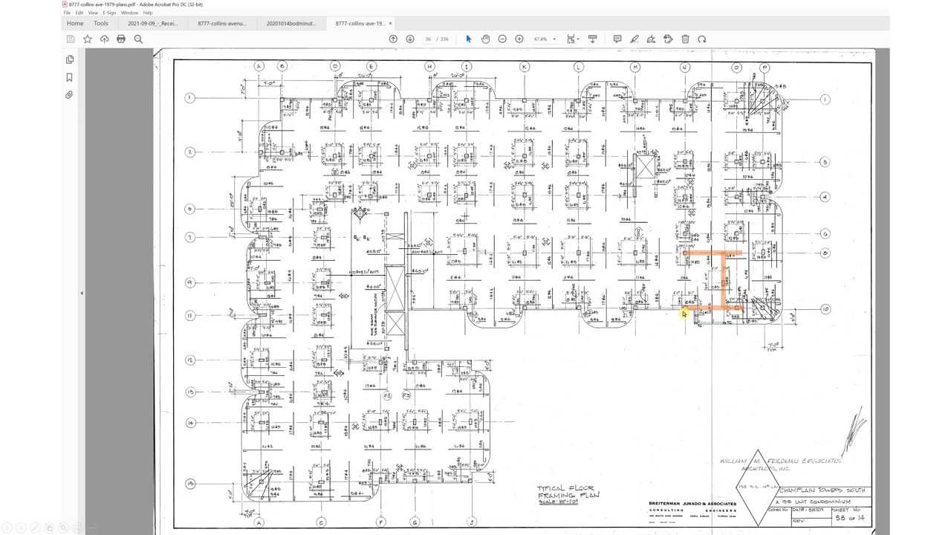
{"action": "mouse_move", "coordinate": [683, 255]}
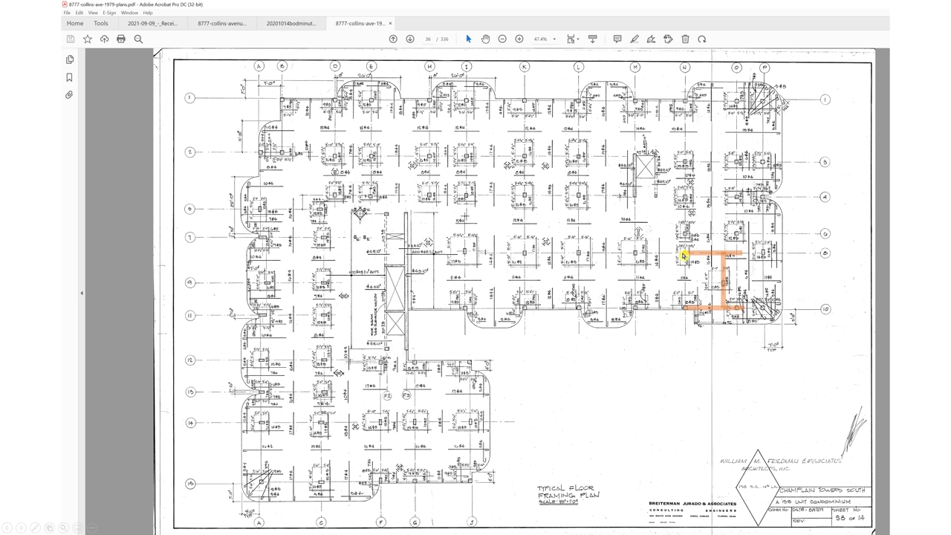
{"action": "mouse_move", "coordinate": [737, 251]}
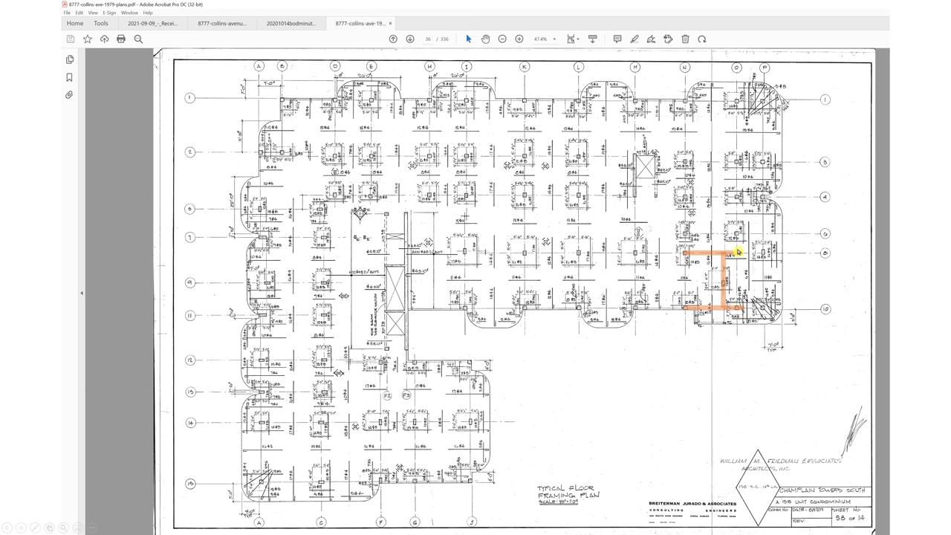
{"action": "mouse_move", "coordinate": [737, 251]}
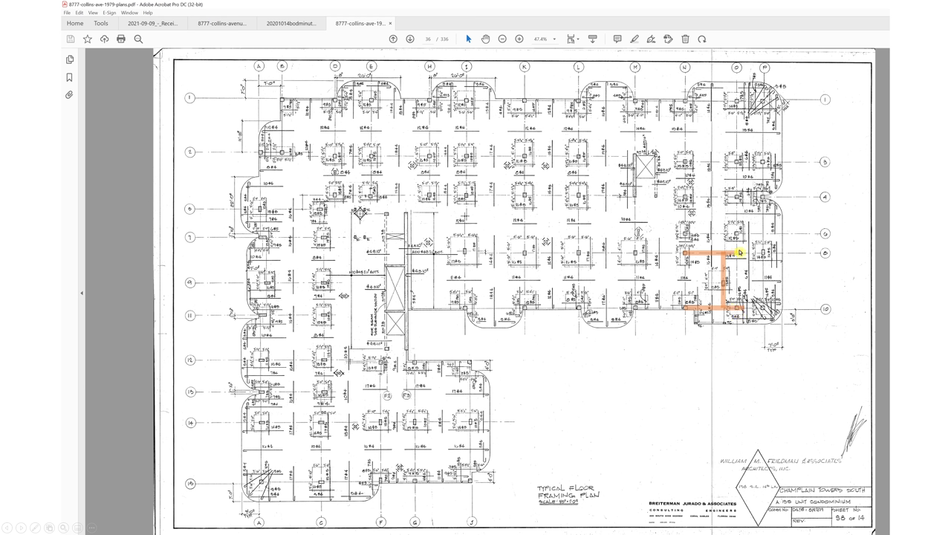
{"action": "mouse_move", "coordinate": [750, 281]}
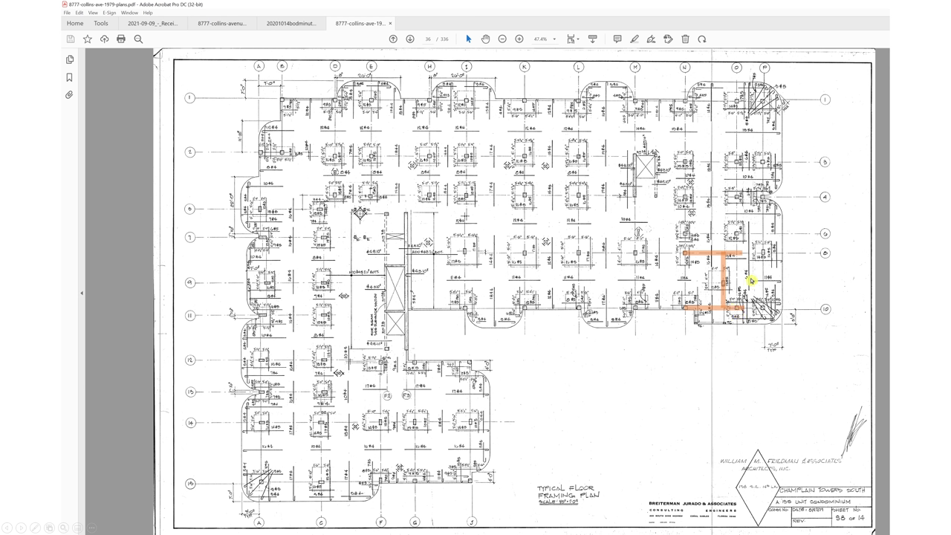
{"action": "mouse_move", "coordinate": [707, 199]}
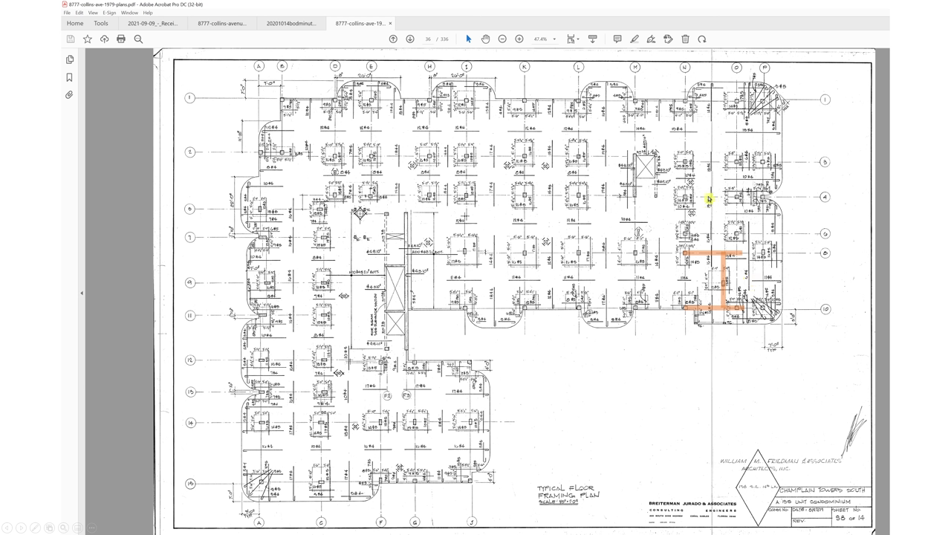
{"action": "mouse_move", "coordinate": [740, 255]}
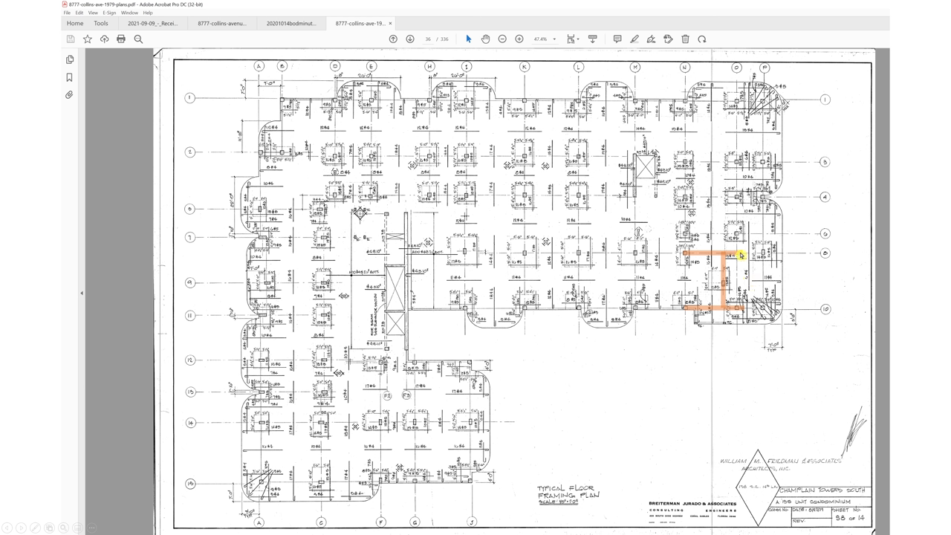
{"action": "mouse_move", "coordinate": [740, 256]}
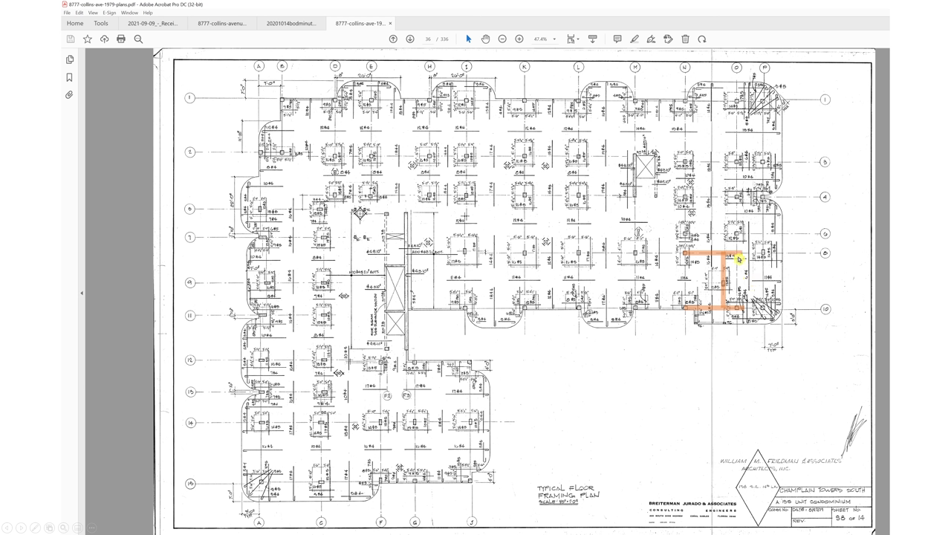
{"action": "mouse_move", "coordinate": [740, 259]}
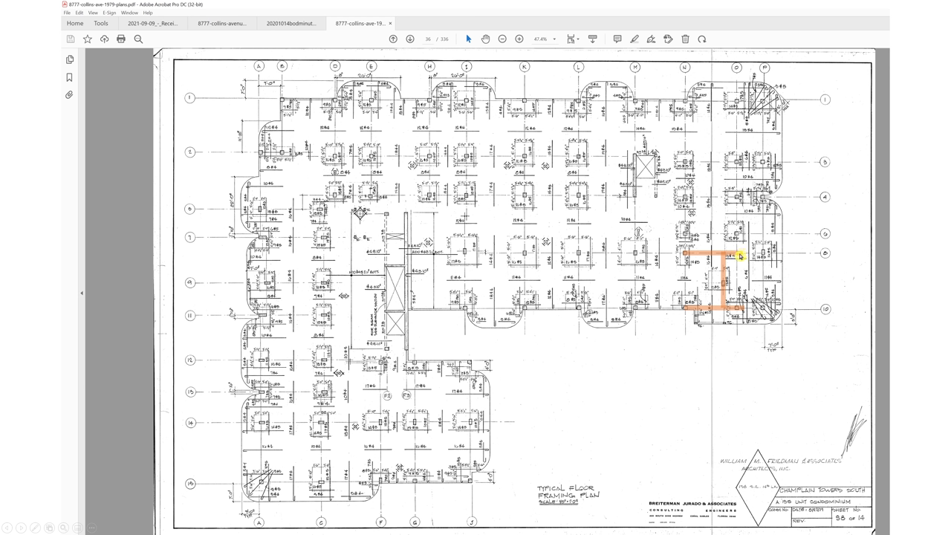
{"action": "mouse_move", "coordinate": [719, 274]}
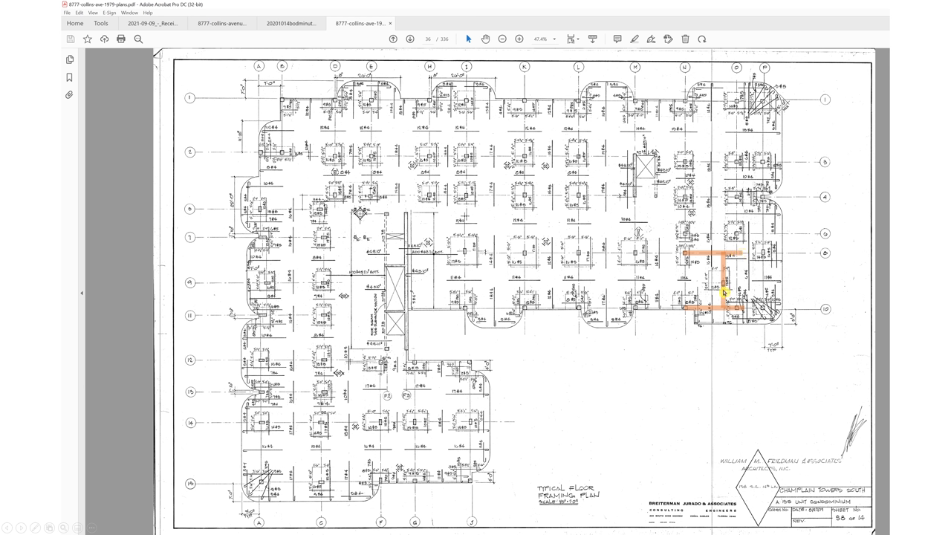
{"action": "mouse_move", "coordinate": [692, 255]}
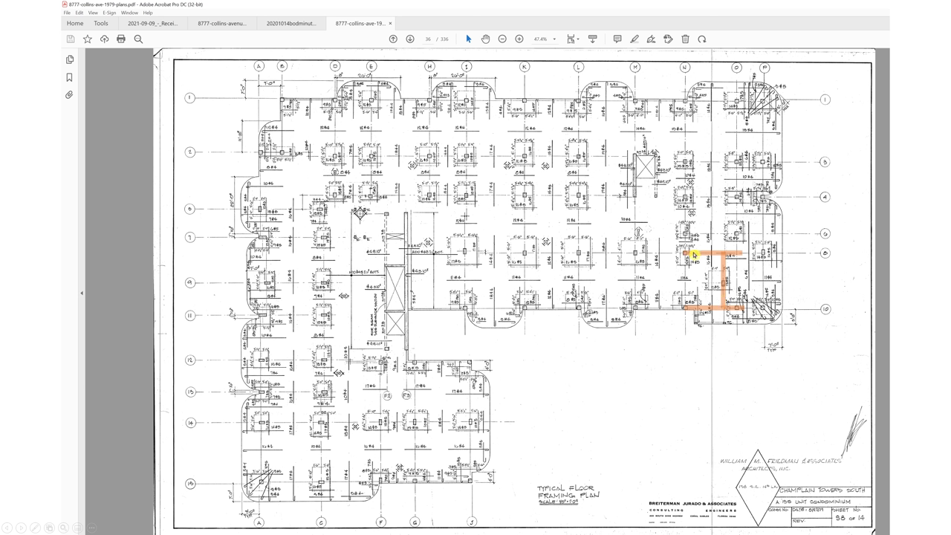
{"action": "mouse_move", "coordinate": [684, 310]}
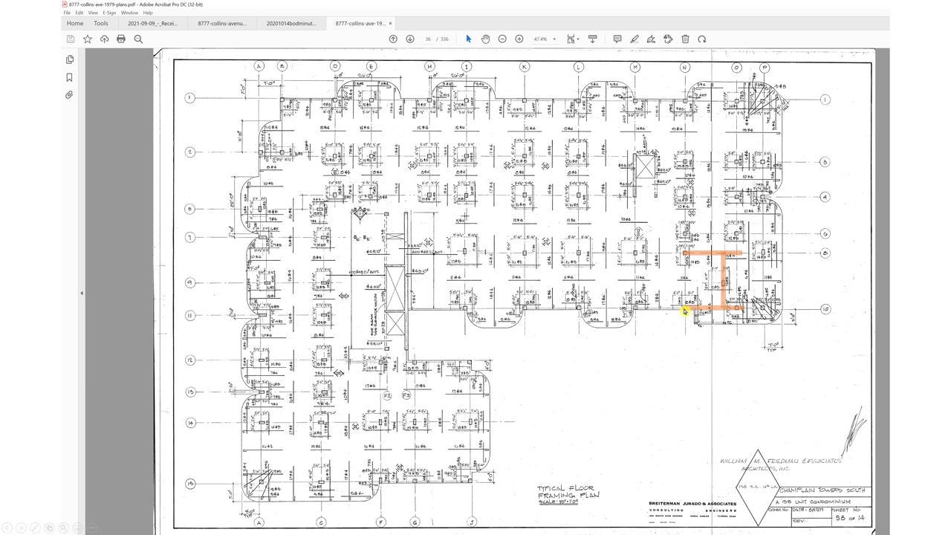
{"action": "mouse_move", "coordinate": [722, 256]}
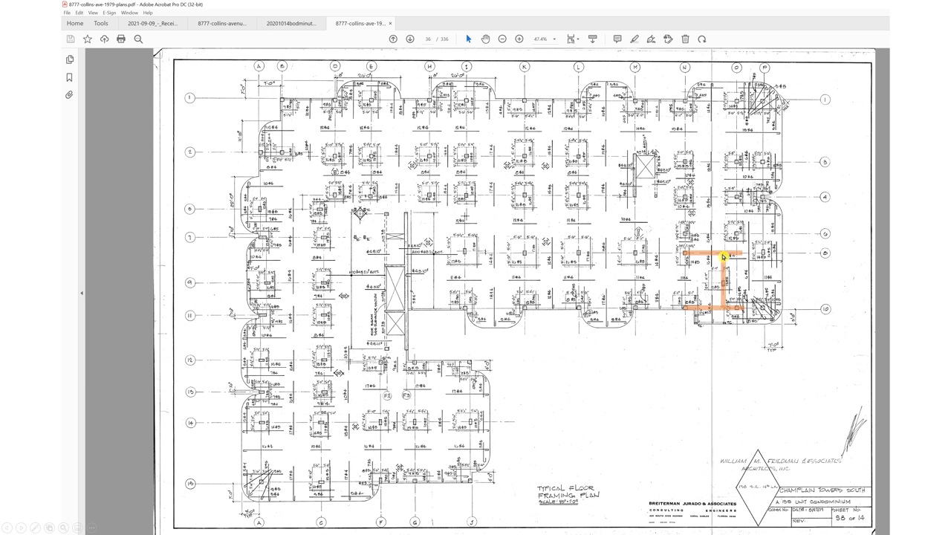
{"action": "mouse_move", "coordinate": [725, 311]}
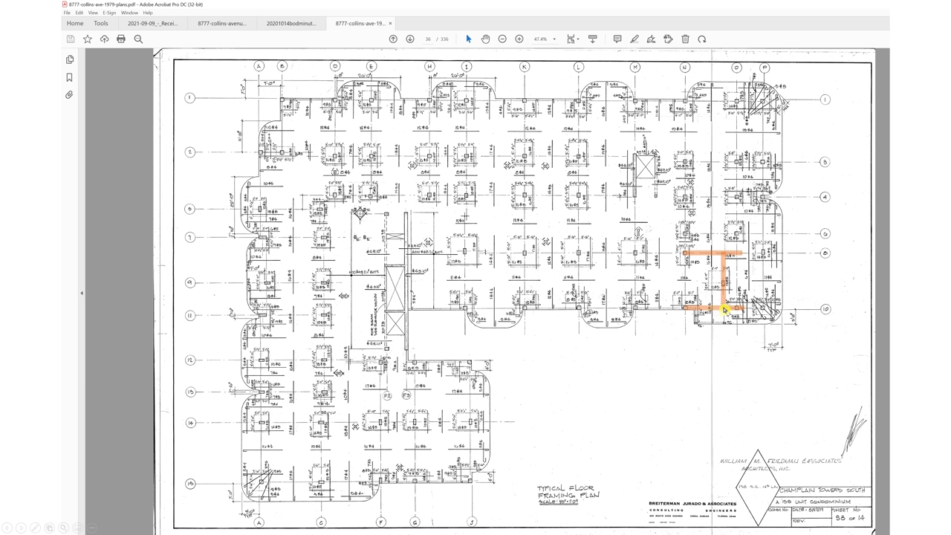
{"action": "mouse_move", "coordinate": [725, 290]}
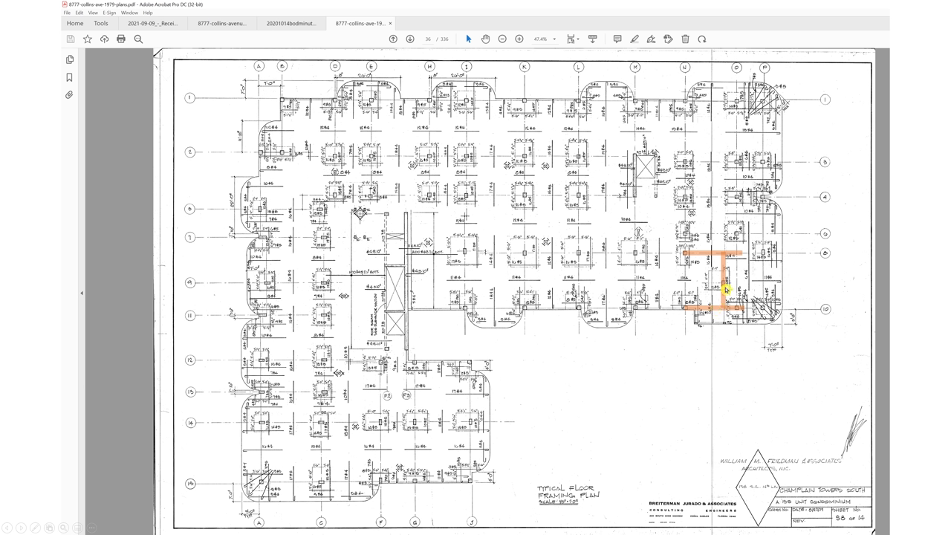
{"action": "mouse_move", "coordinate": [726, 290]}
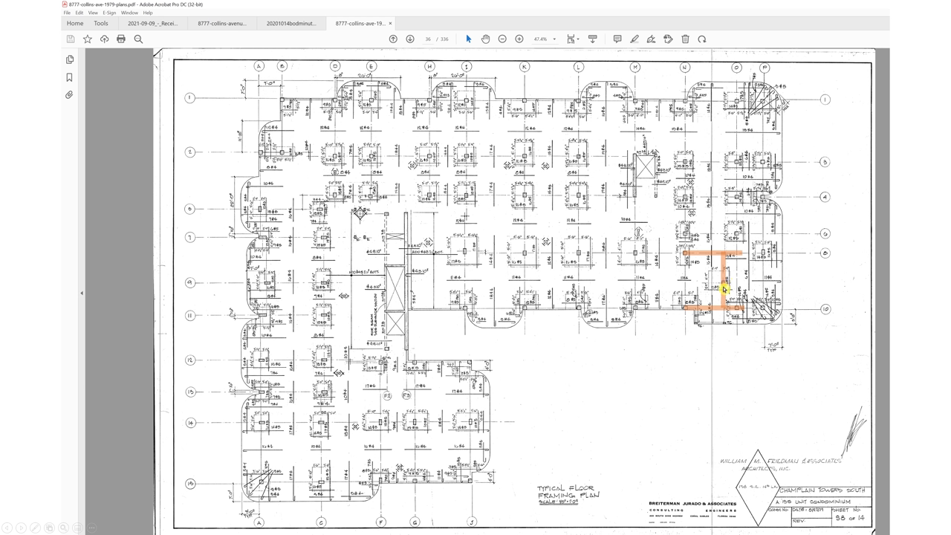
{"action": "mouse_move", "coordinate": [662, 265]}
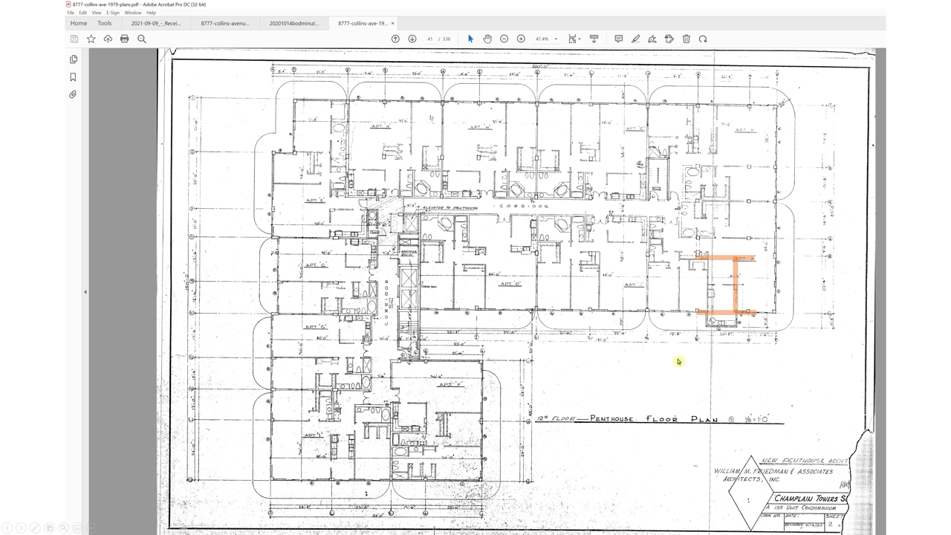
{"action": "mouse_move", "coordinate": [696, 314]}
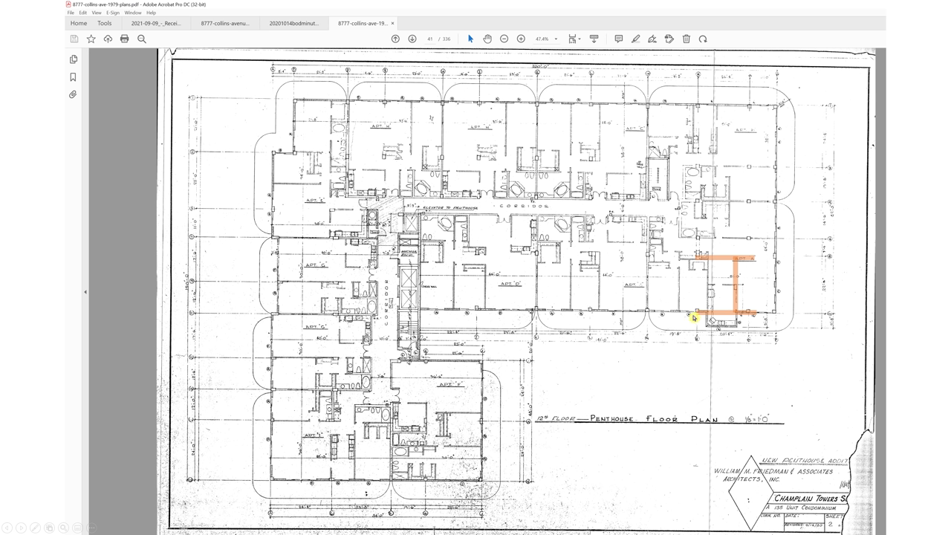
{"action": "mouse_move", "coordinate": [738, 315]}
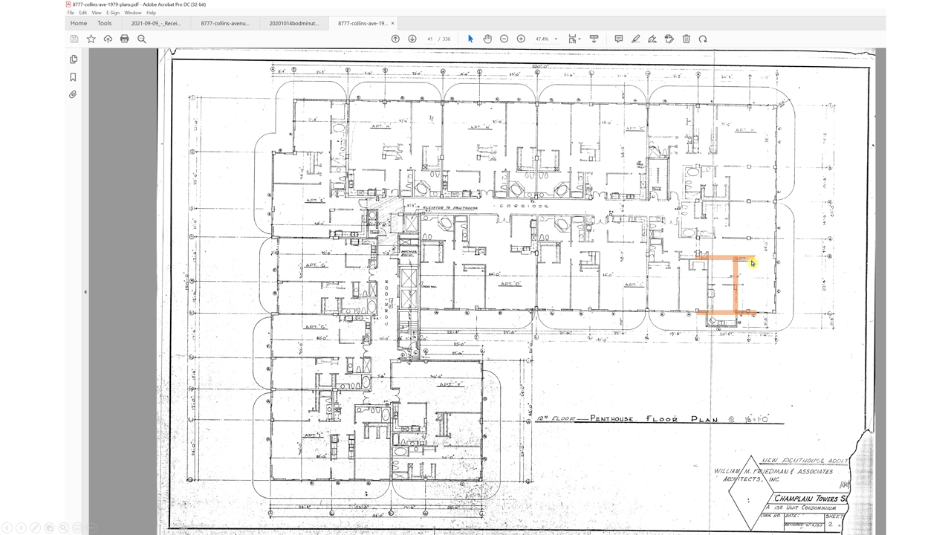
{"action": "mouse_move", "coordinate": [736, 294]}
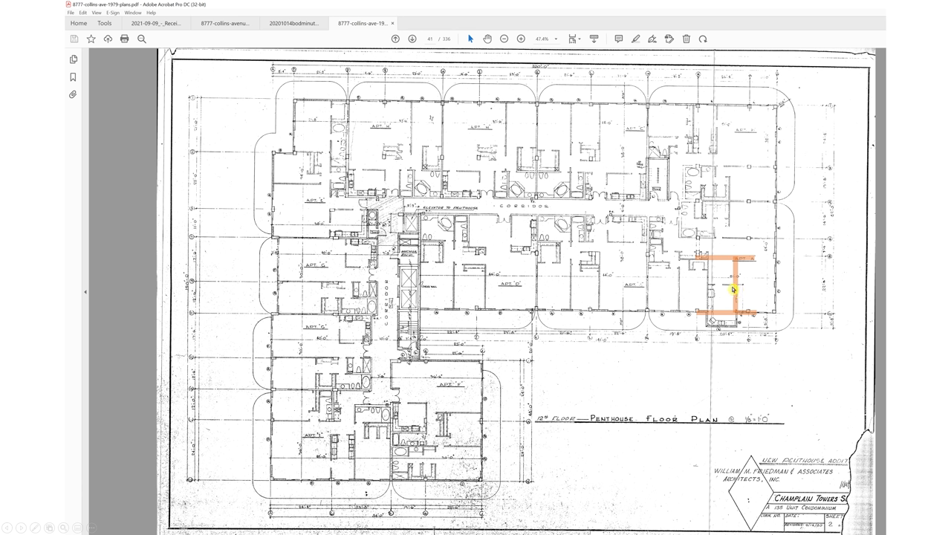
{"action": "mouse_move", "coordinate": [720, 295]}
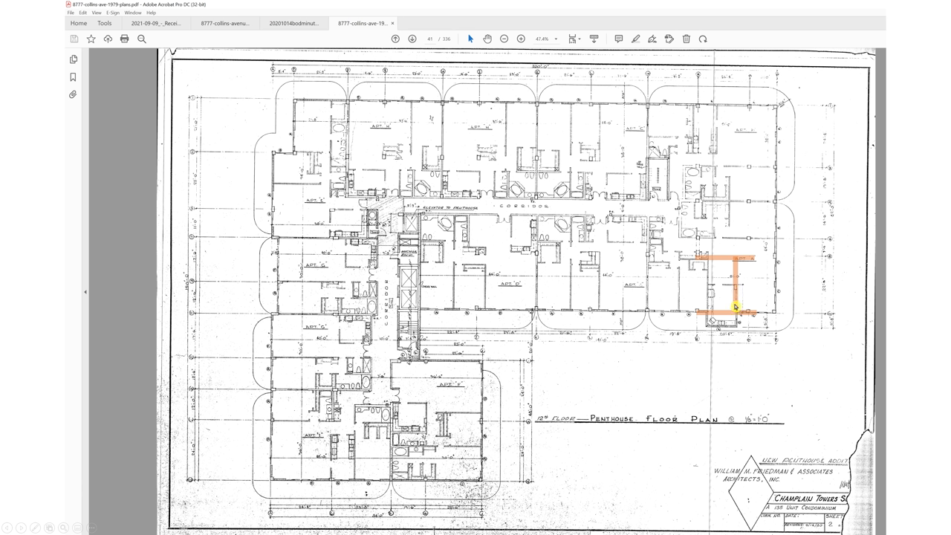
{"action": "mouse_move", "coordinate": [724, 244]}
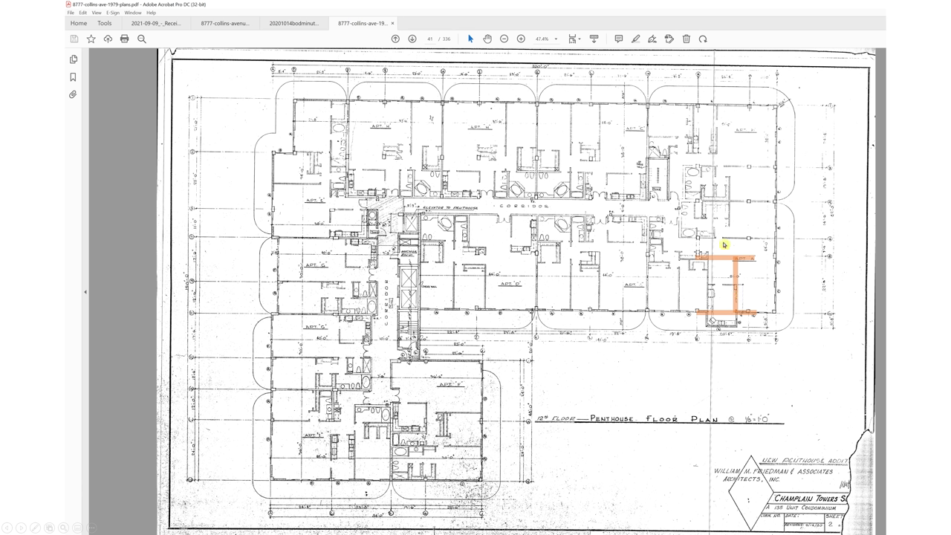
{"action": "mouse_move", "coordinate": [739, 248]}
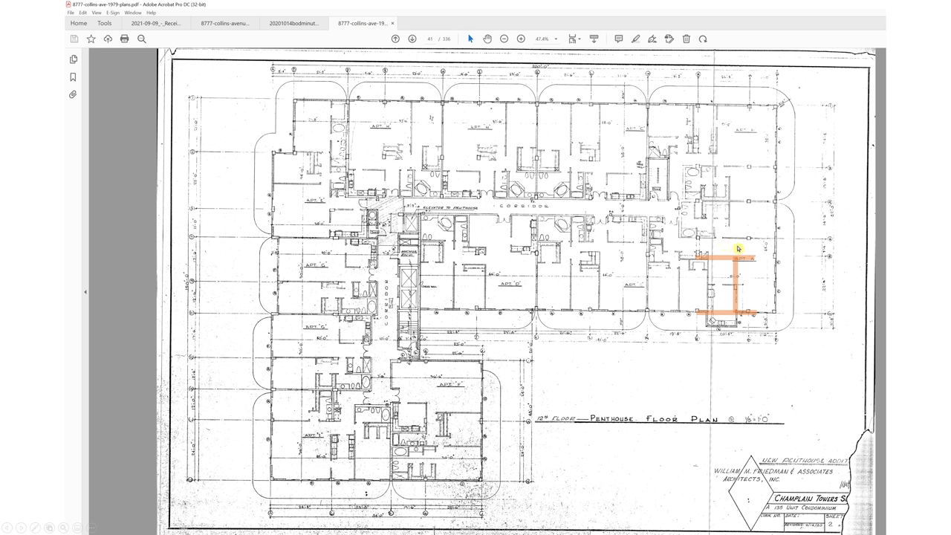
{"action": "mouse_move", "coordinate": [766, 214]}
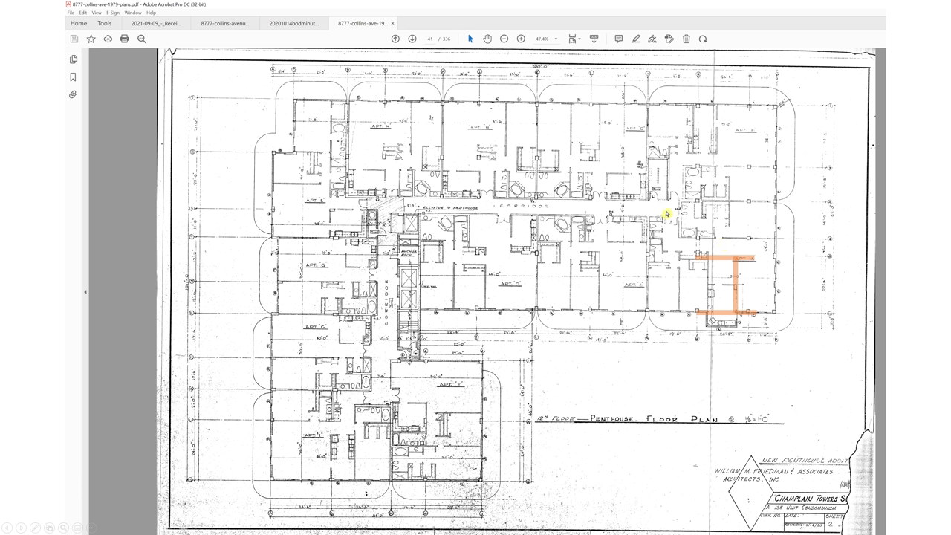
{"action": "mouse_move", "coordinate": [749, 283]}
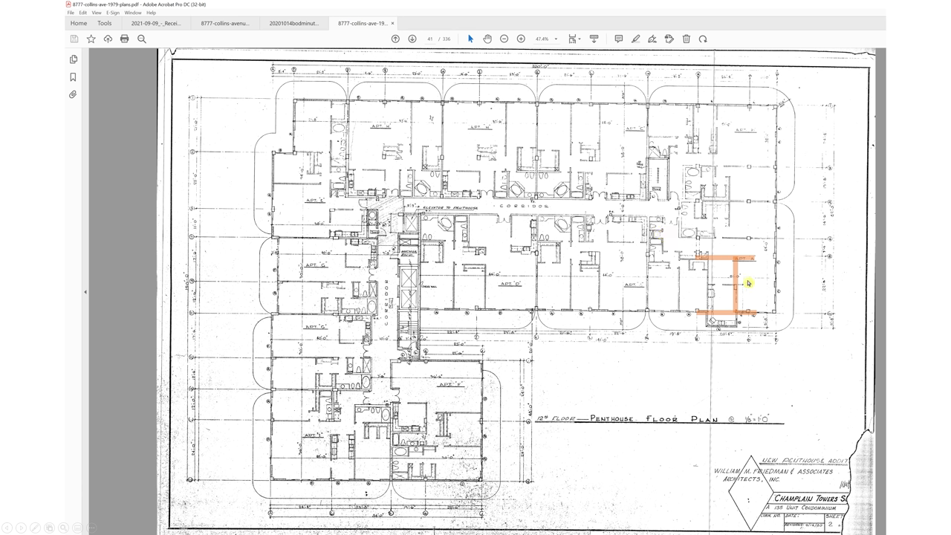
{"action": "mouse_move", "coordinate": [746, 291]}
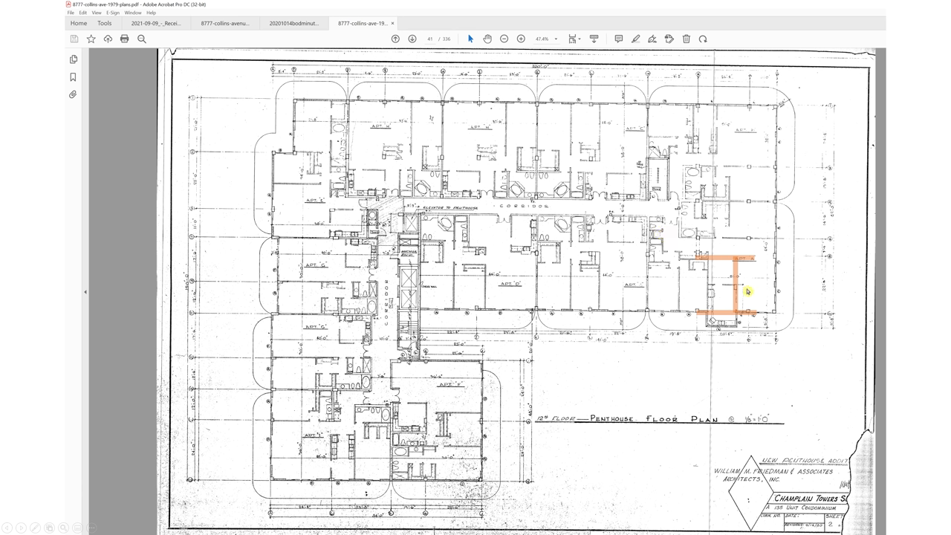
{"action": "mouse_move", "coordinate": [731, 288]}
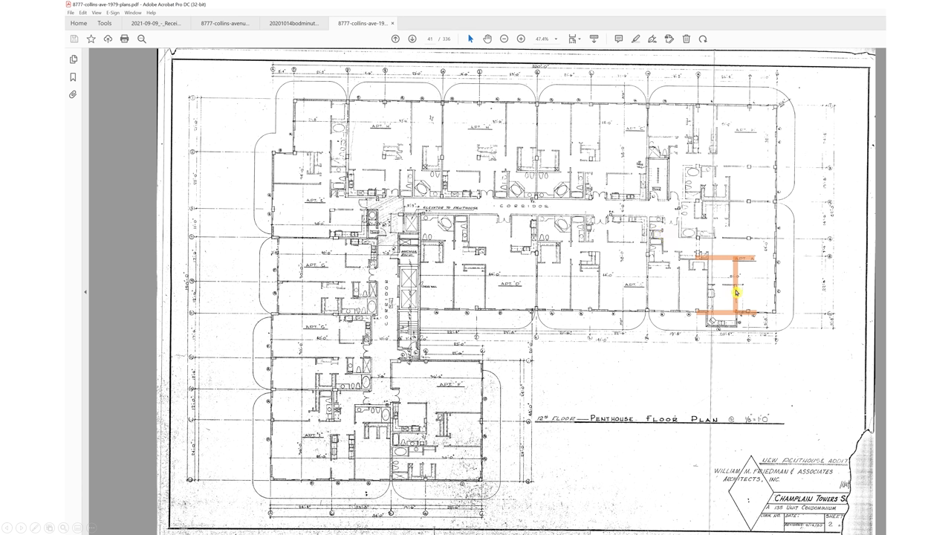
{"action": "mouse_move", "coordinate": [645, 285]}
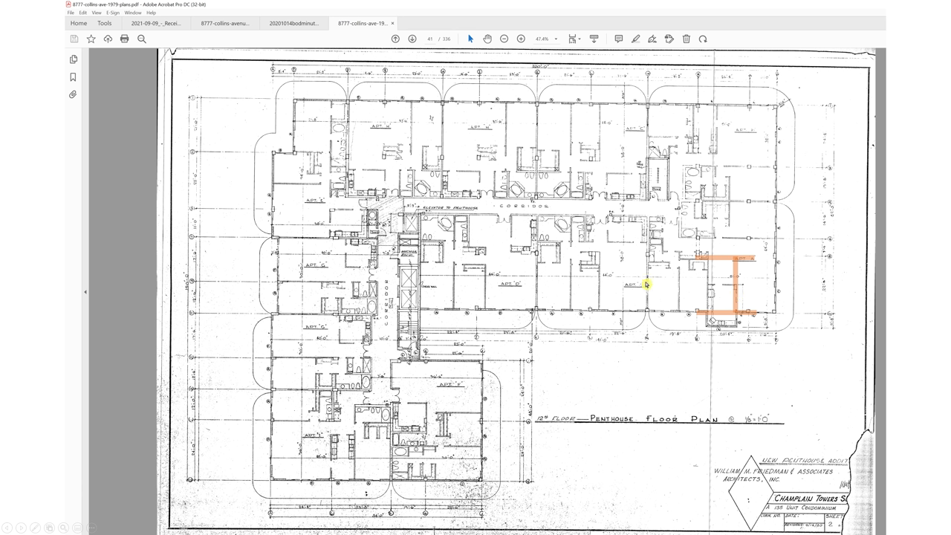
{"action": "mouse_move", "coordinate": [434, 280]}
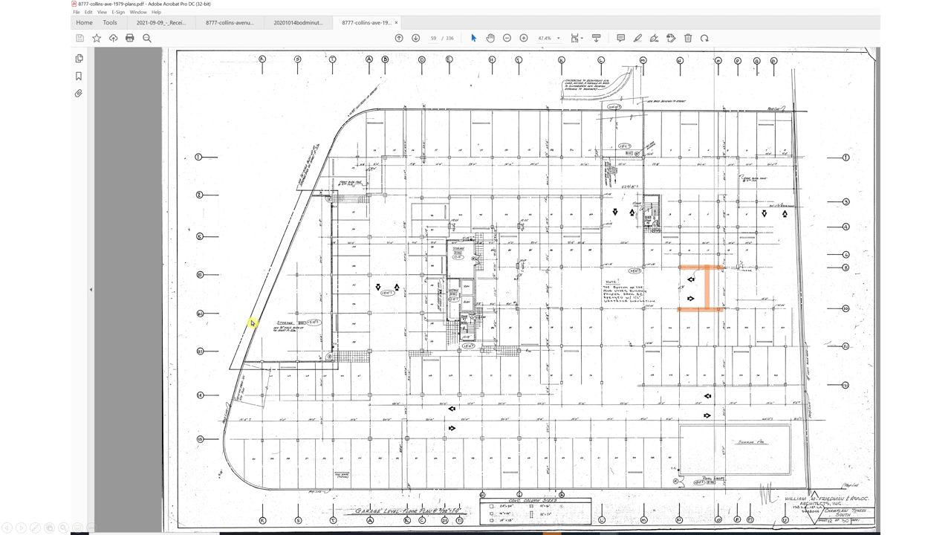
{"action": "mouse_move", "coordinate": [568, 350]}
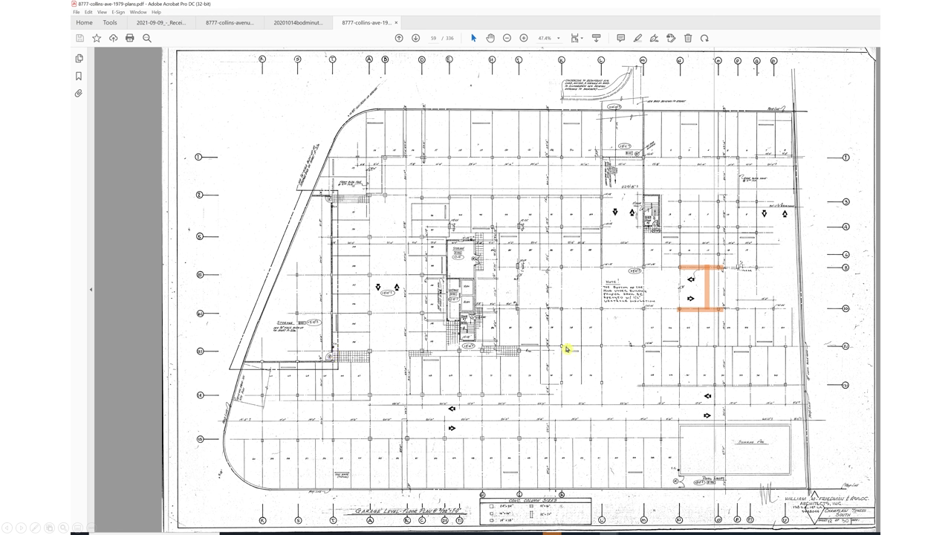
{"action": "mouse_move", "coordinate": [785, 250]}
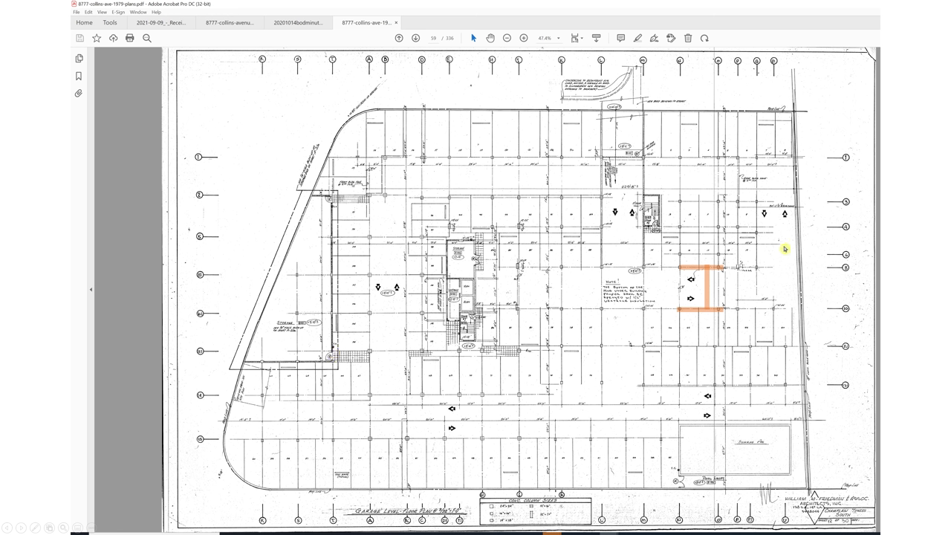
{"action": "mouse_move", "coordinate": [676, 300]}
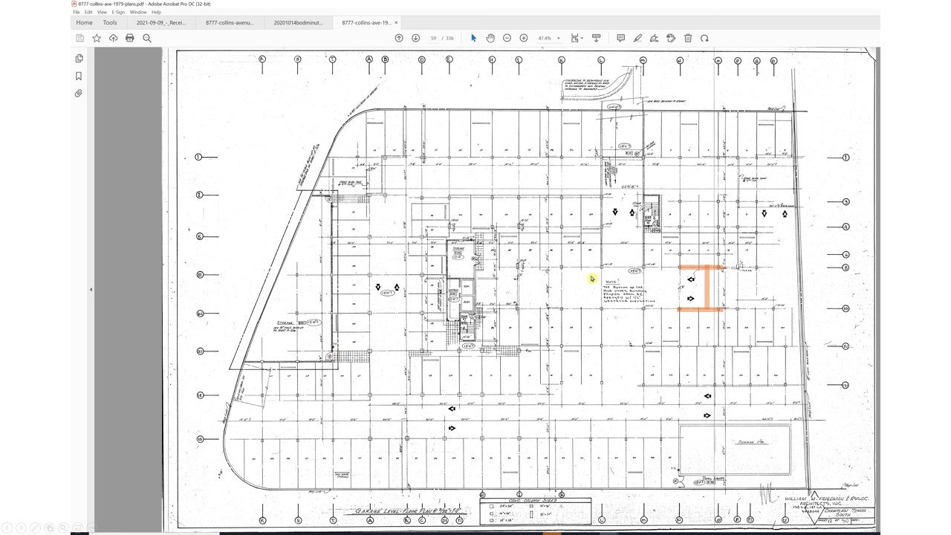
{"action": "mouse_move", "coordinate": [773, 282]}
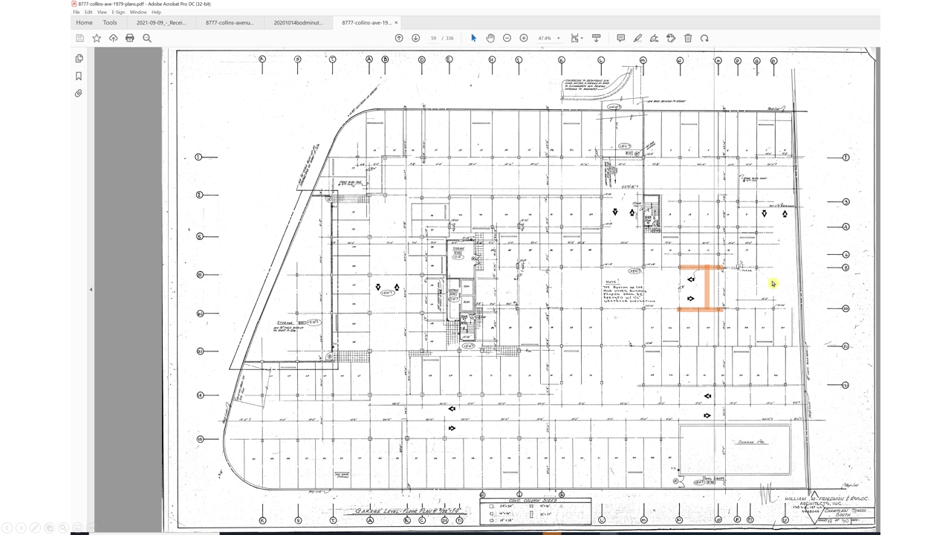
{"action": "mouse_move", "coordinate": [743, 284]}
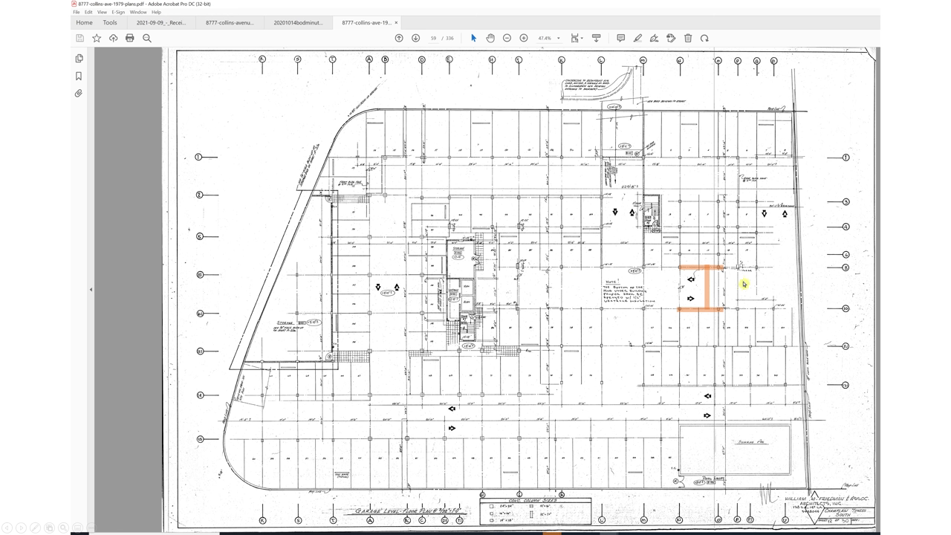
{"action": "mouse_move", "coordinate": [710, 291]}
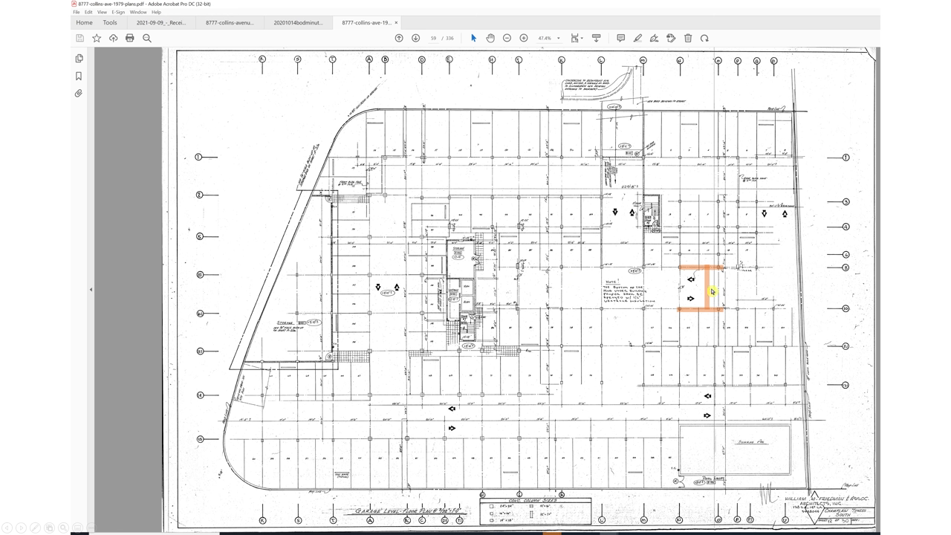
{"action": "mouse_move", "coordinate": [780, 231]}
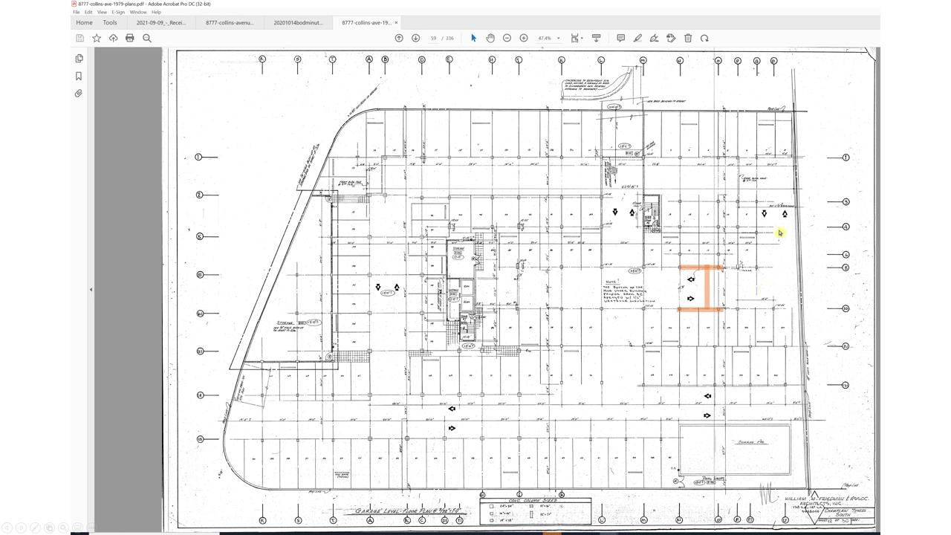
{"action": "mouse_move", "coordinate": [681, 165]}
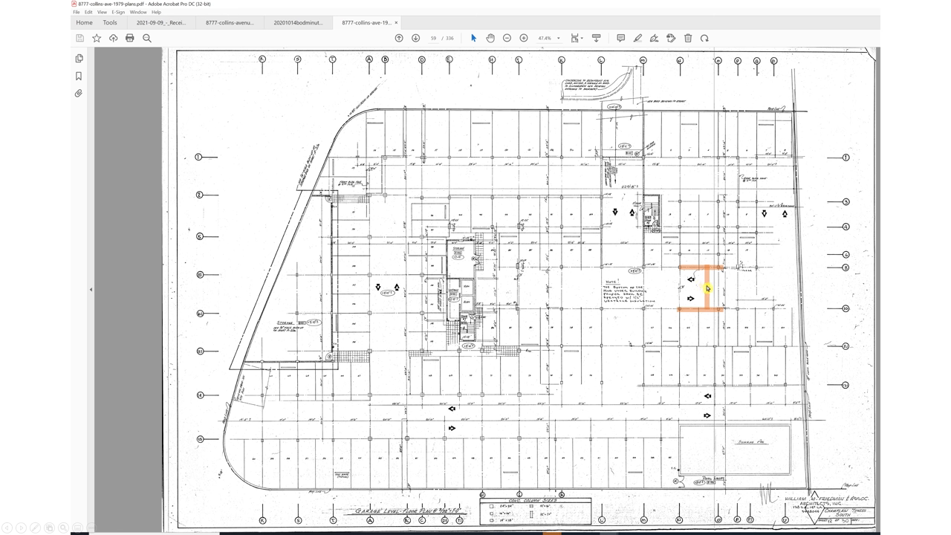
Show the lobby deck investigation sheet and zoom around Core 'A', Core 'B' and the test probes
{"action": "left_click", "coordinate": [295, 22]}
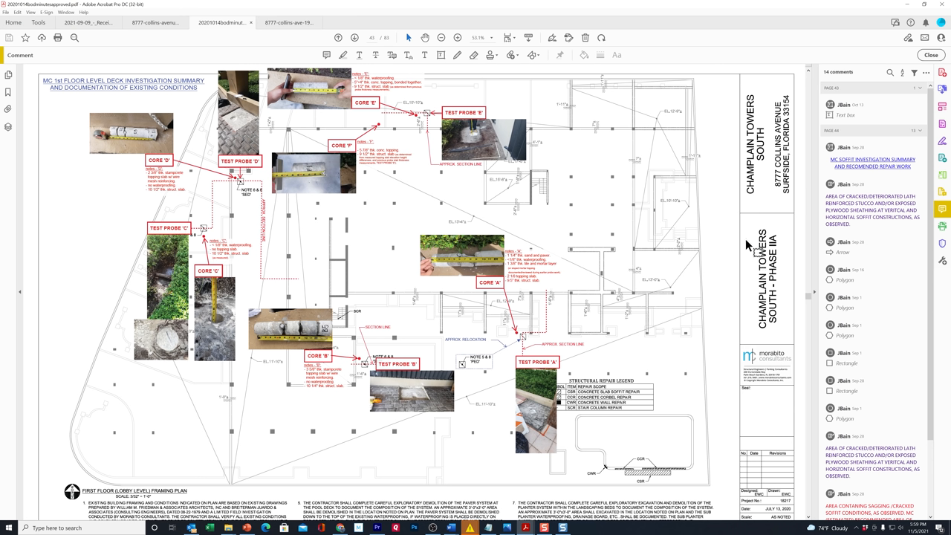
{"action": "mouse_move", "coordinate": [702, 179]}
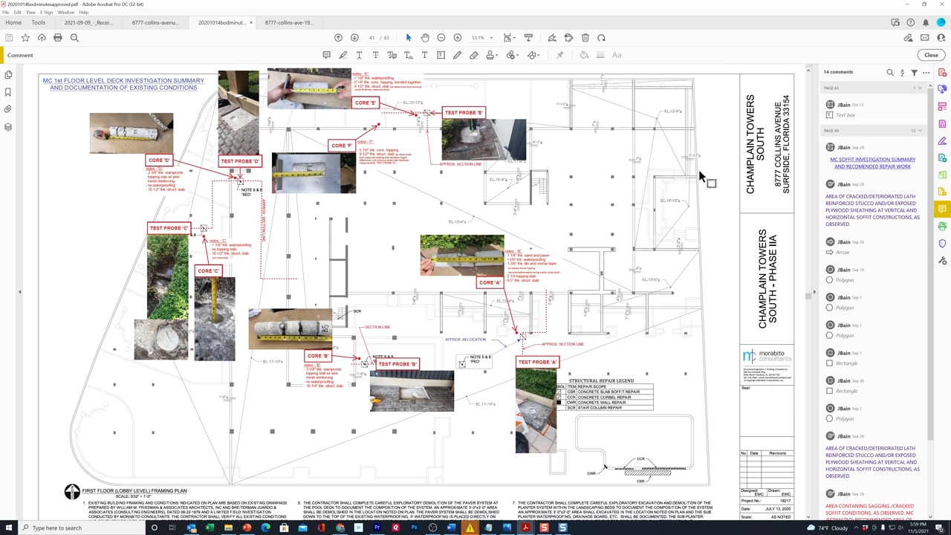
{"action": "mouse_move", "coordinate": [364, 328]}
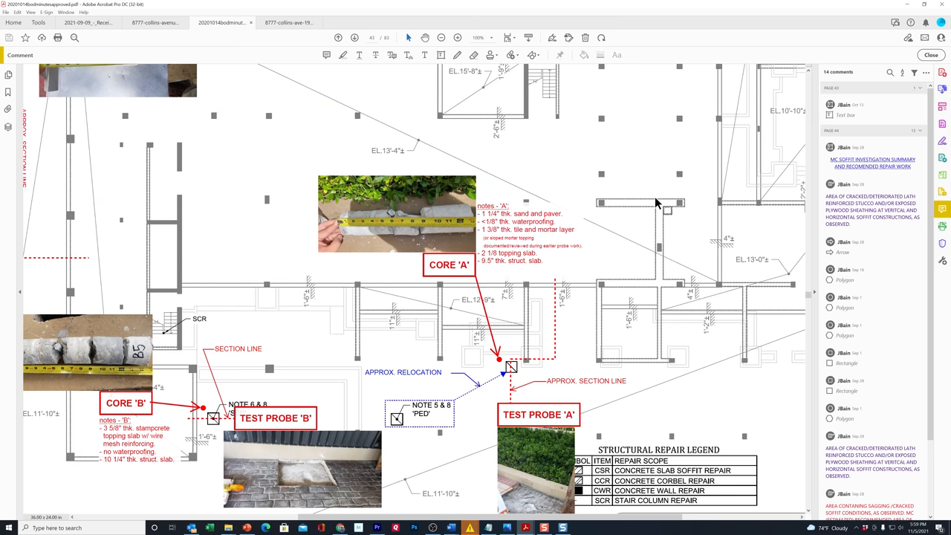
{"action": "mouse_move", "coordinate": [597, 288]}
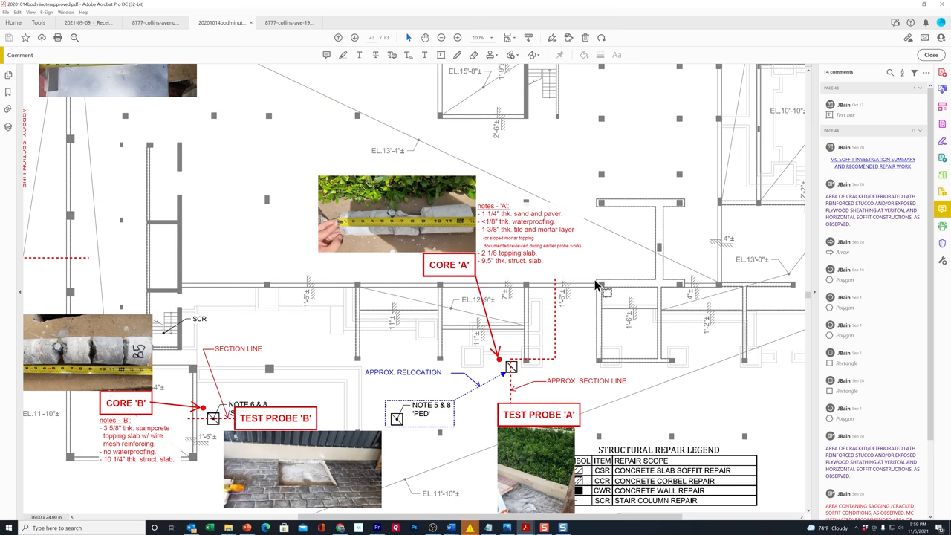
{"action": "mouse_move", "coordinate": [761, 288]}
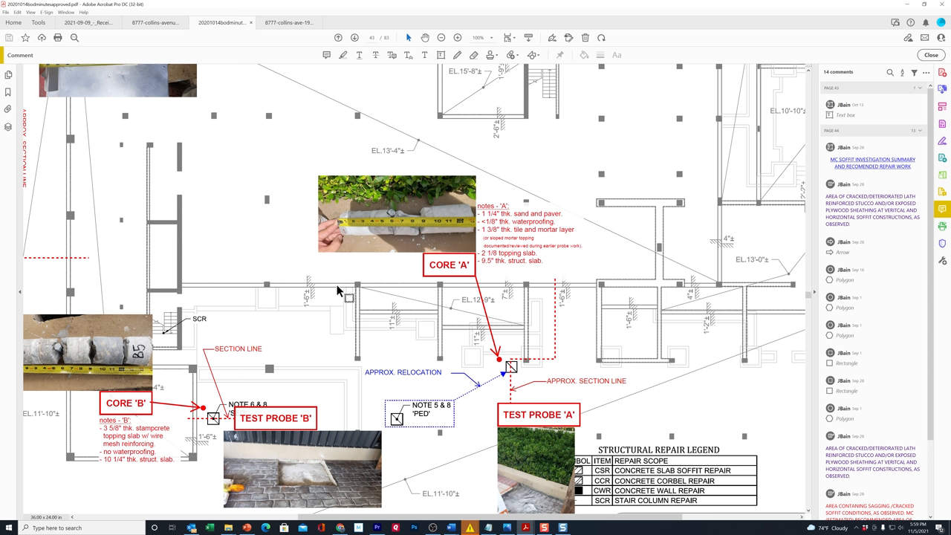
{"action": "mouse_move", "coordinate": [435, 345]}
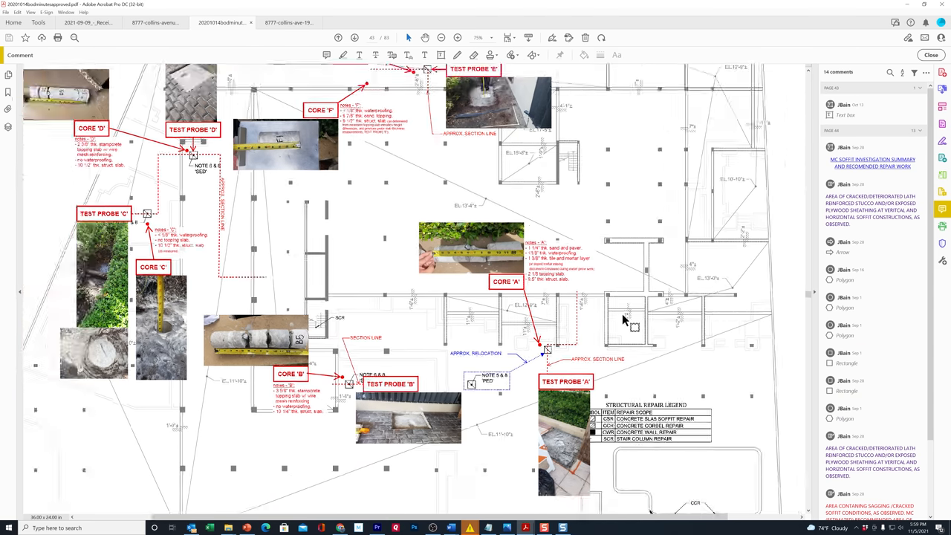
{"action": "left_click", "coordinate": [440, 39]}
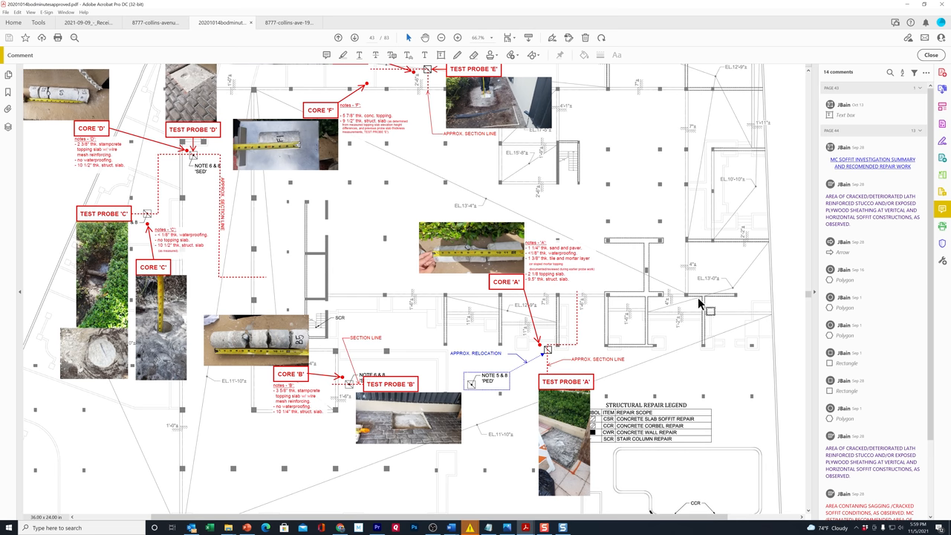
{"action": "mouse_move", "coordinate": [720, 202]}
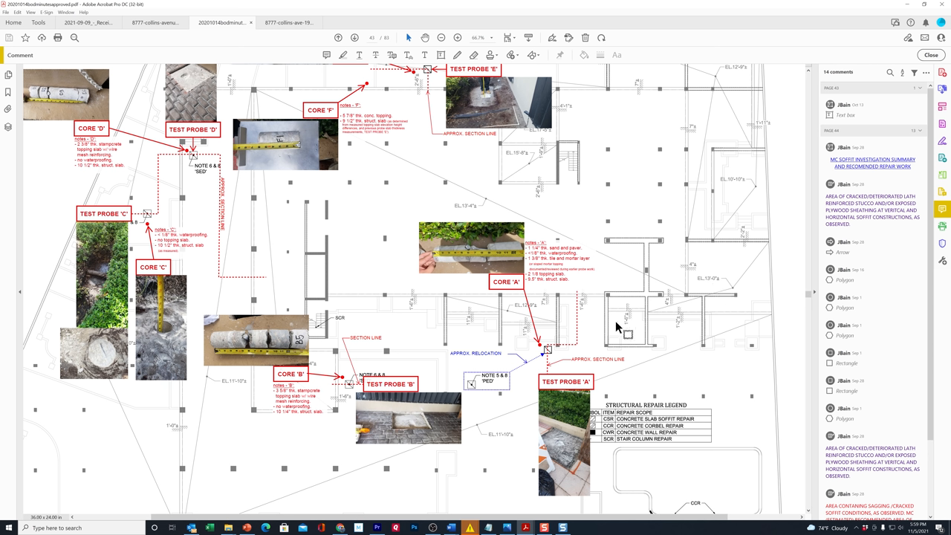
{"action": "mouse_move", "coordinate": [476, 305]}
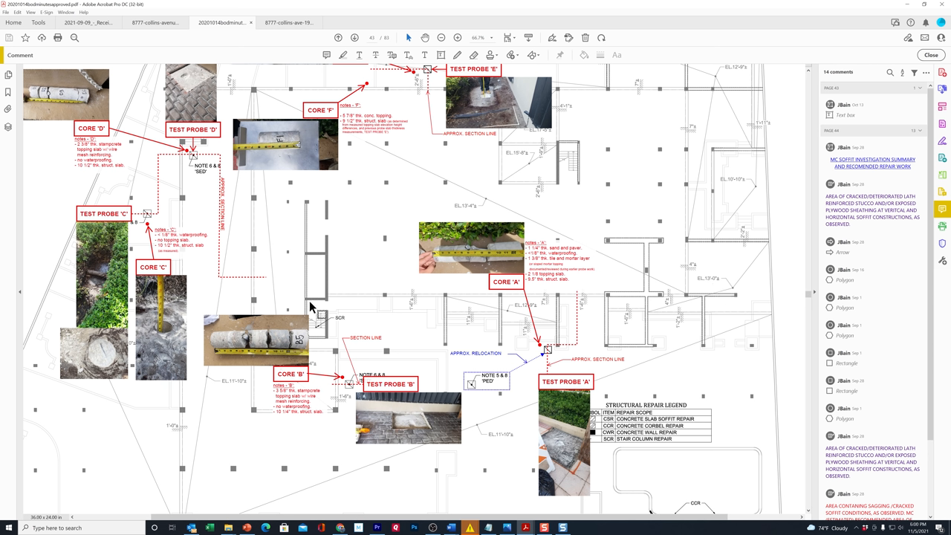
{"action": "mouse_move", "coordinate": [602, 298]}
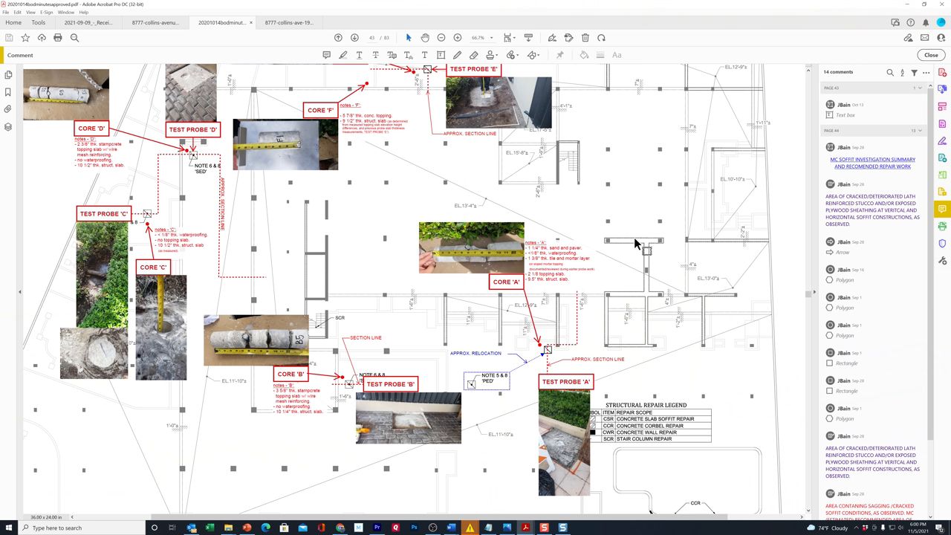
{"action": "mouse_move", "coordinate": [608, 237]}
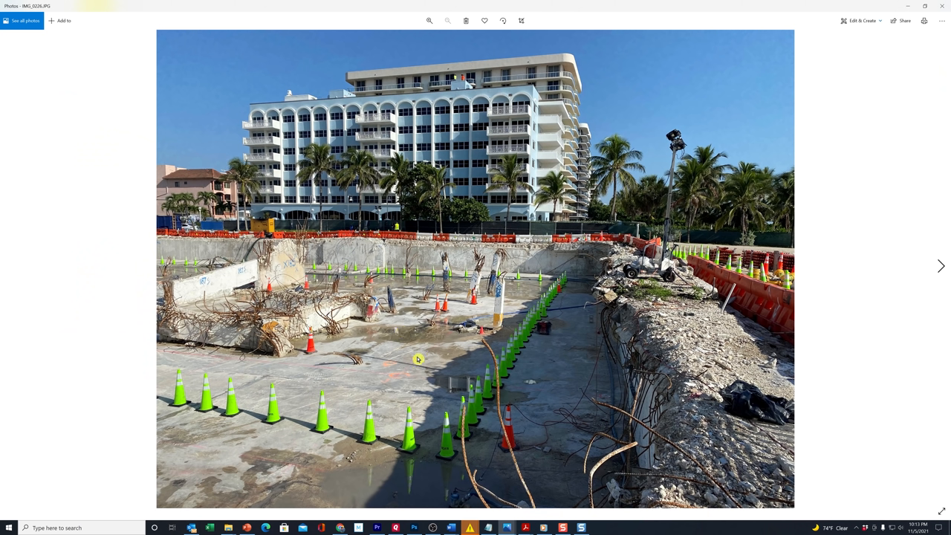
{"action": "mouse_move", "coordinate": [356, 376]}
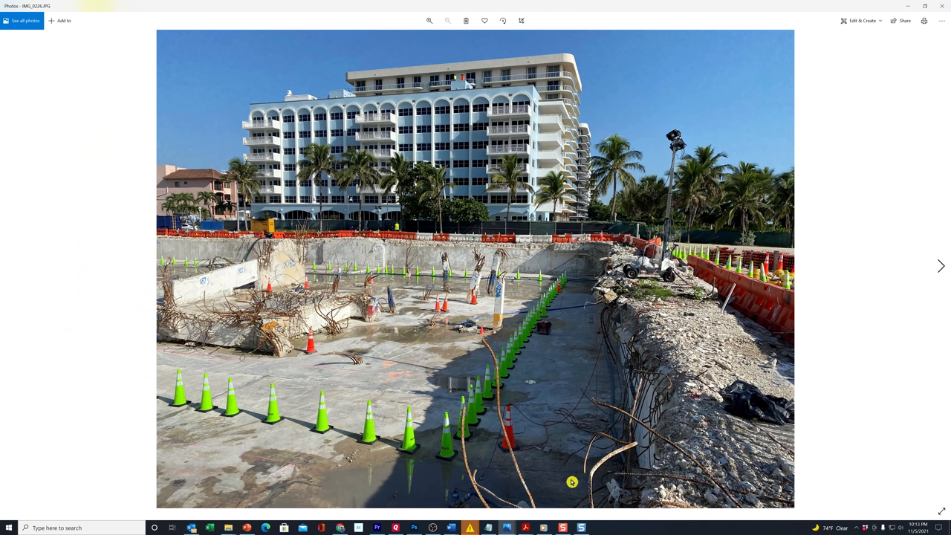
{"action": "mouse_move", "coordinate": [484, 455]}
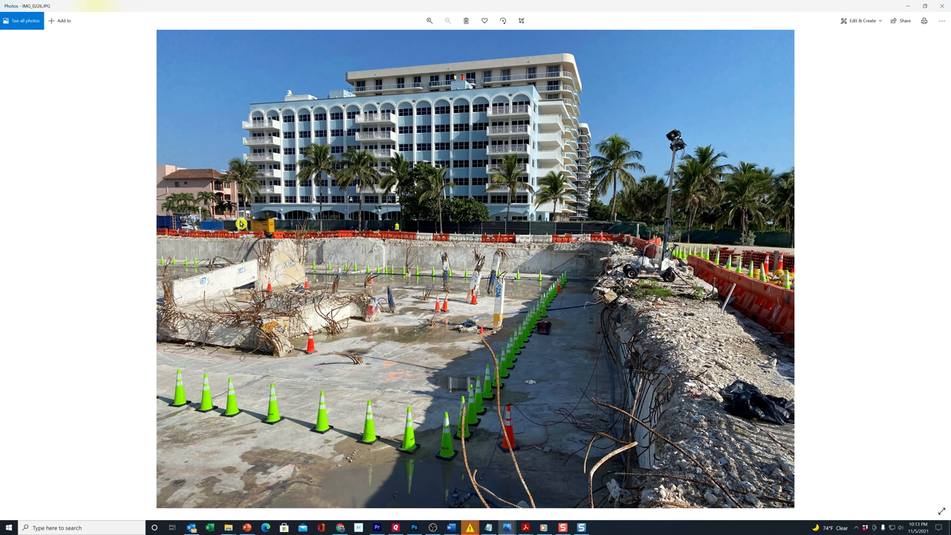
{"action": "mouse_move", "coordinate": [374, 364]}
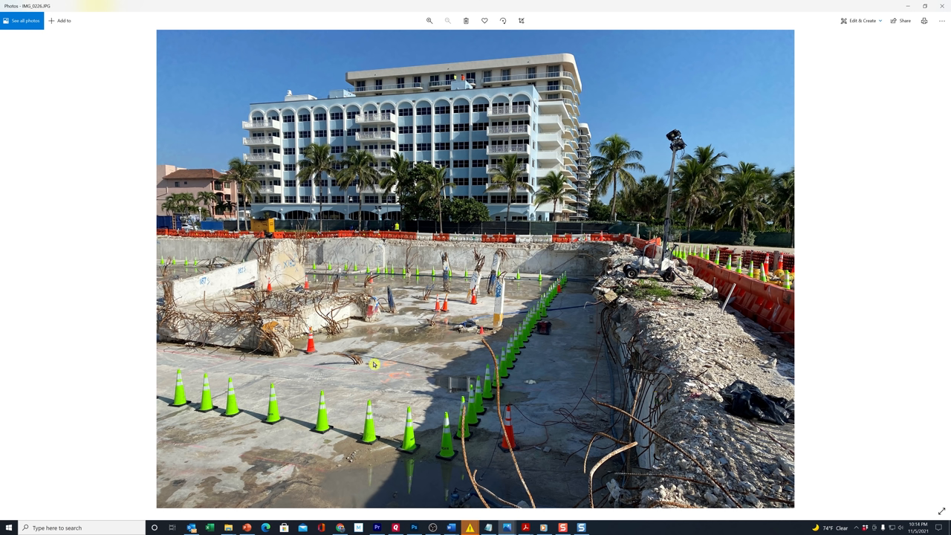
{"action": "mouse_move", "coordinate": [339, 371]}
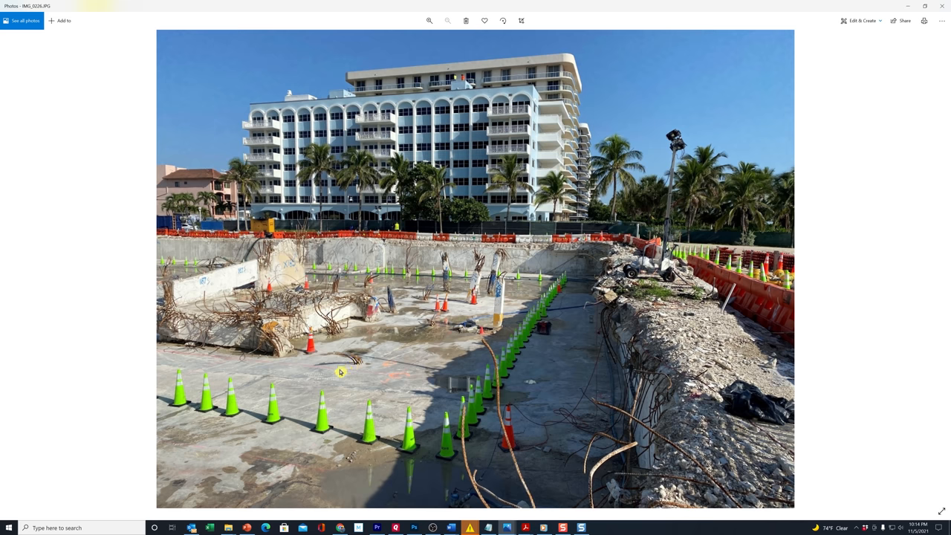
Zoom into the tangled rebar and broken slab by the orange cone, then back out and advance
{"action": "left_click", "coordinate": [428, 20]}
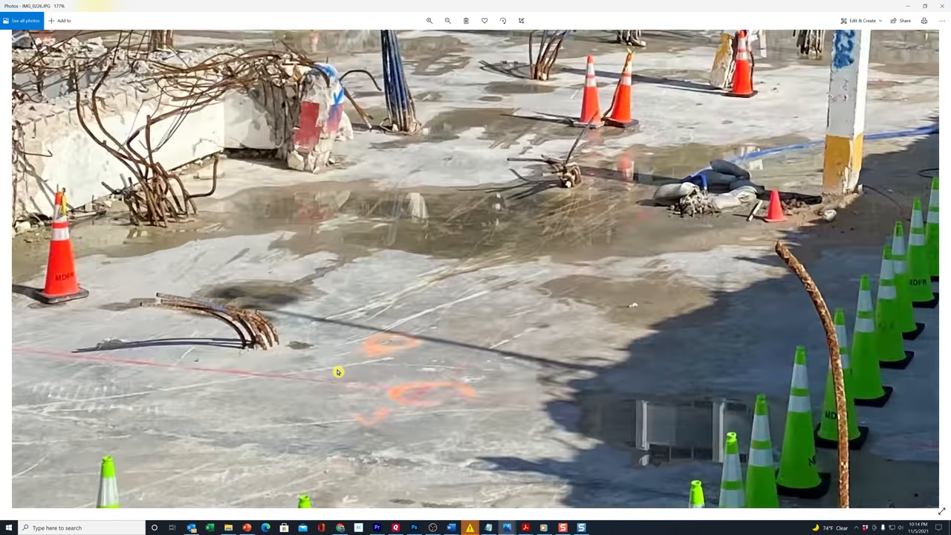
{"action": "left_click", "coordinate": [430, 21]}
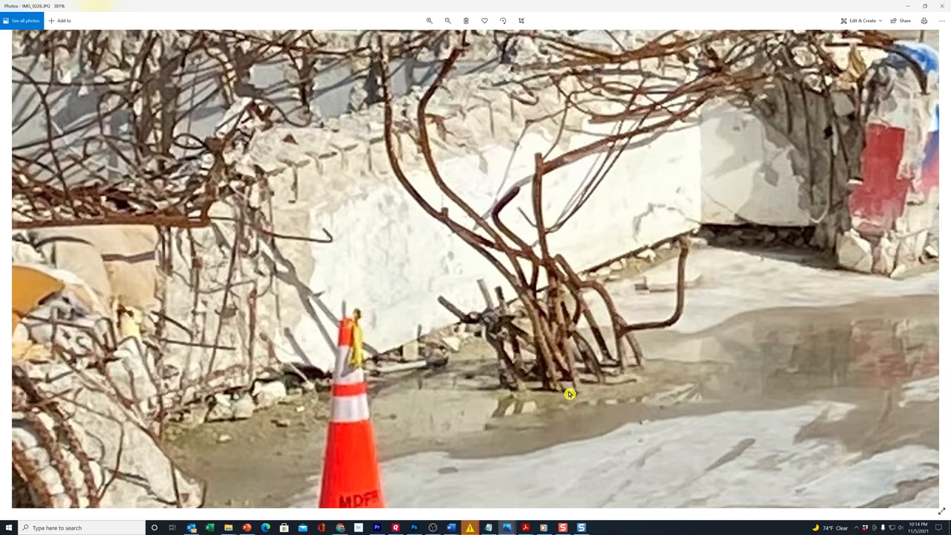
{"action": "left_click", "coordinate": [428, 21]}
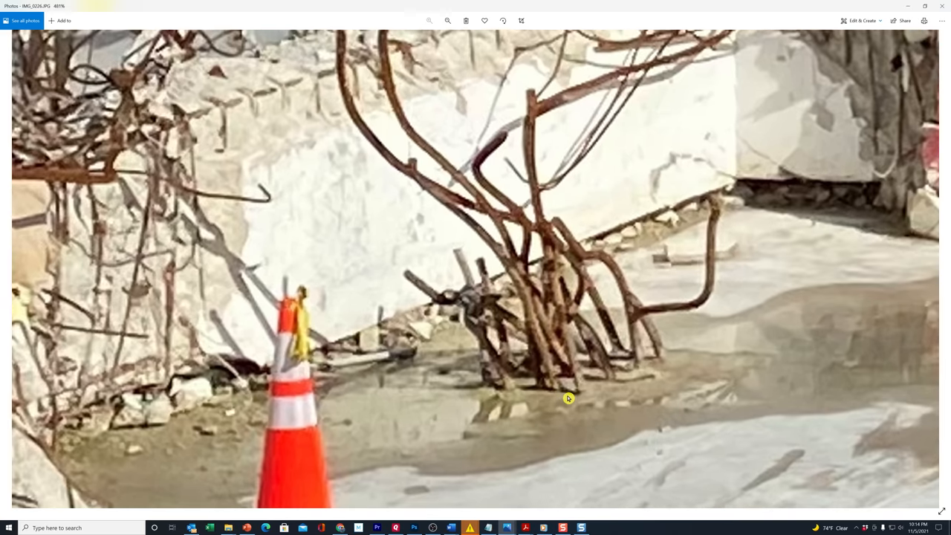
{"action": "mouse_move", "coordinate": [587, 399]}
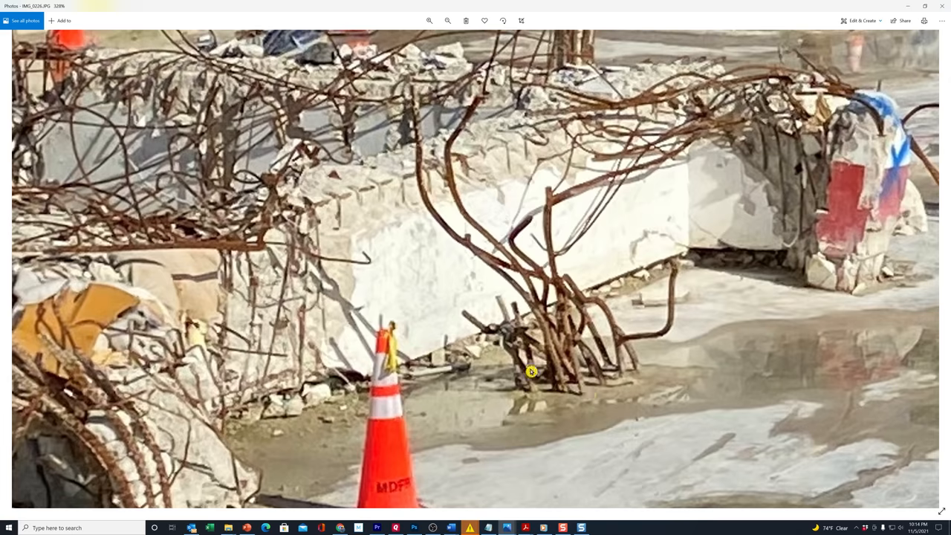
{"action": "mouse_move", "coordinate": [580, 321]}
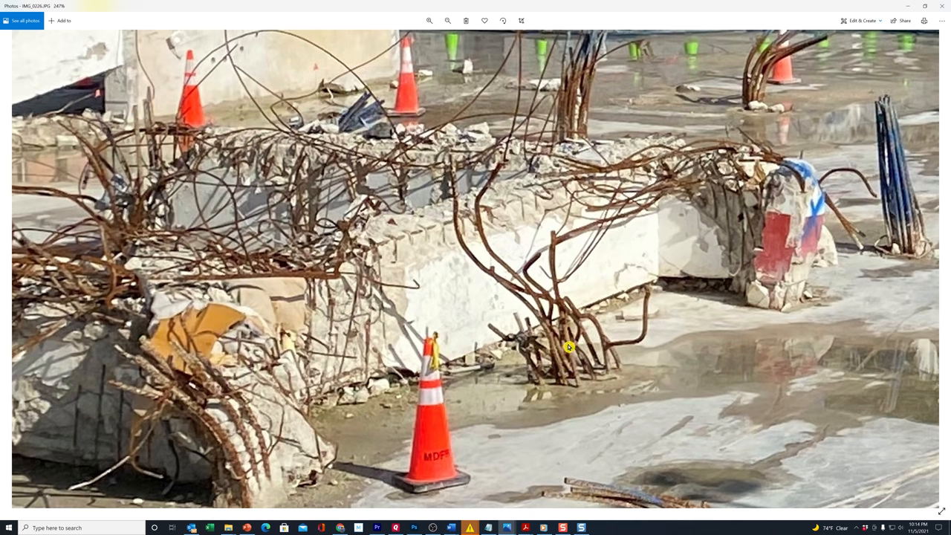
{"action": "mouse_move", "coordinate": [508, 265]}
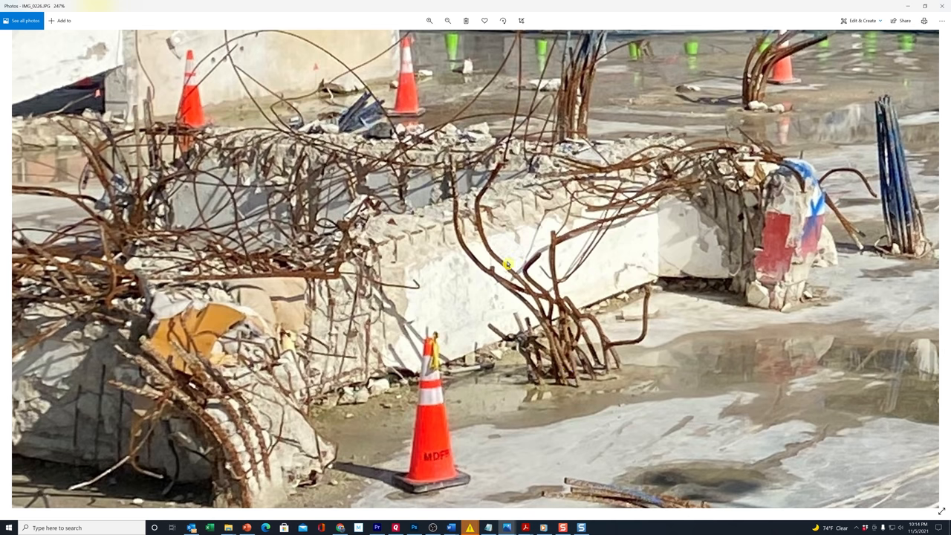
{"action": "left_click", "coordinate": [448, 21]}
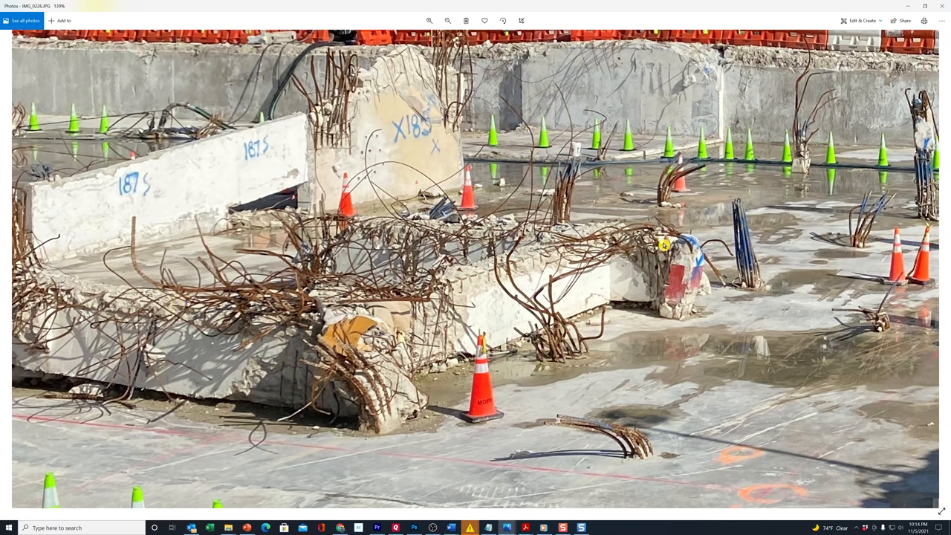
{"action": "left_click", "coordinate": [446, 21]}
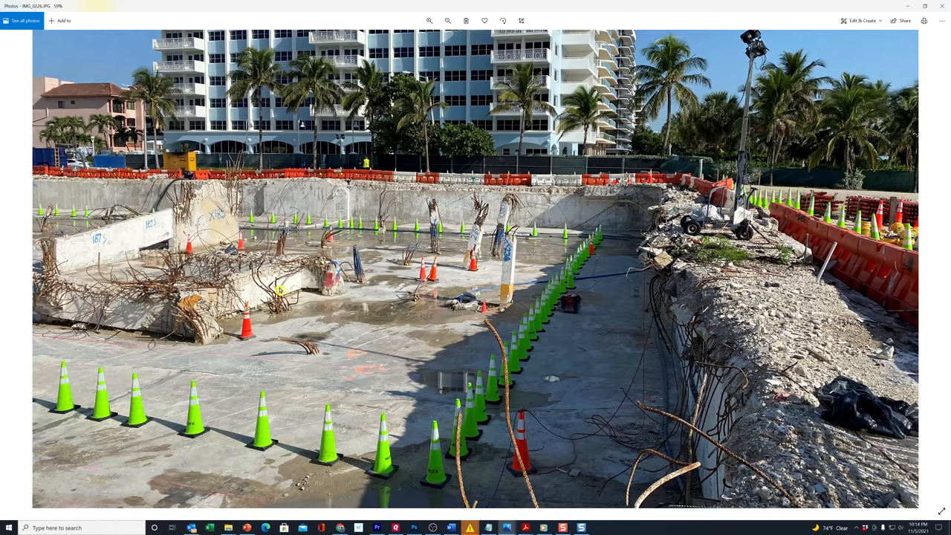
{"action": "mouse_move", "coordinate": [390, 277]}
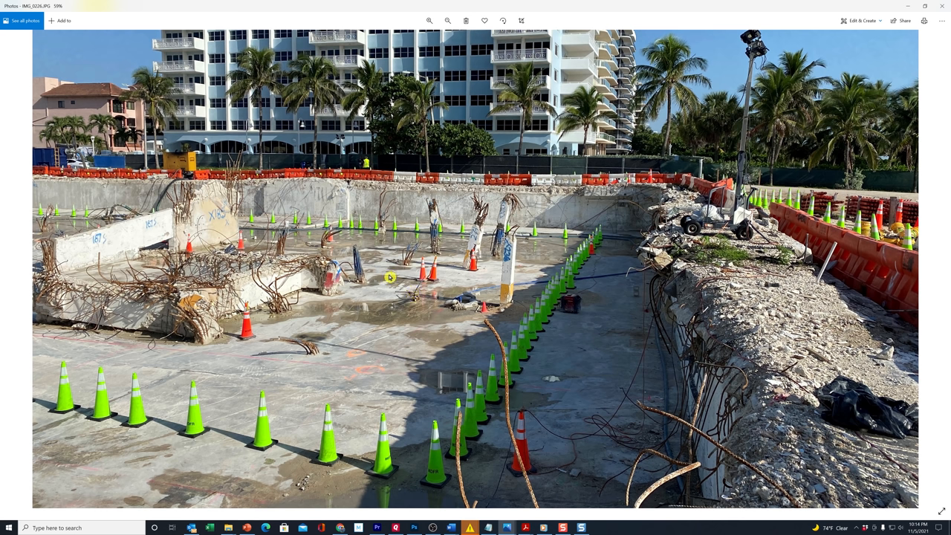
{"action": "mouse_move", "coordinate": [306, 256]}
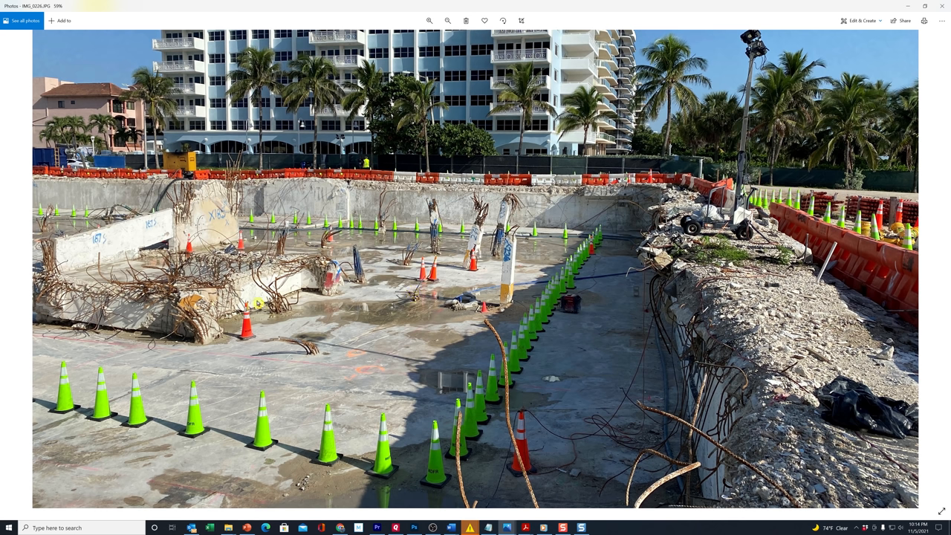
{"action": "mouse_move", "coordinate": [288, 261]}
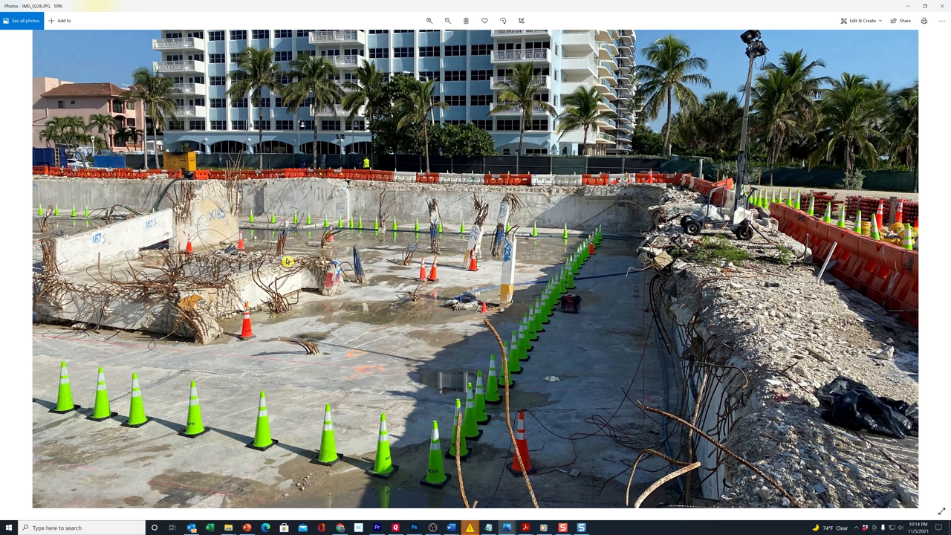
{"action": "mouse_move", "coordinate": [895, 294]}
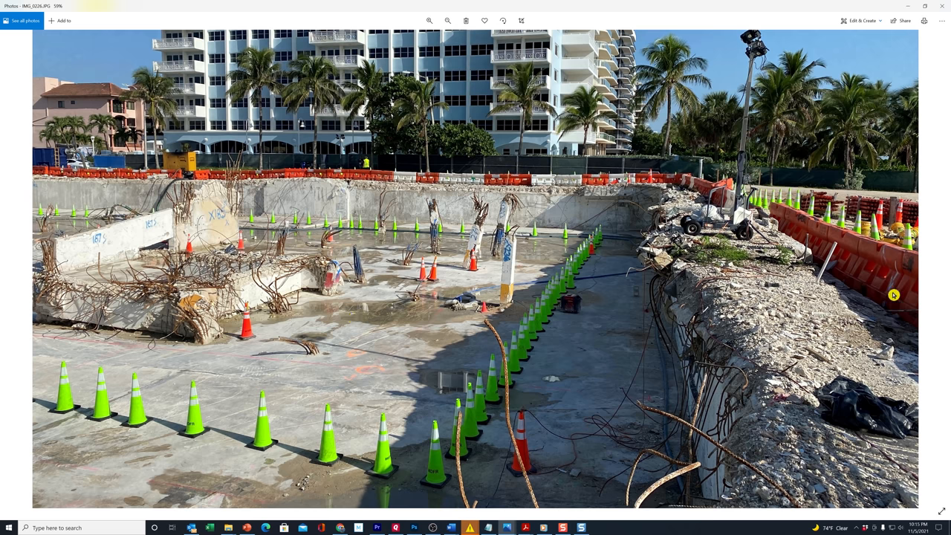
{"action": "mouse_move", "coordinate": [942, 266]}
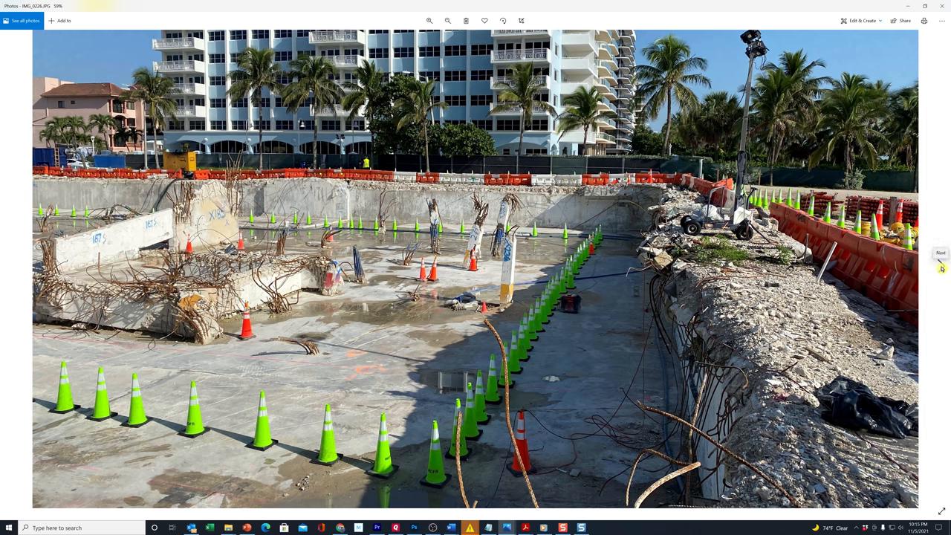
Advance to the photo of the worker in a safety vest beside the slab marked X22
{"action": "left_click", "coordinate": [941, 265]}
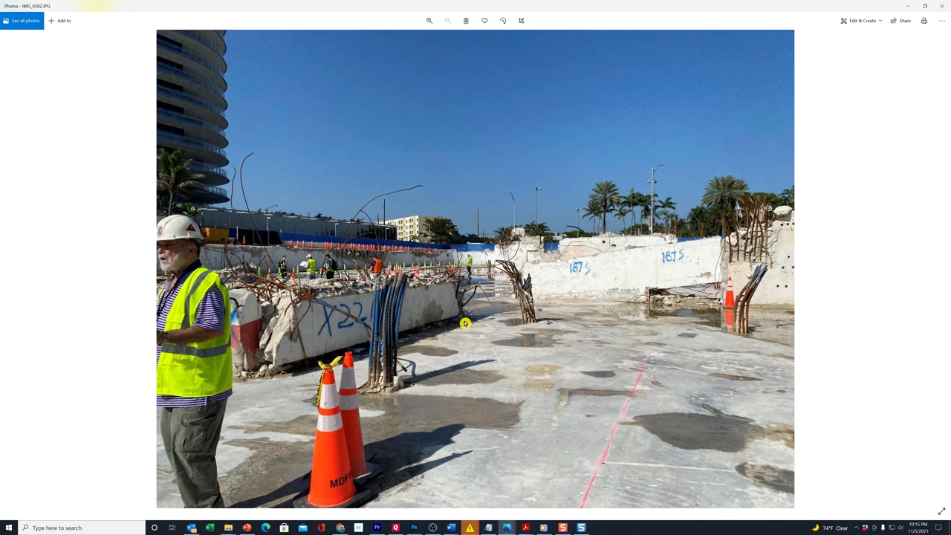
{"action": "mouse_move", "coordinate": [190, 294]}
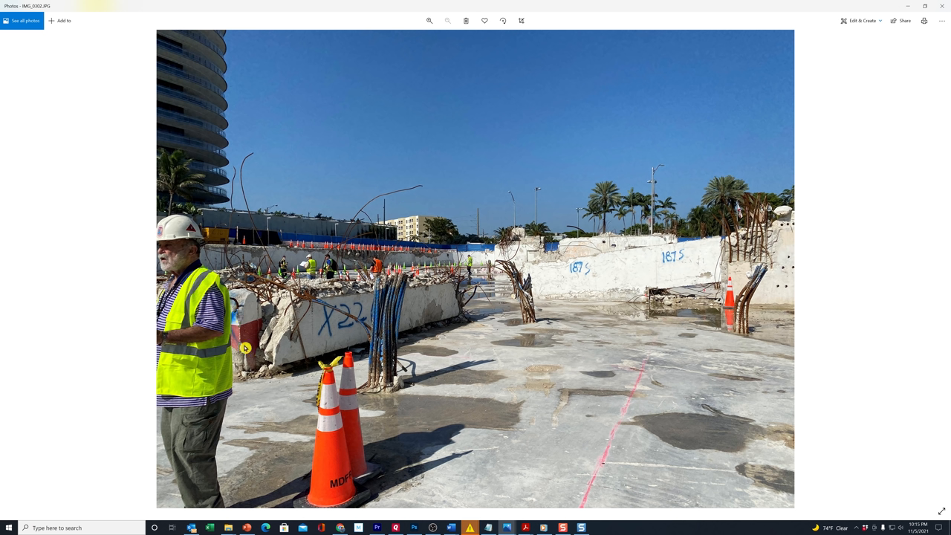
{"action": "mouse_move", "coordinate": [280, 306]}
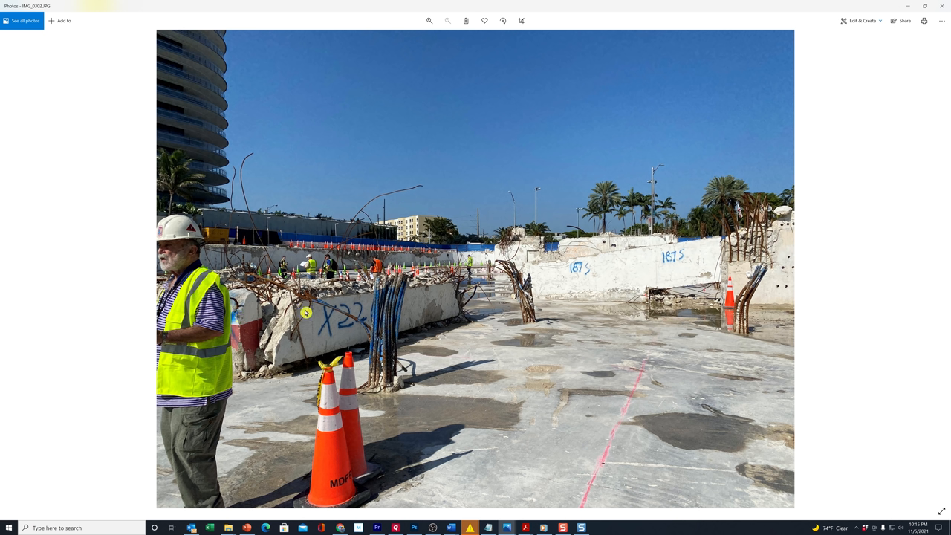
{"action": "mouse_move", "coordinate": [538, 362]}
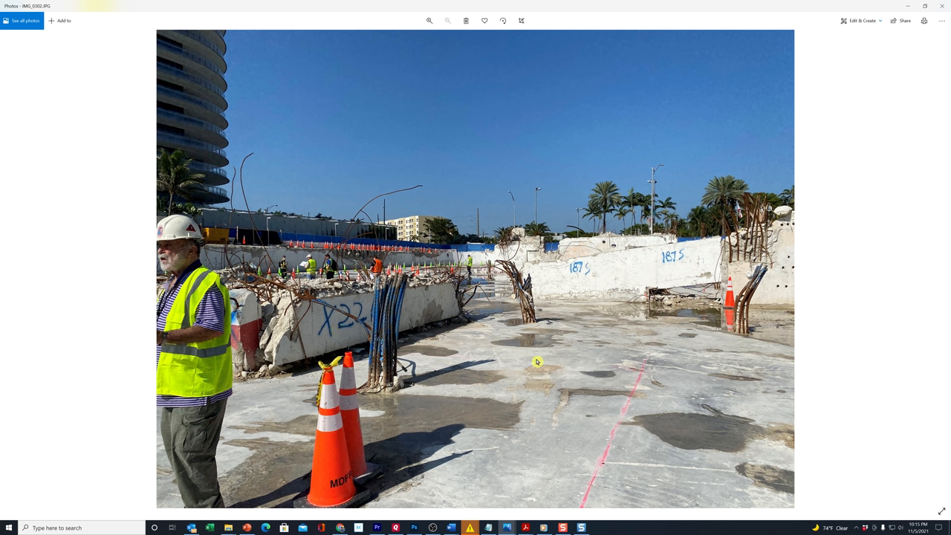
{"action": "mouse_move", "coordinate": [505, 354]}
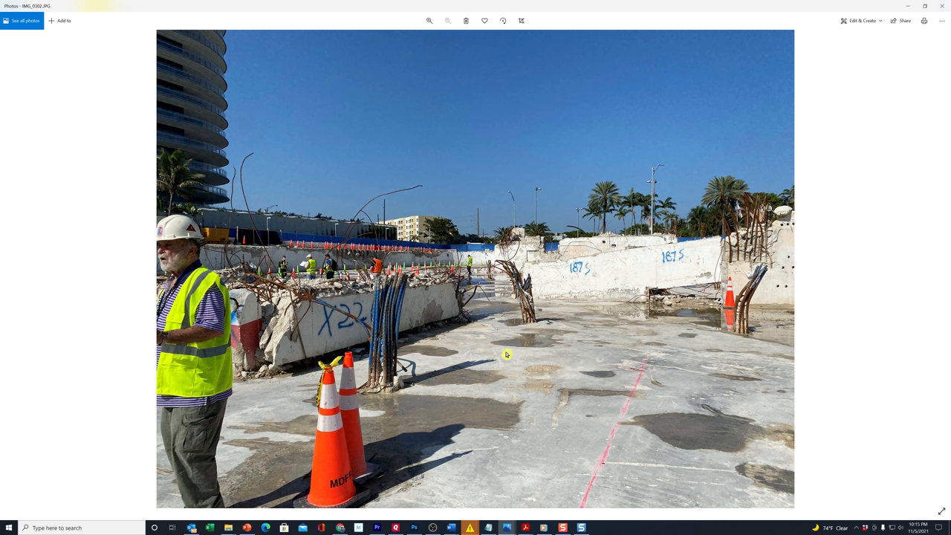
{"action": "mouse_move", "coordinate": [538, 345]}
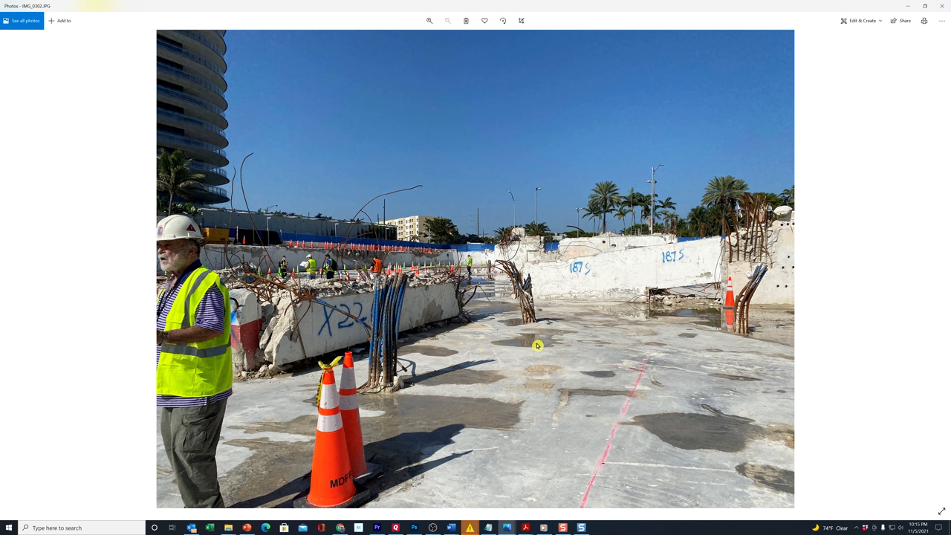
{"action": "mouse_move", "coordinate": [245, 324]}
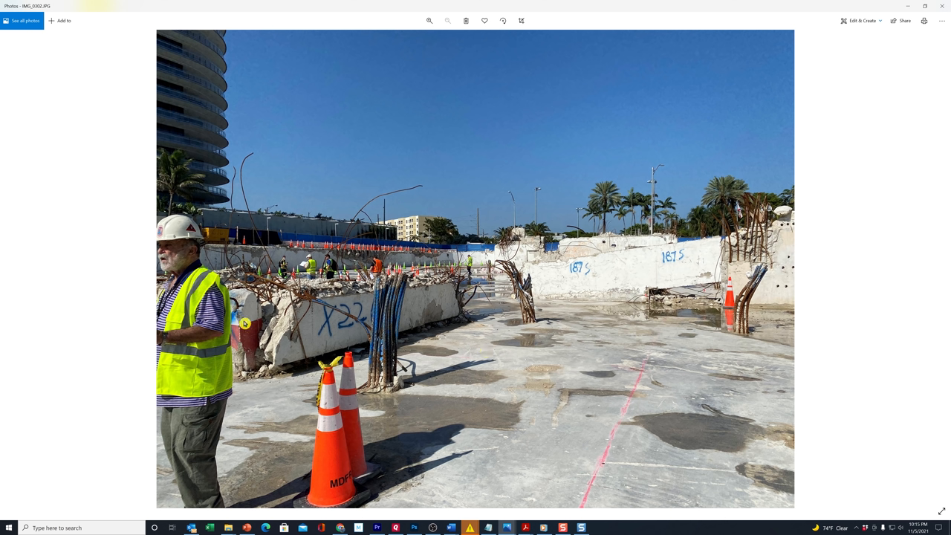
{"action": "mouse_move", "coordinate": [305, 342]}
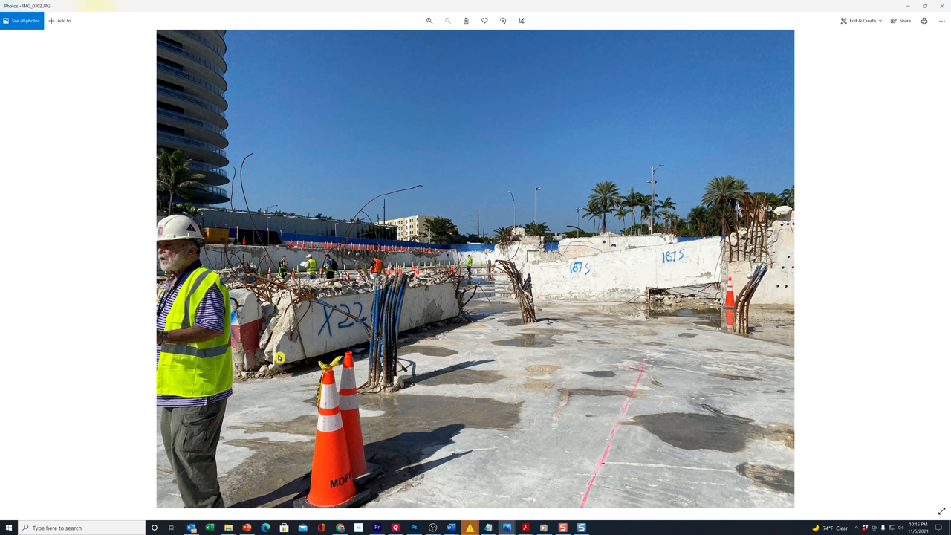
{"action": "mouse_move", "coordinate": [541, 392]}
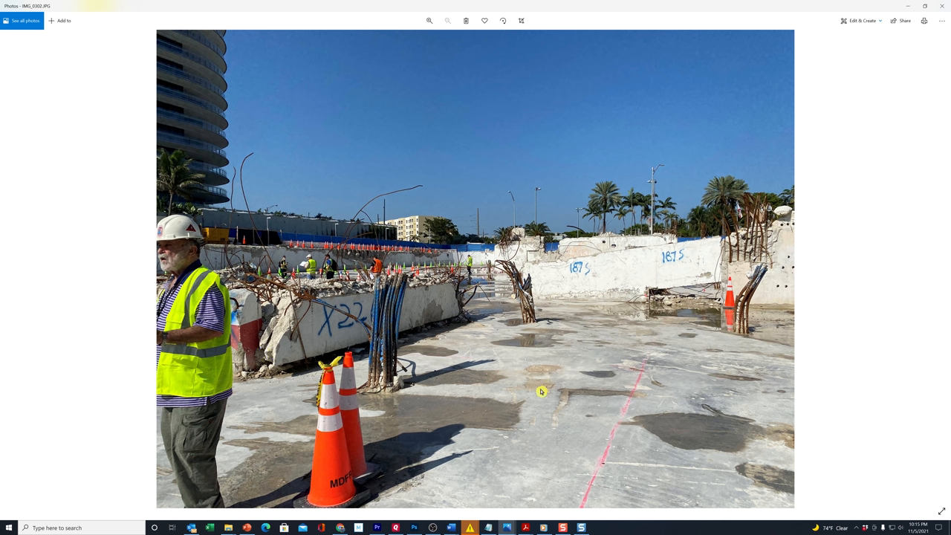
{"action": "mouse_move", "coordinate": [637, 401]}
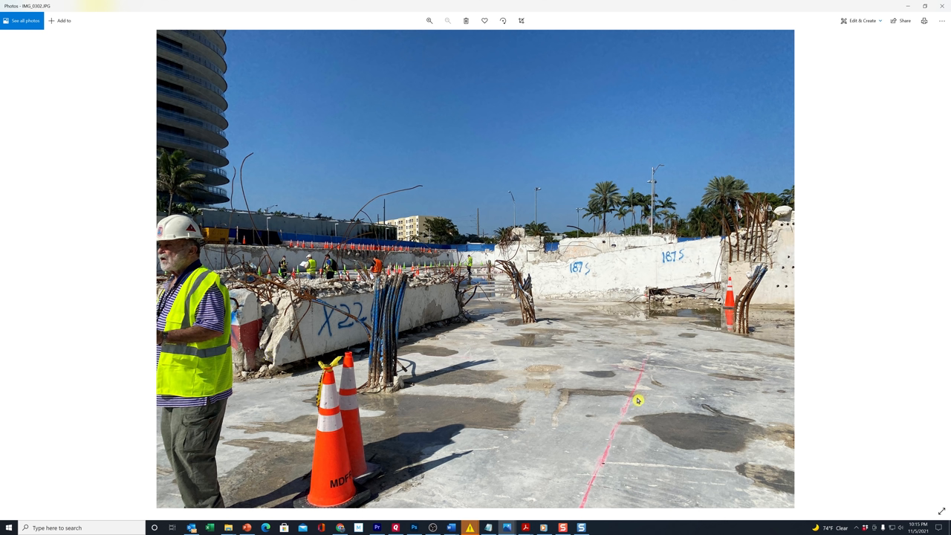
{"action": "mouse_move", "coordinate": [624, 386]}
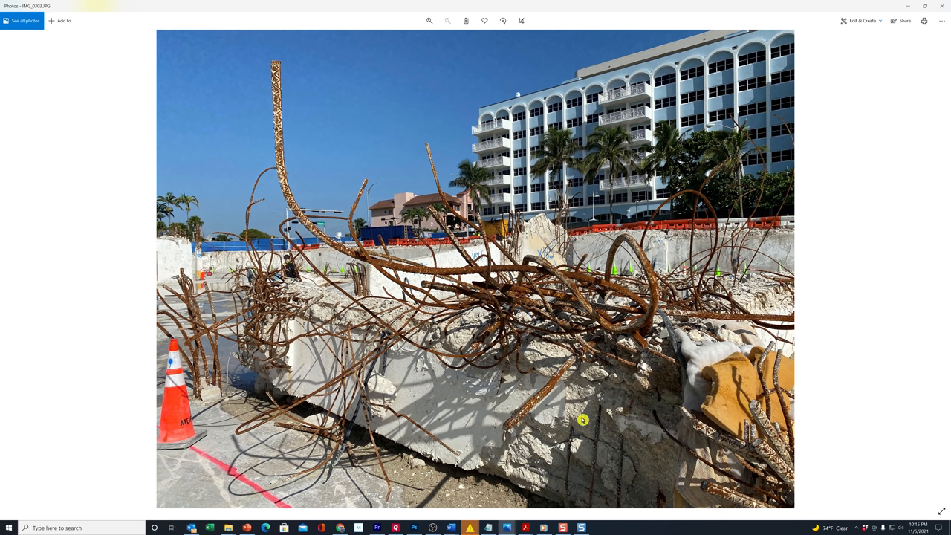
{"action": "mouse_move", "coordinate": [214, 339]}
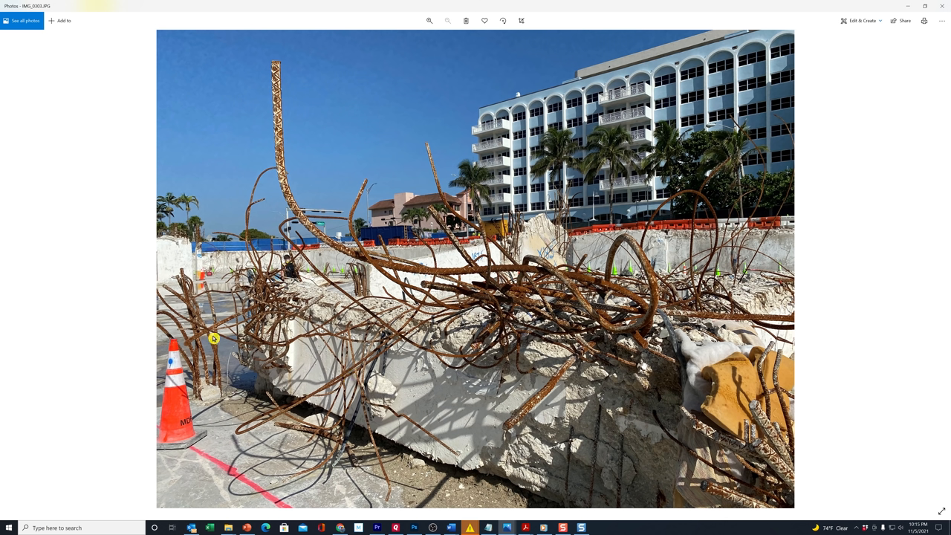
{"action": "mouse_move", "coordinate": [681, 461]}
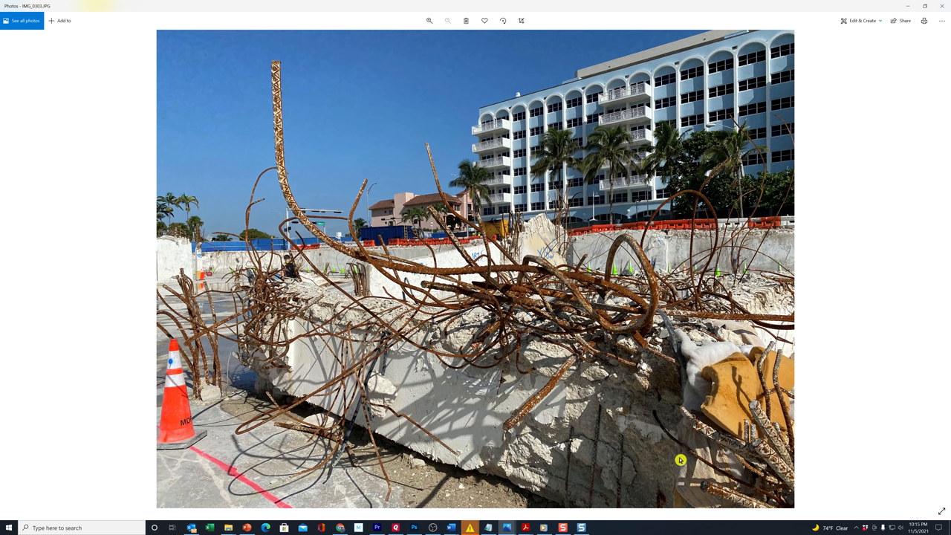
{"action": "mouse_move", "coordinate": [756, 434]}
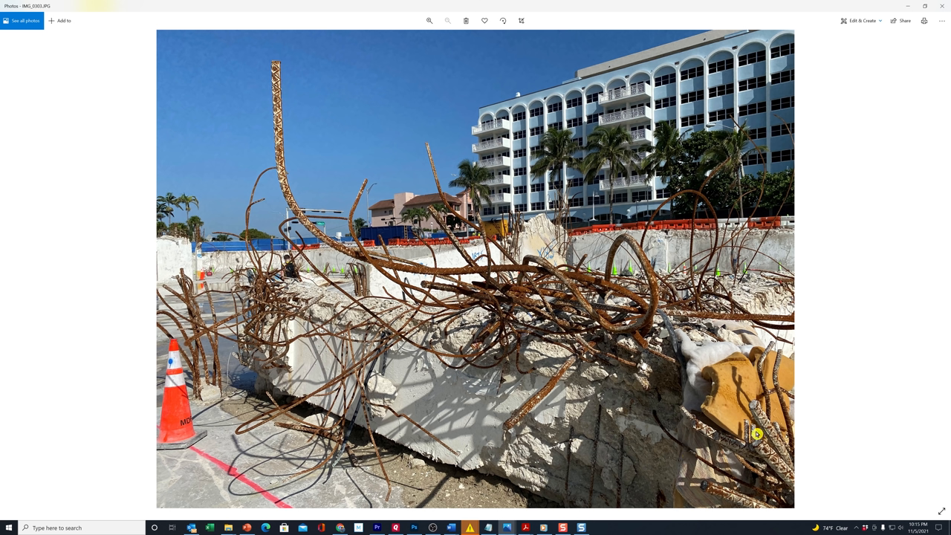
{"action": "mouse_move", "coordinate": [648, 425]}
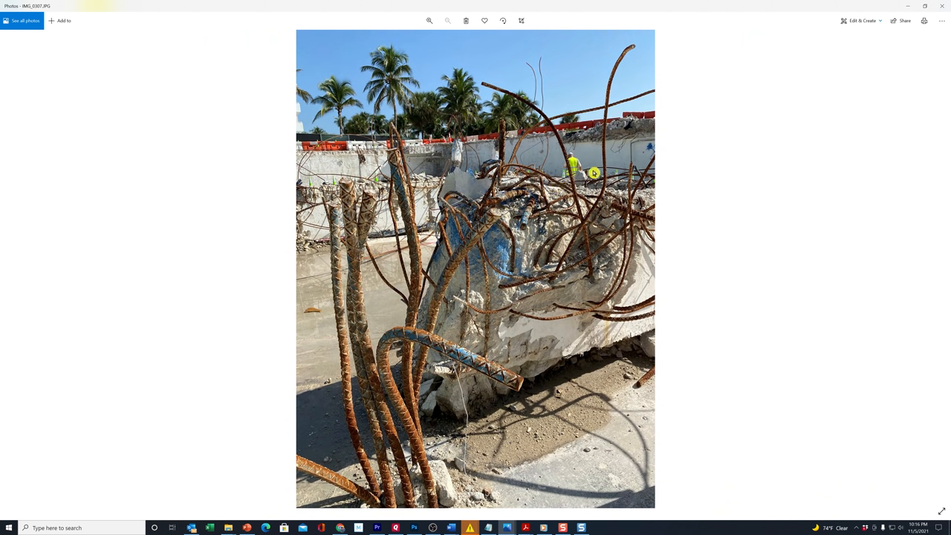
{"action": "mouse_move", "coordinate": [548, 199]}
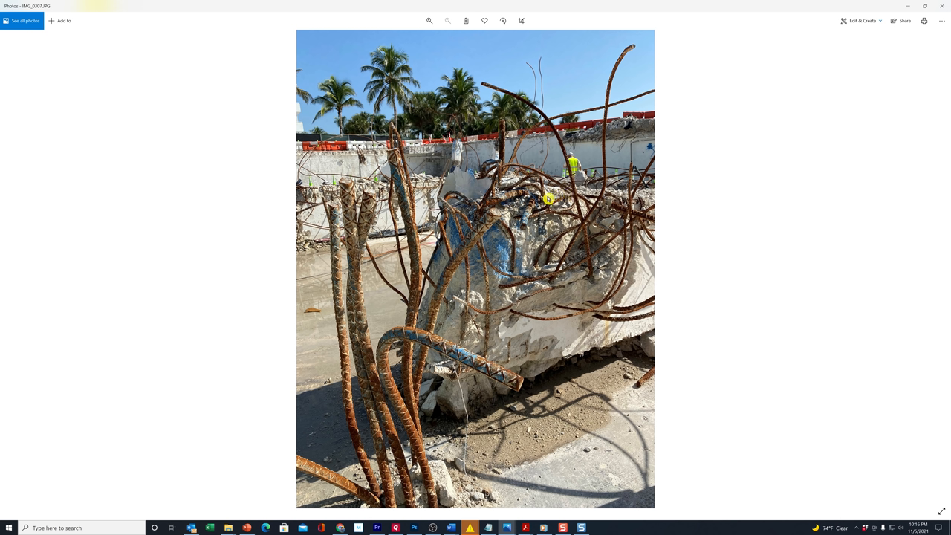
{"action": "mouse_move", "coordinate": [408, 437]}
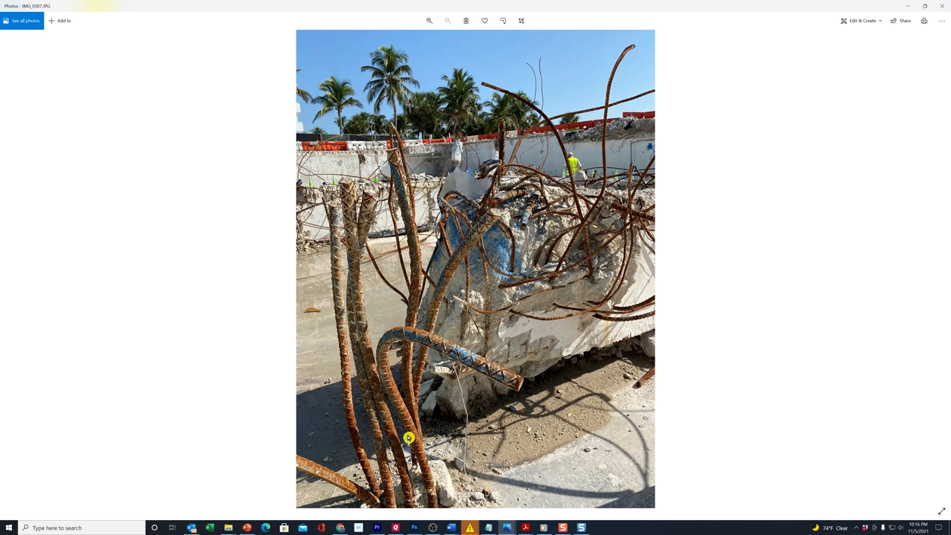
{"action": "mouse_move", "coordinate": [362, 437]}
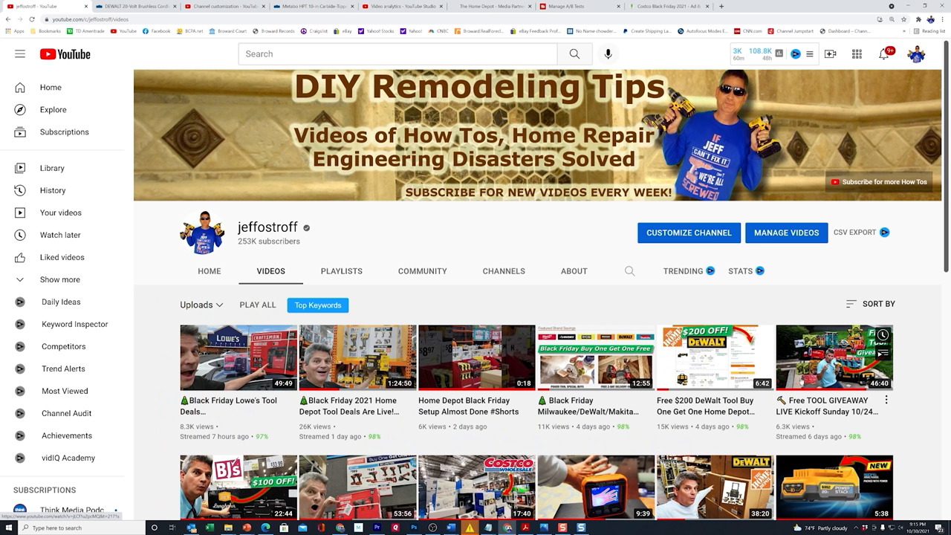
{"action": "mouse_move", "coordinate": [844, 396]}
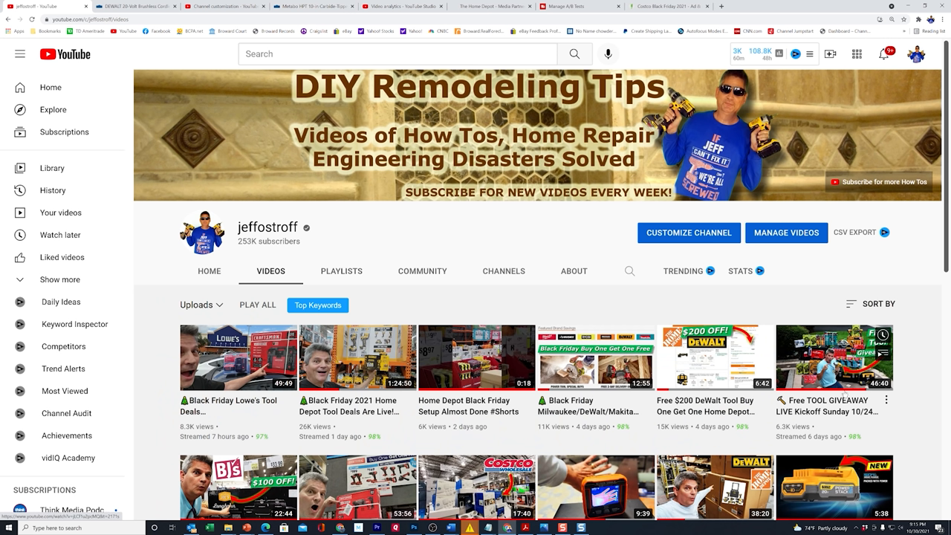